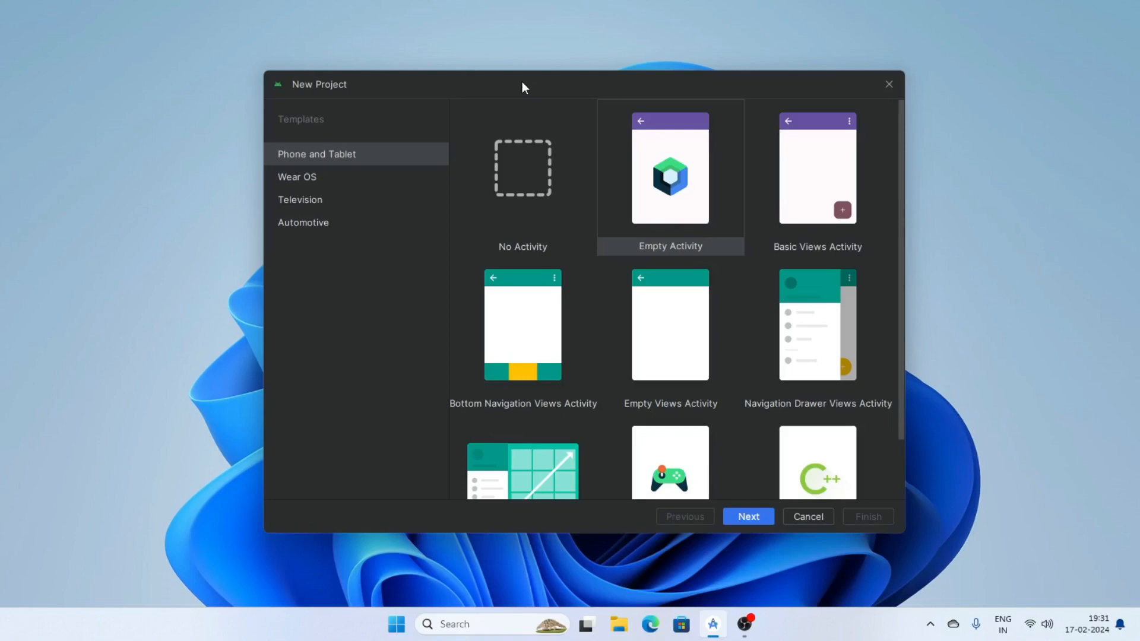
{"action": "mouse_move", "coordinate": [525, 74]}
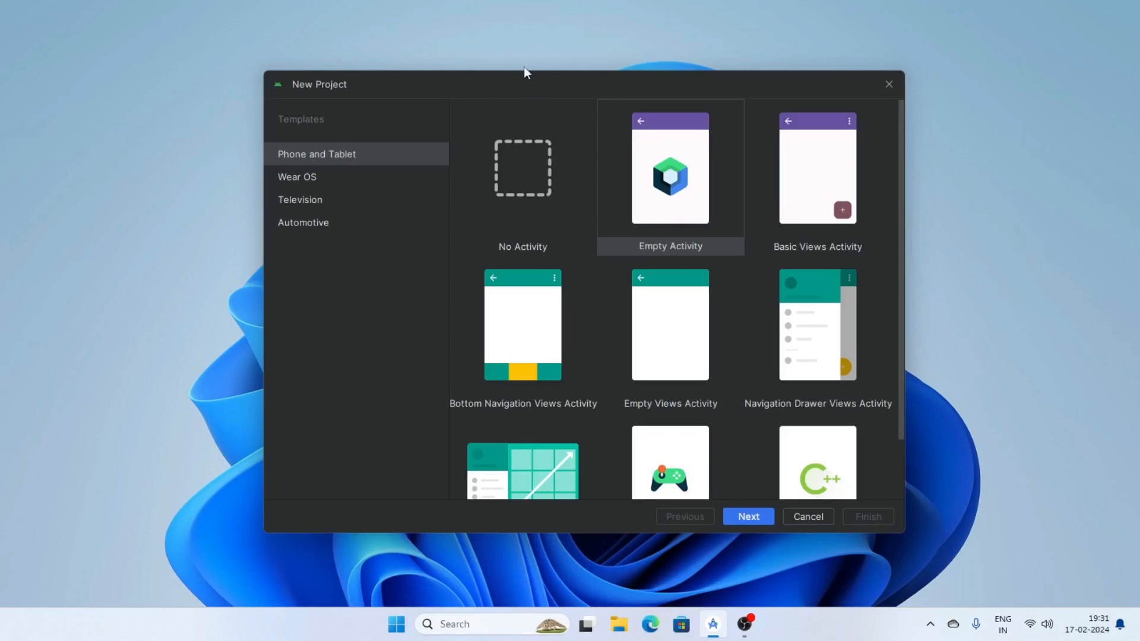
Create an Empty Views Activity project named RewardedInterstitialAd Kotlin and finish the wizard
{"action": "left_click", "coordinate": [670, 334]}
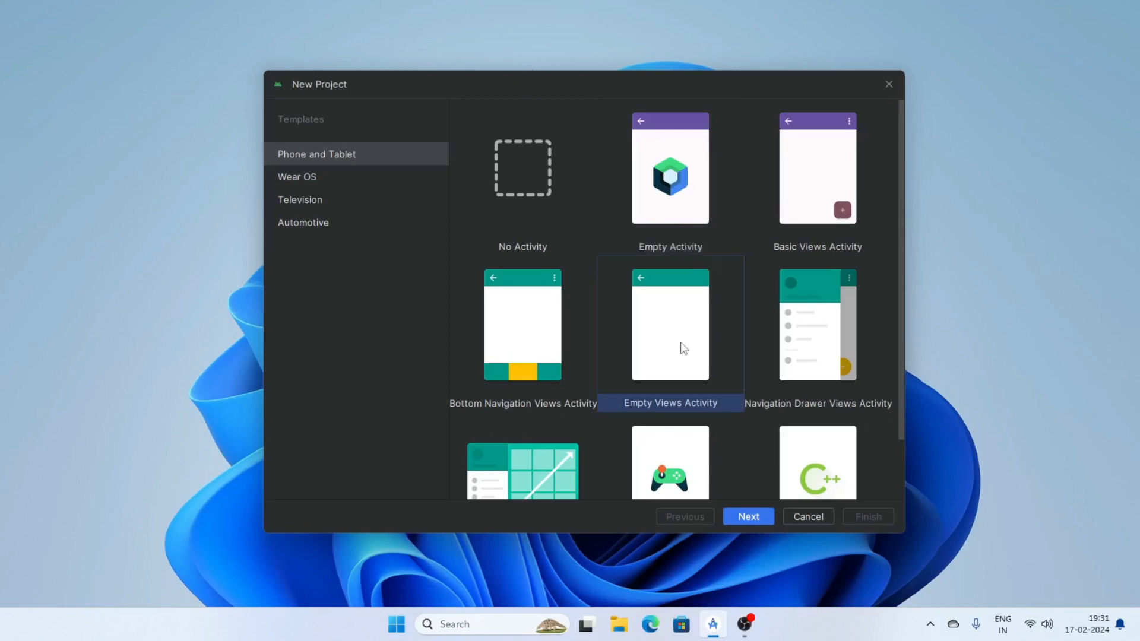
{"action": "left_click", "coordinate": [747, 515]}
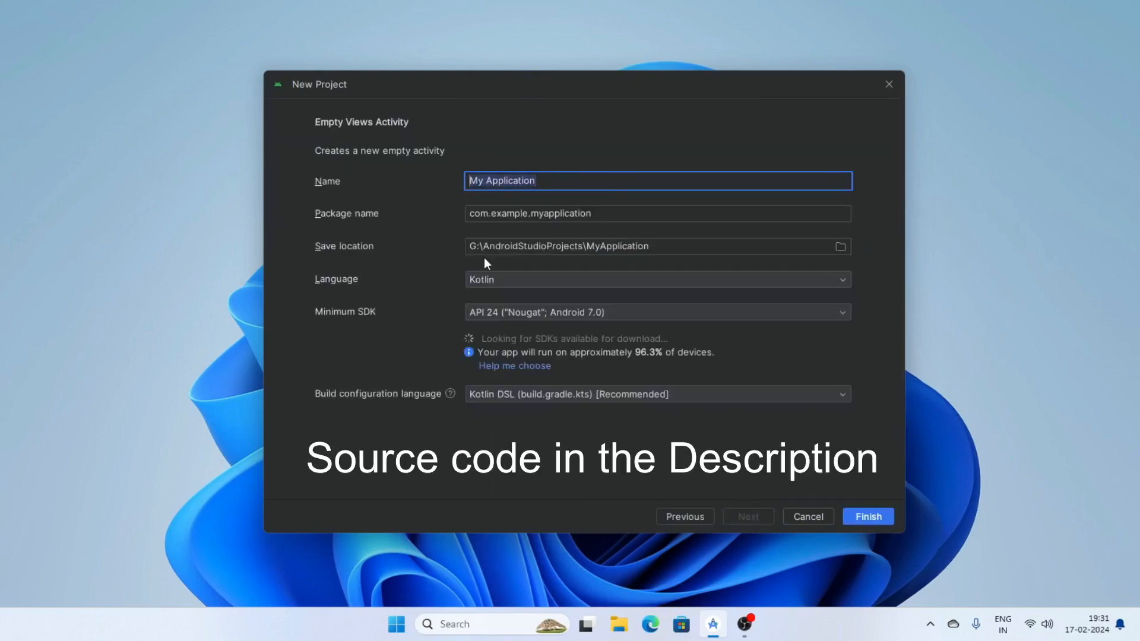
{"action": "type", "text": "RewardedInterstitialAd Kotl"}
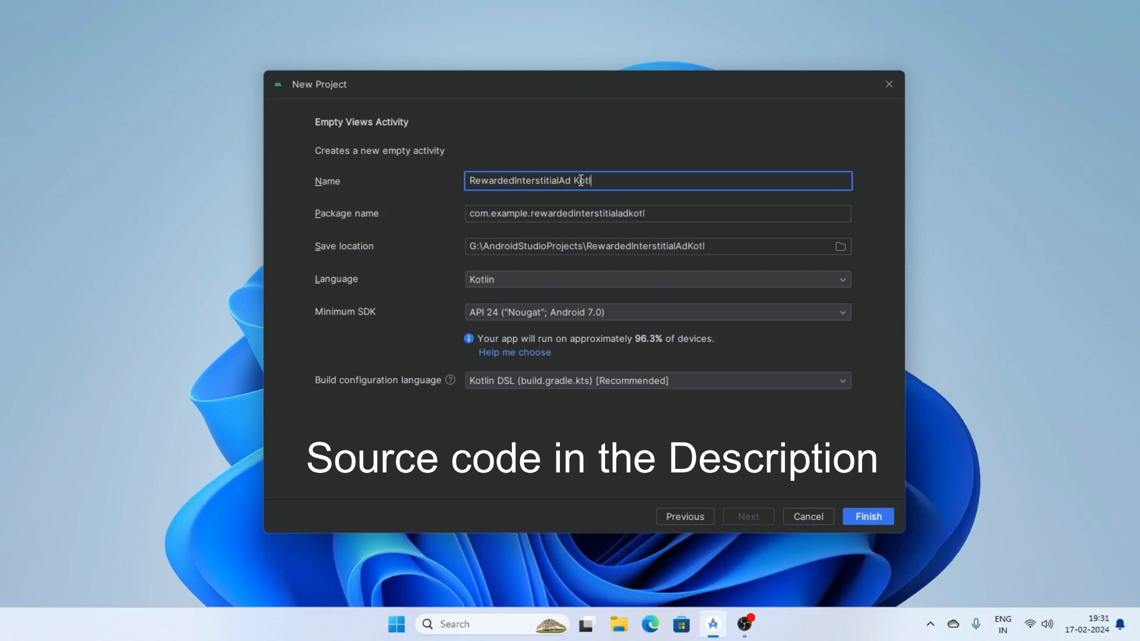
{"action": "type", "text": "in"}
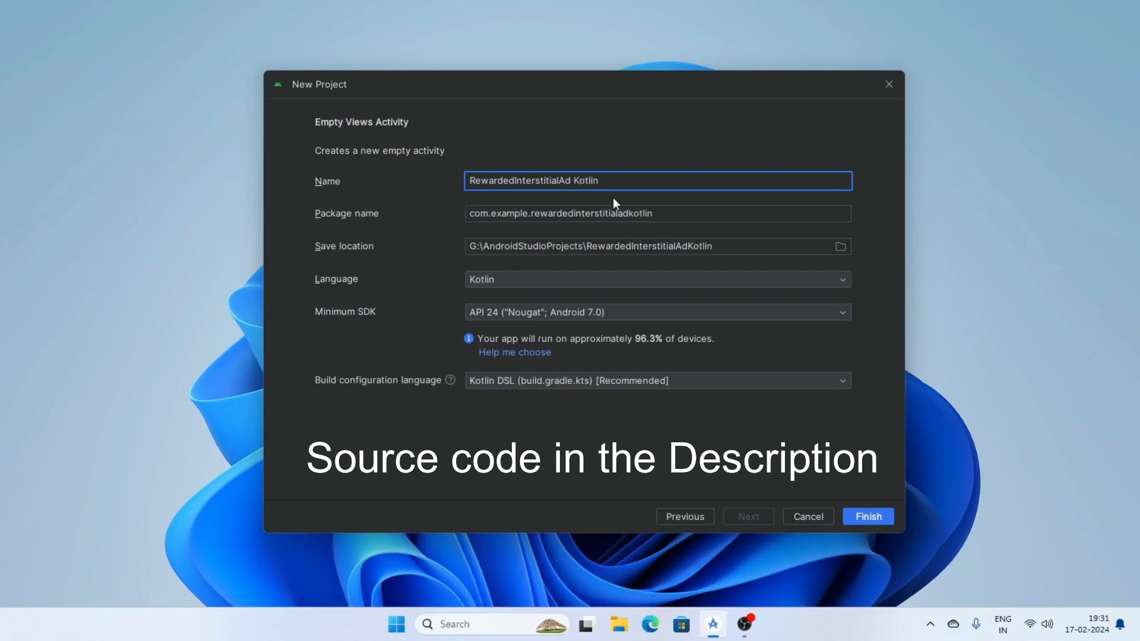
{"action": "mouse_move", "coordinate": [506, 282]}
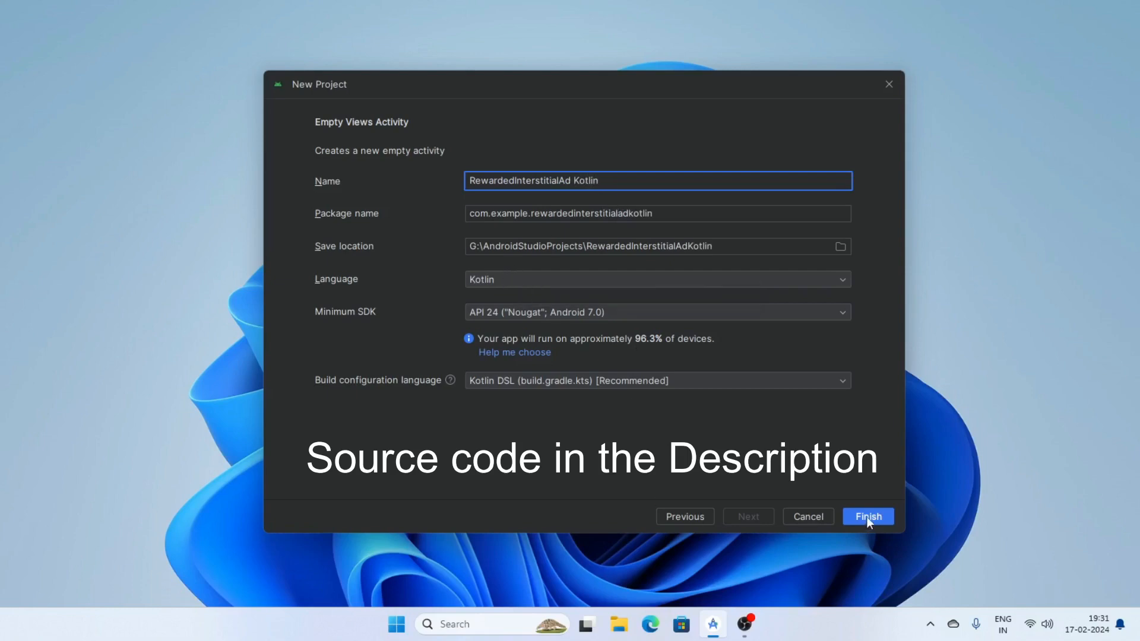
{"action": "left_click", "coordinate": [867, 516]}
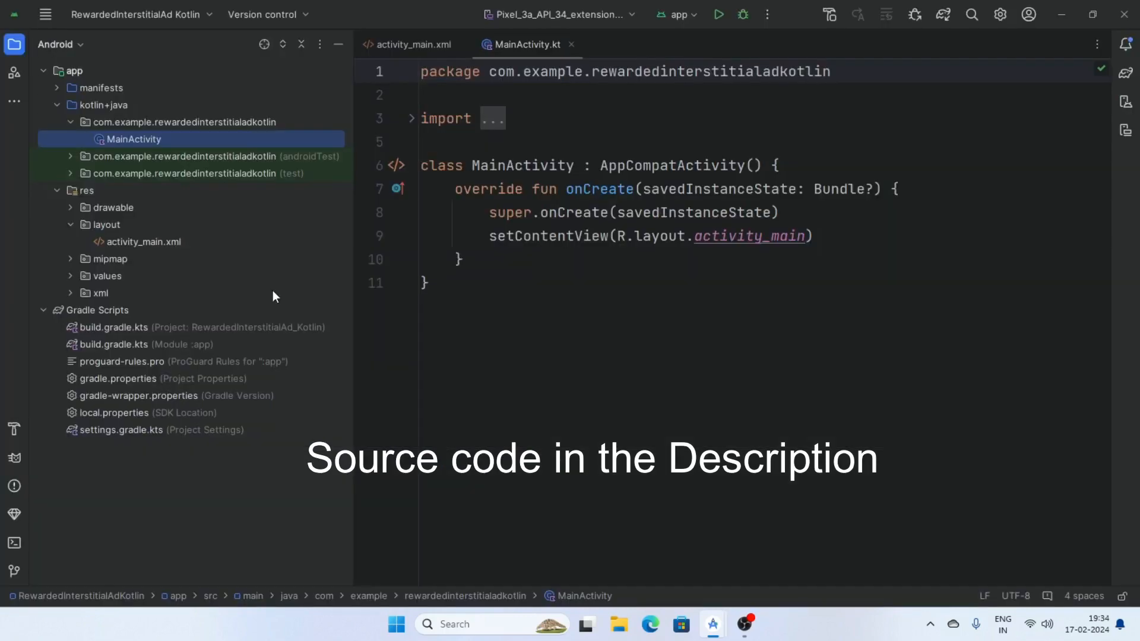
{"action": "mouse_move", "coordinate": [281, 304]}
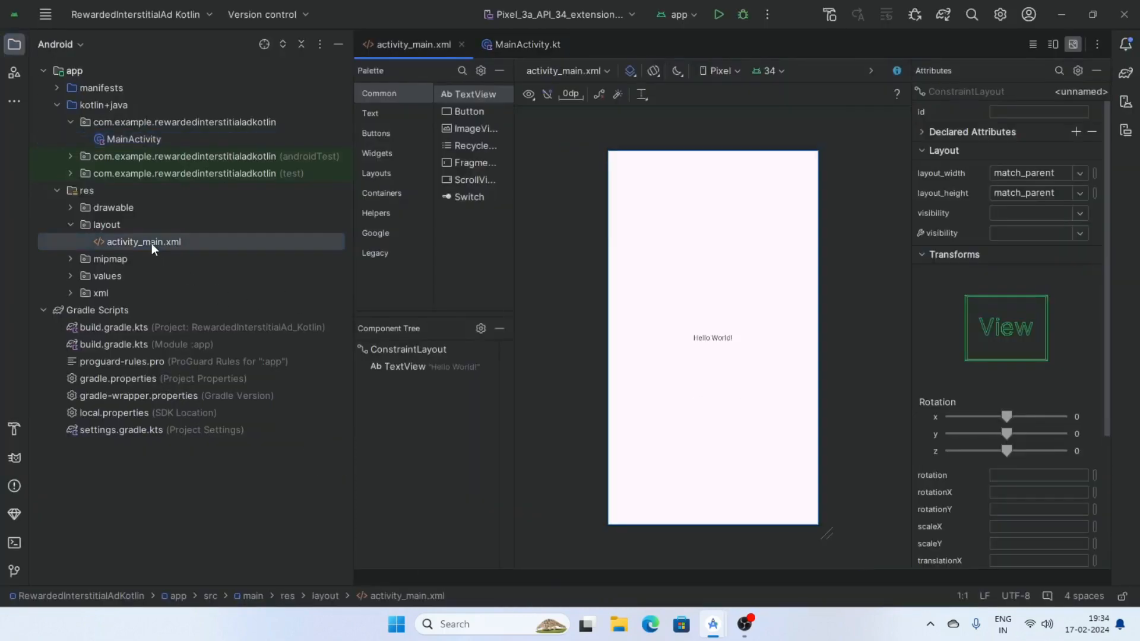
Select the Hello World text in activity_main.xml and show the XML beside the design preview
{"action": "left_click", "coordinate": [712, 337]}
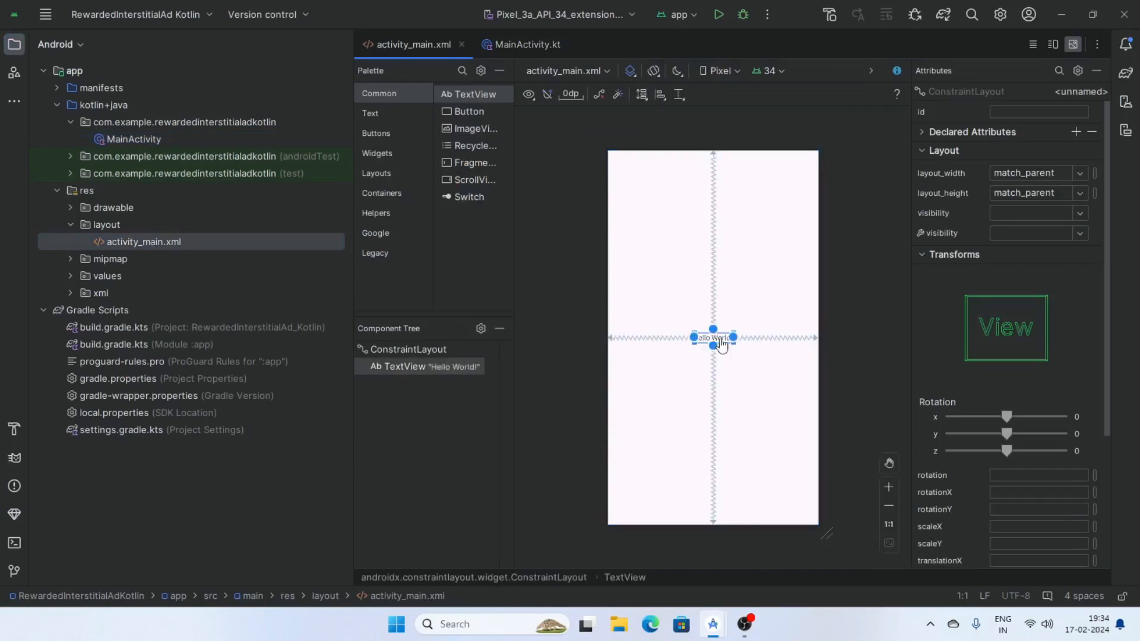
{"action": "left_click", "coordinate": [713, 337]}
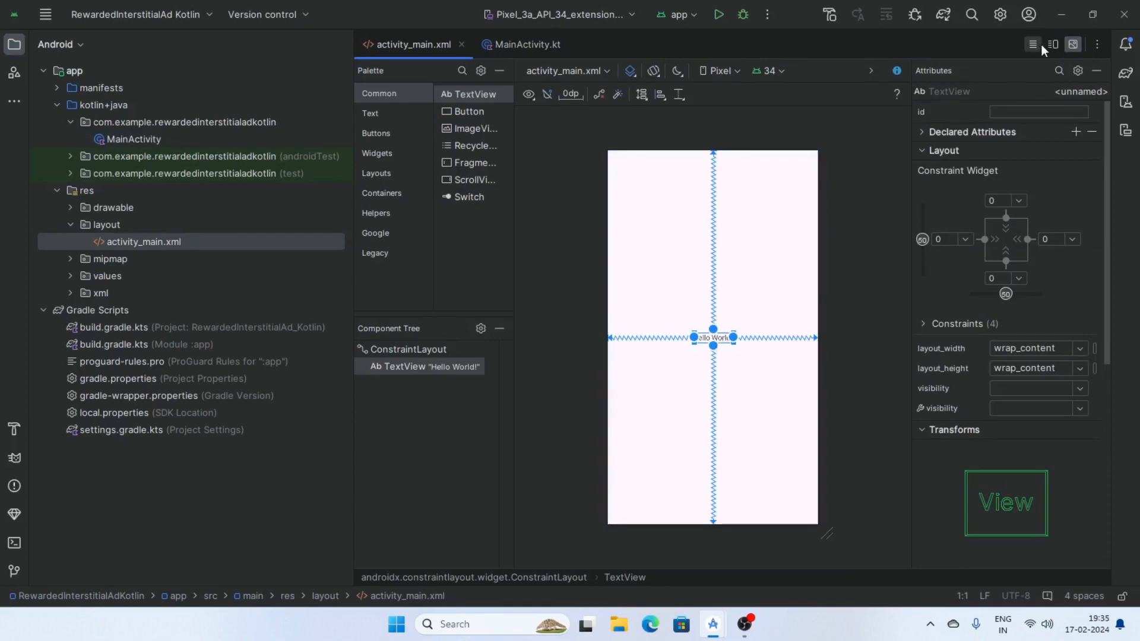
{"action": "left_click", "coordinate": [1050, 44]}
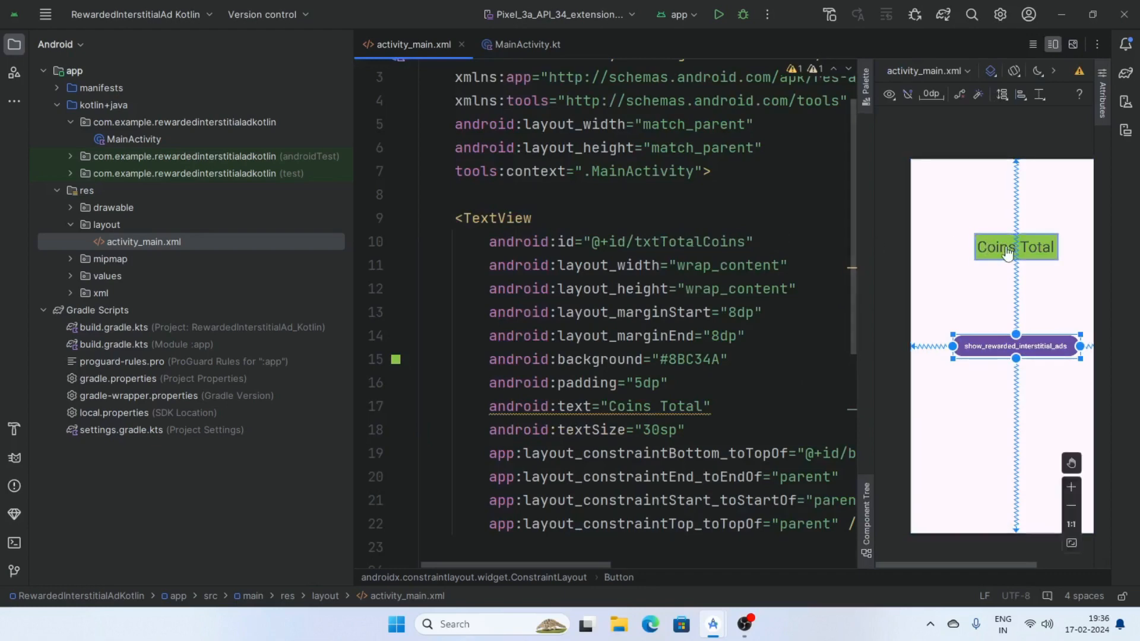
Review the txtTotalCoins TextView and btnShowAds Button code with onClick displayAds
{"action": "left_click", "coordinate": [1014, 247]}
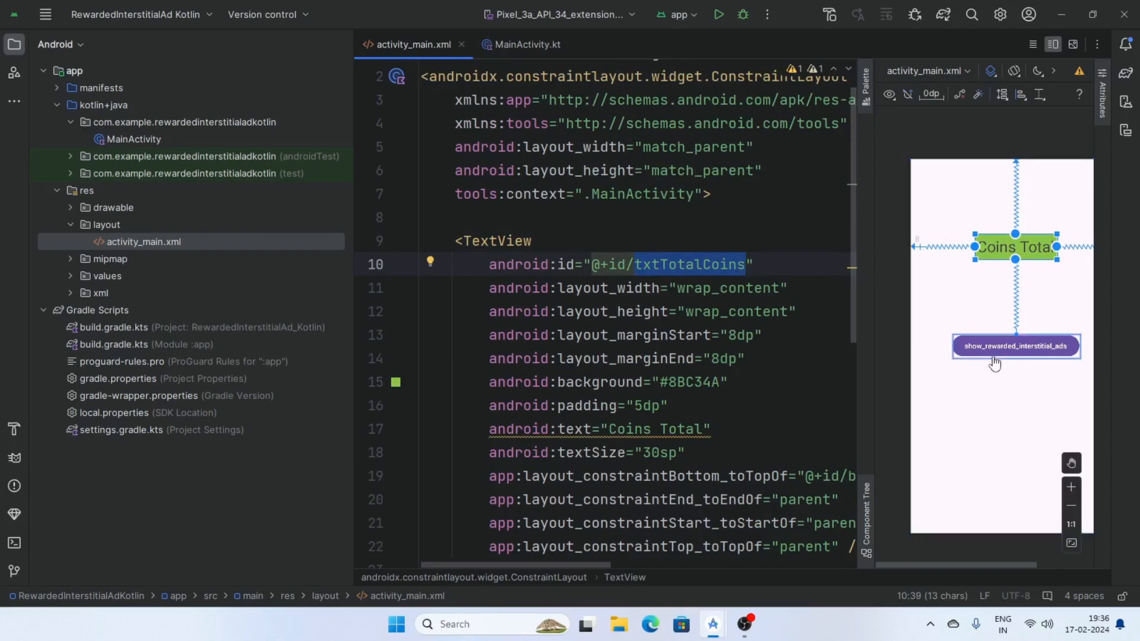
{"action": "left_click", "coordinate": [1014, 345]}
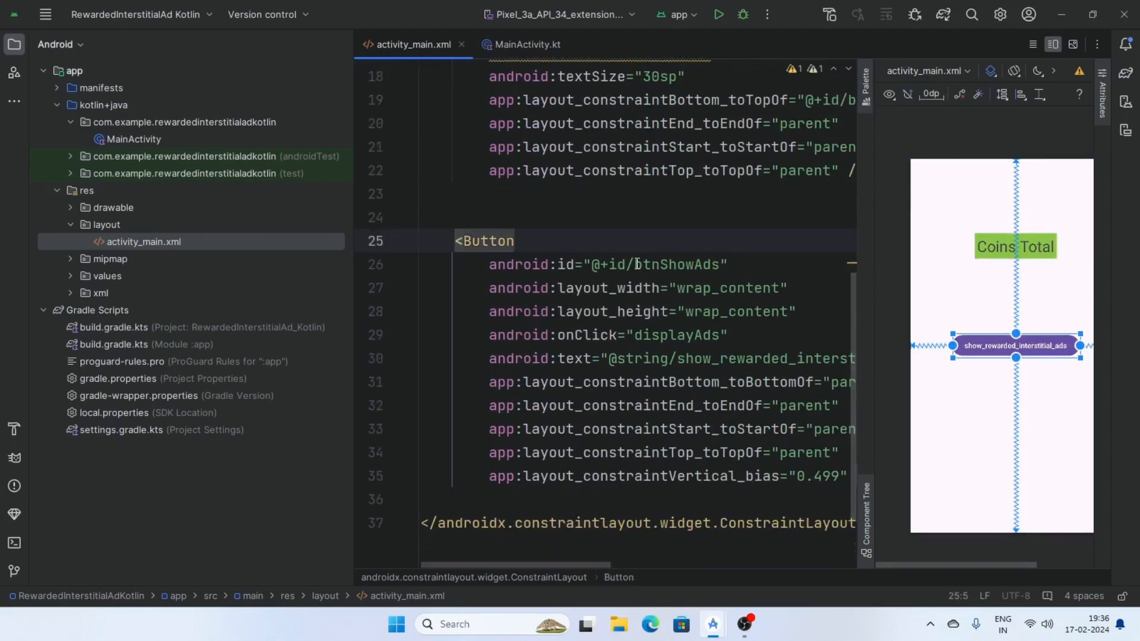
{"action": "double_click", "coordinate": [676, 264]}
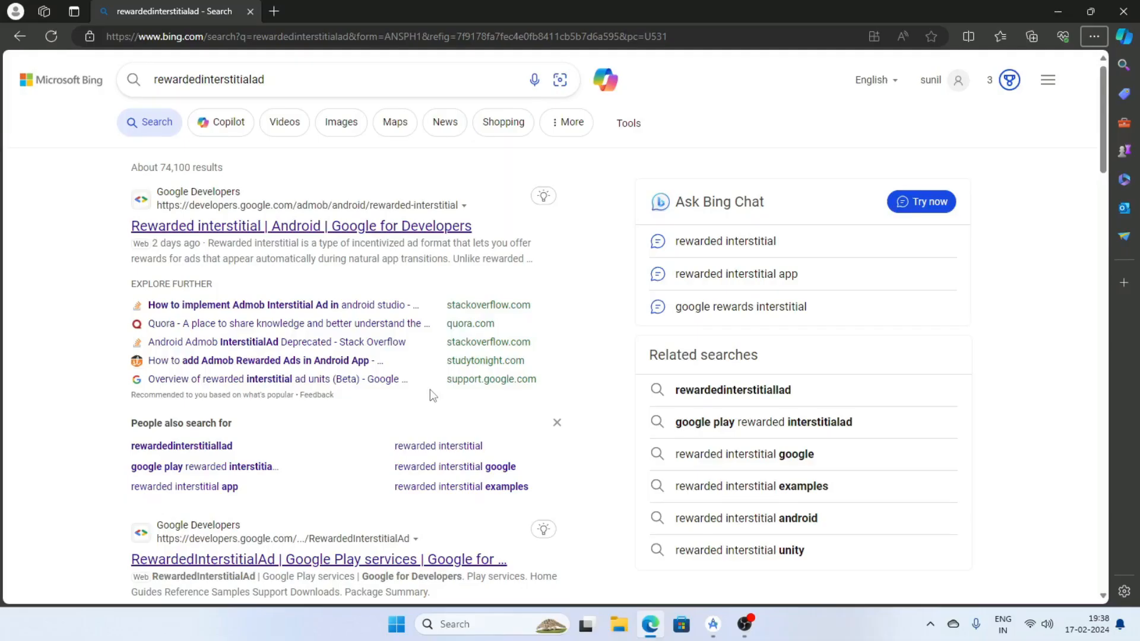
{"action": "mouse_move", "coordinate": [279, 309]}
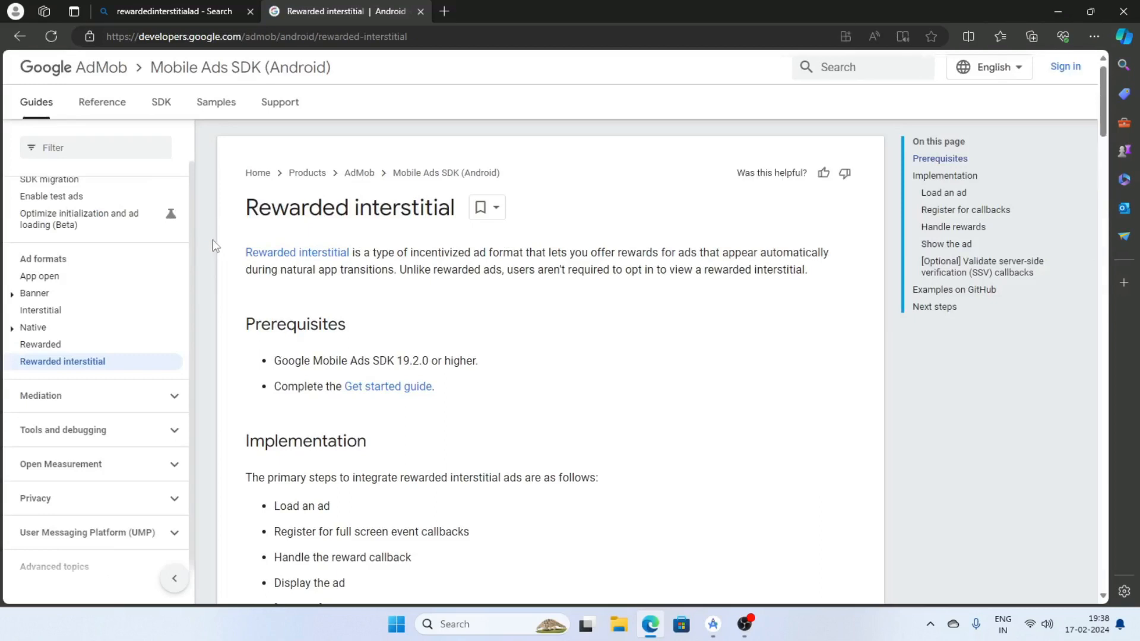
{"action": "mouse_move", "coordinate": [143, 326]}
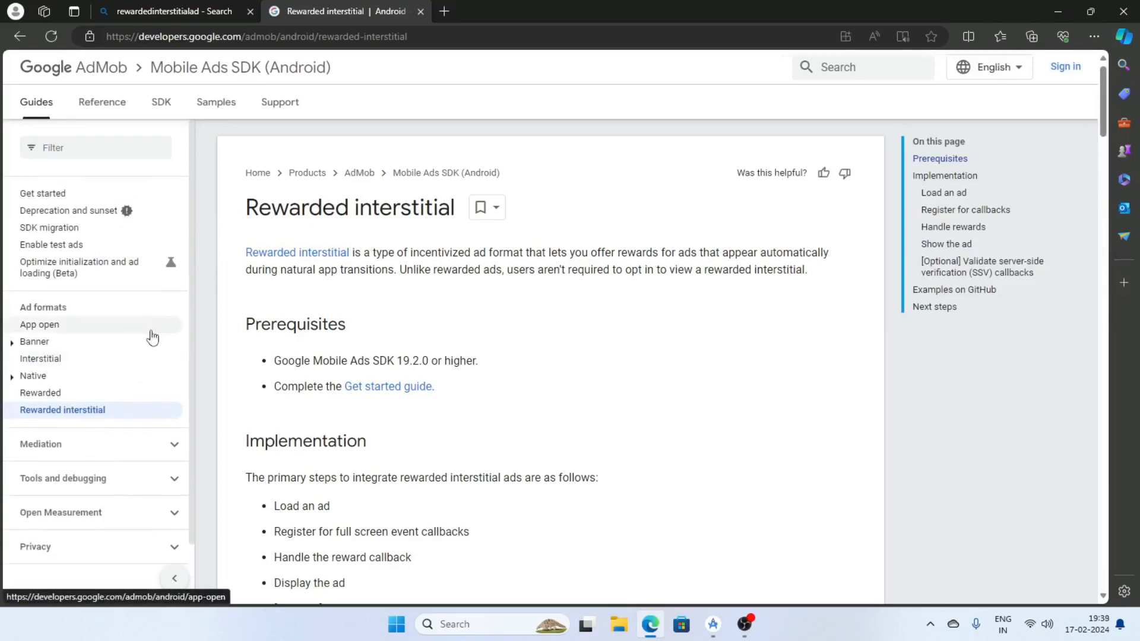
{"action": "mouse_move", "coordinate": [42, 194]}
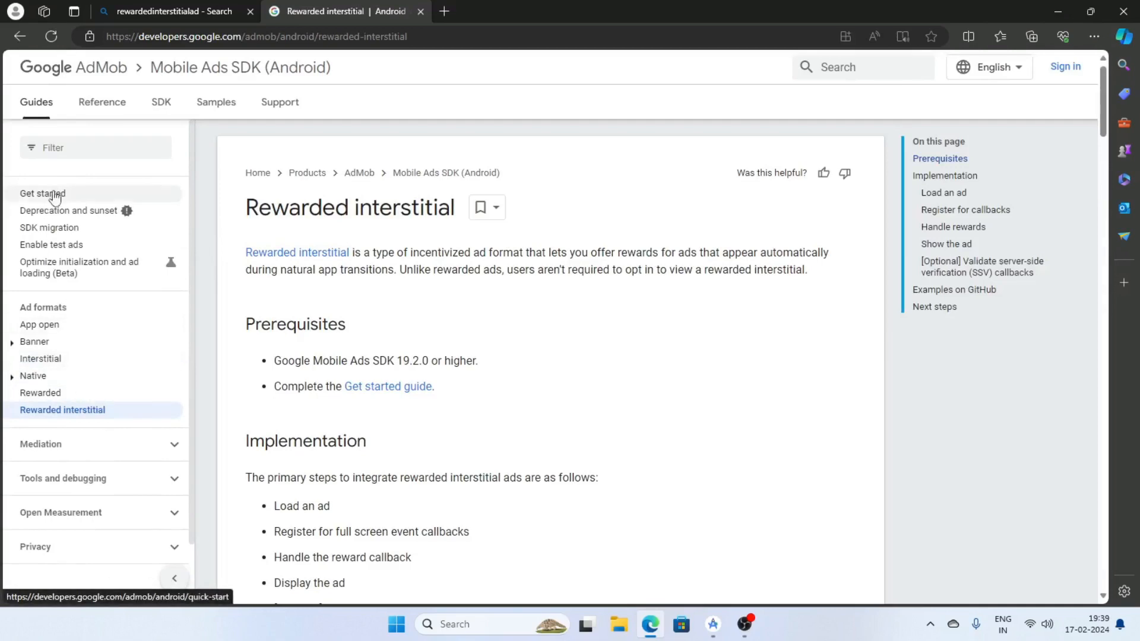
In the AdMob Get Started guide, select the sample app ID manifest meta-data snippet
{"action": "left_click", "coordinate": [43, 193]}
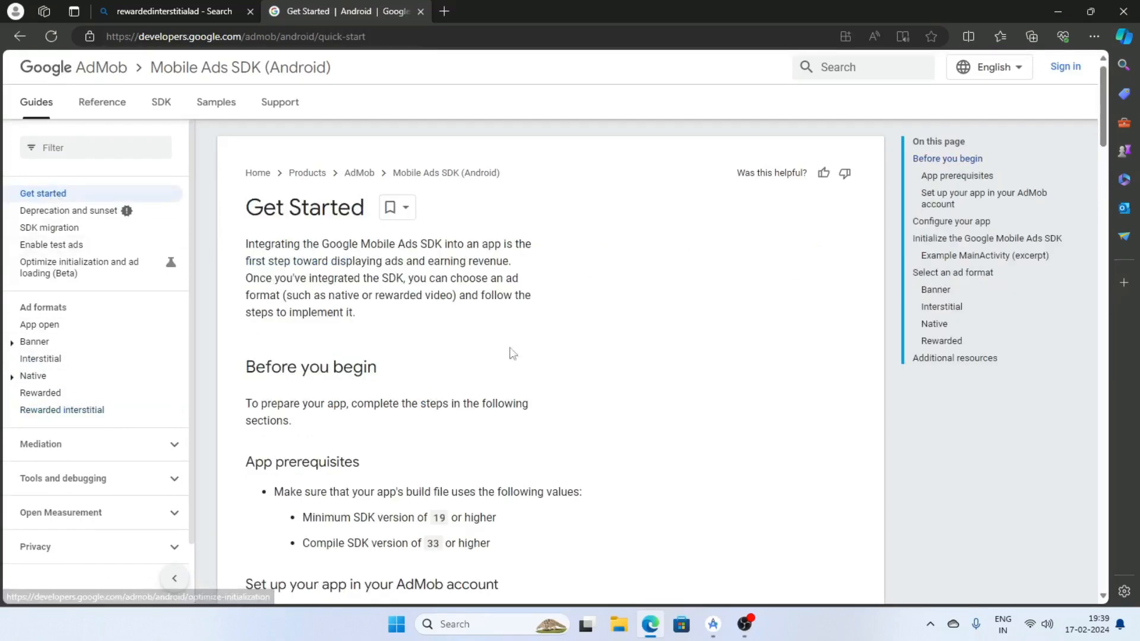
{"action": "scroll", "scroll_direction": "down", "scroll_amount": 3}
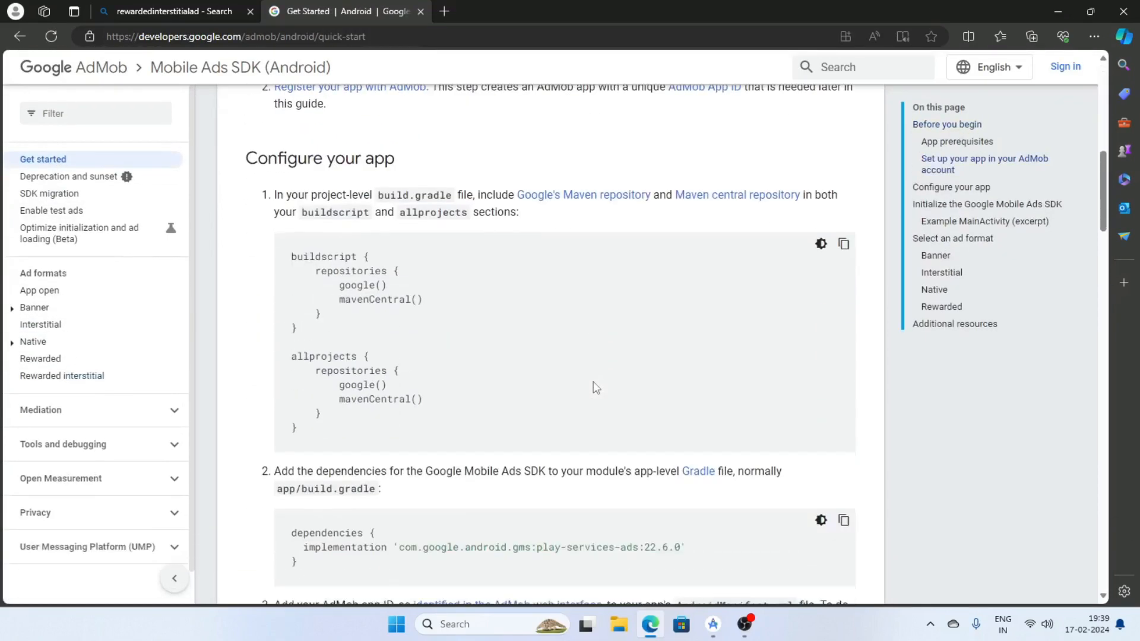
{"action": "scroll", "scroll_direction": "down", "scroll_amount": 3}
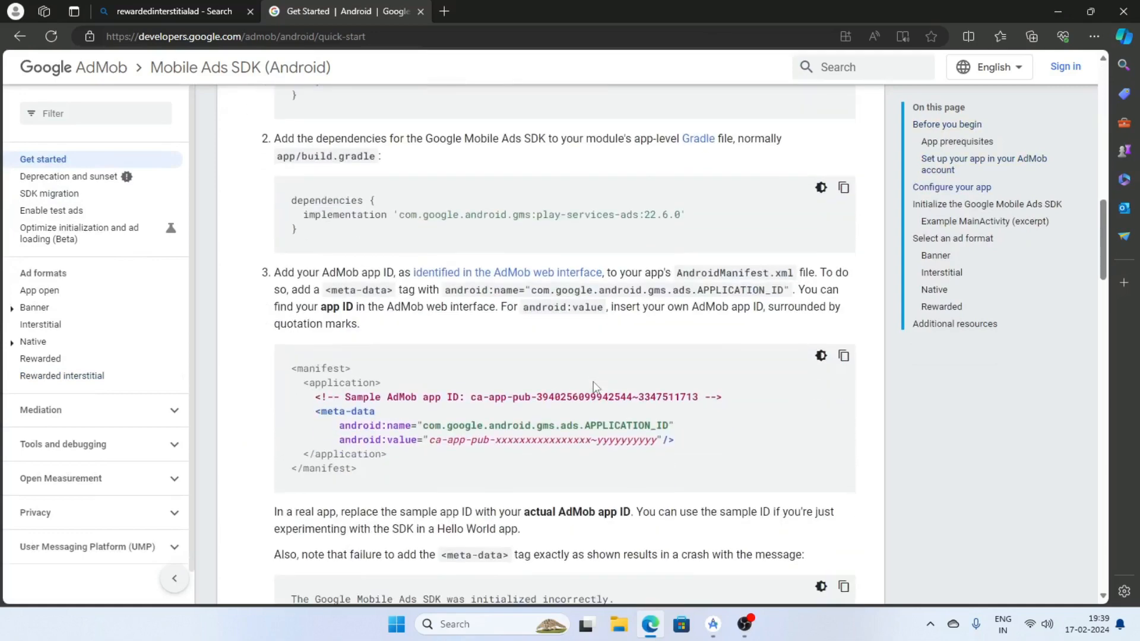
{"action": "scroll", "scroll_direction": "down", "scroll_amount": 3}
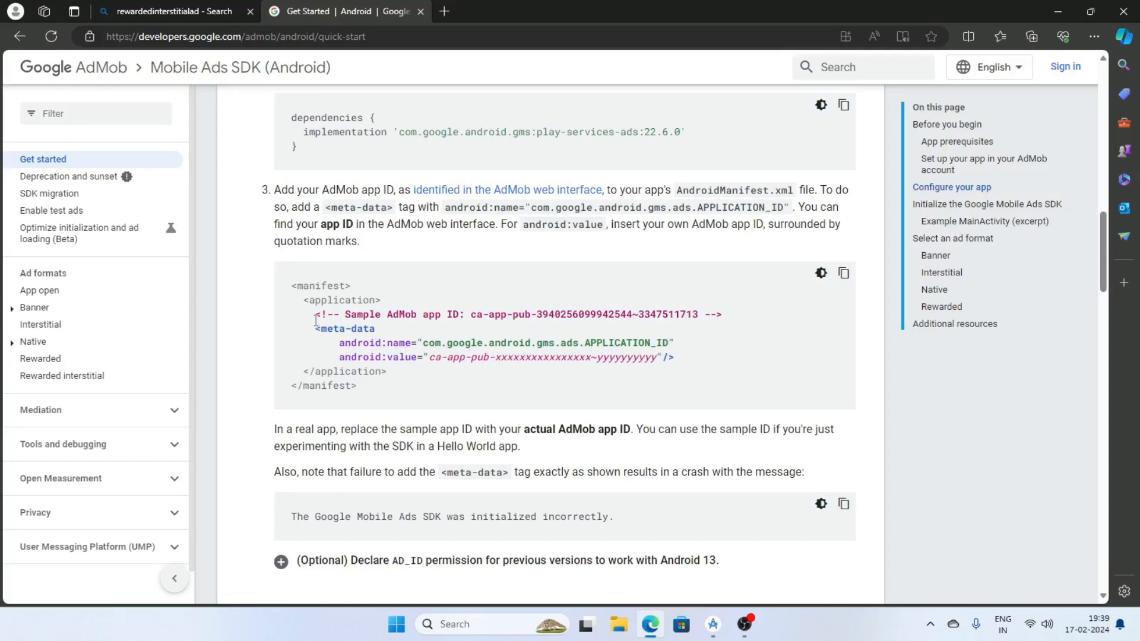
{"action": "left_click_drag", "start_coordinate": [314, 314], "coordinate": [674, 356]}
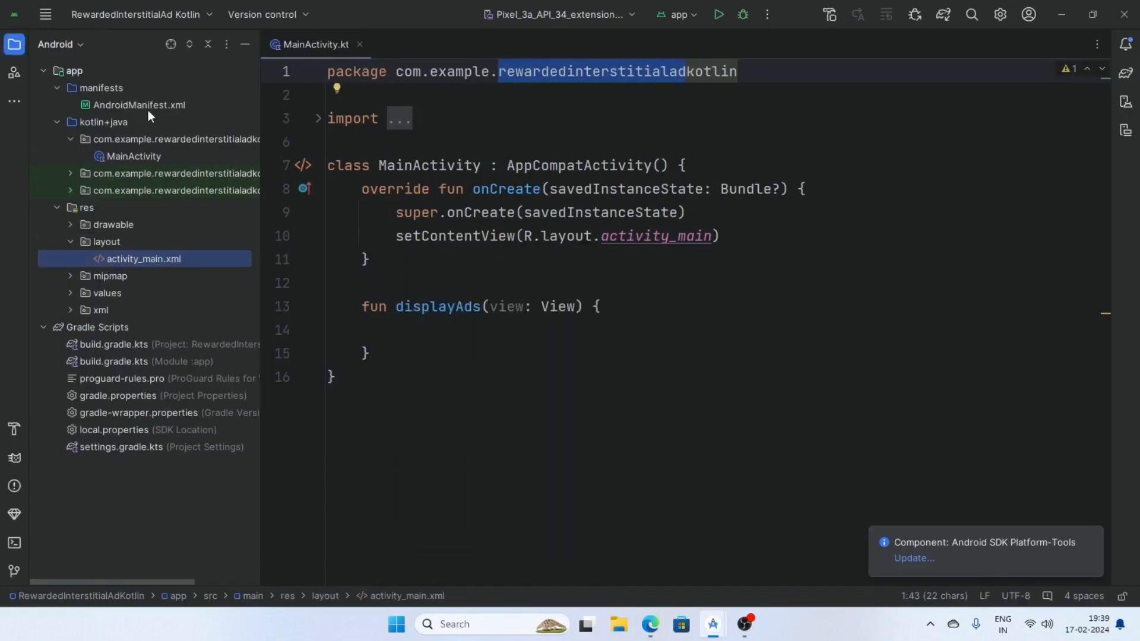
{"action": "left_click", "coordinate": [139, 104]}
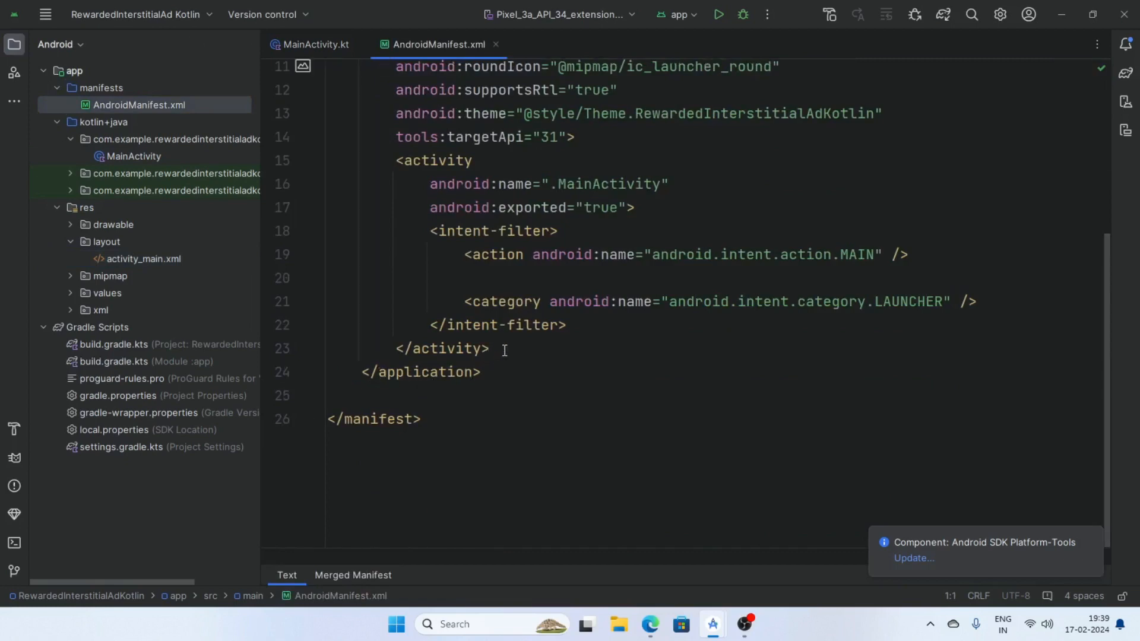
{"action": "key", "text": "enter"}
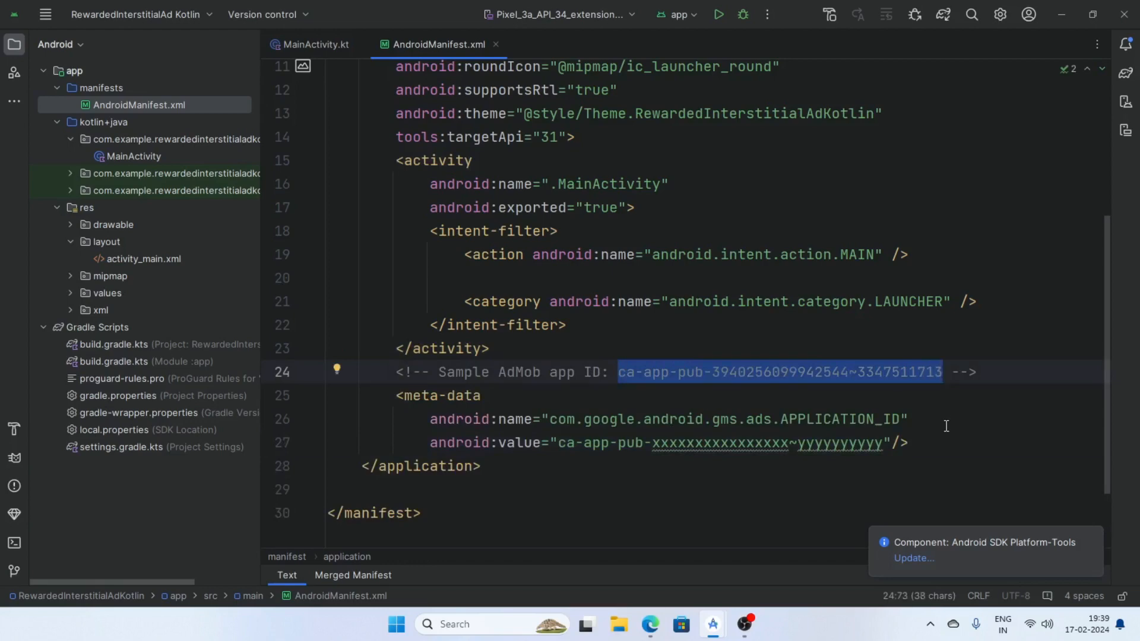
{"action": "mouse_move", "coordinate": [785, 385]}
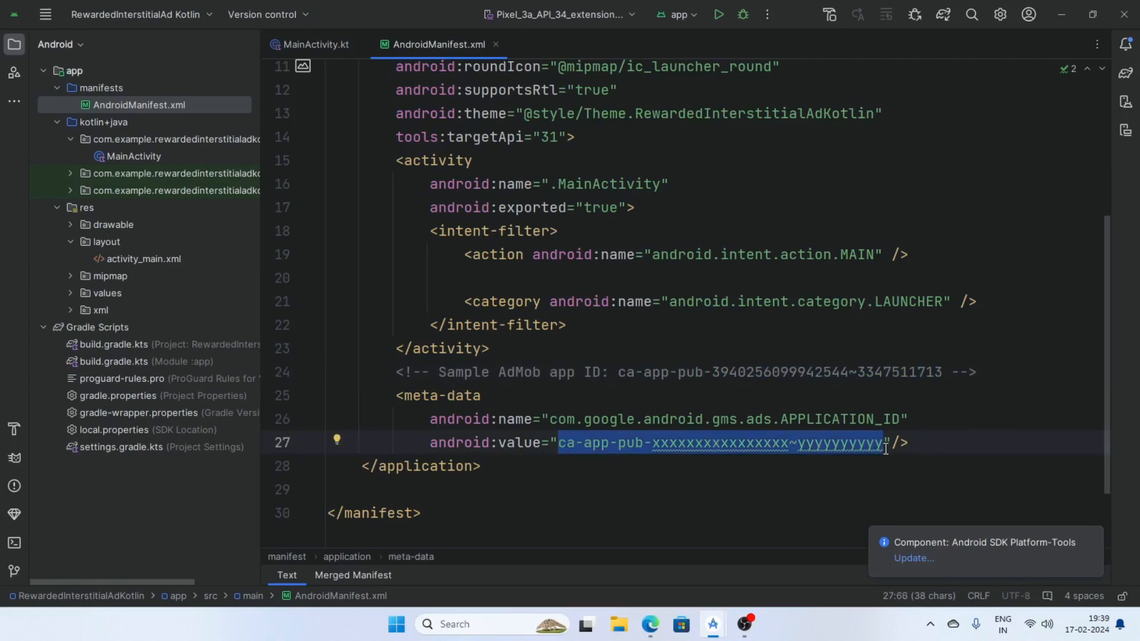
{"action": "type", "text": "ca-app-pub-3940256099942544~3347511713"}
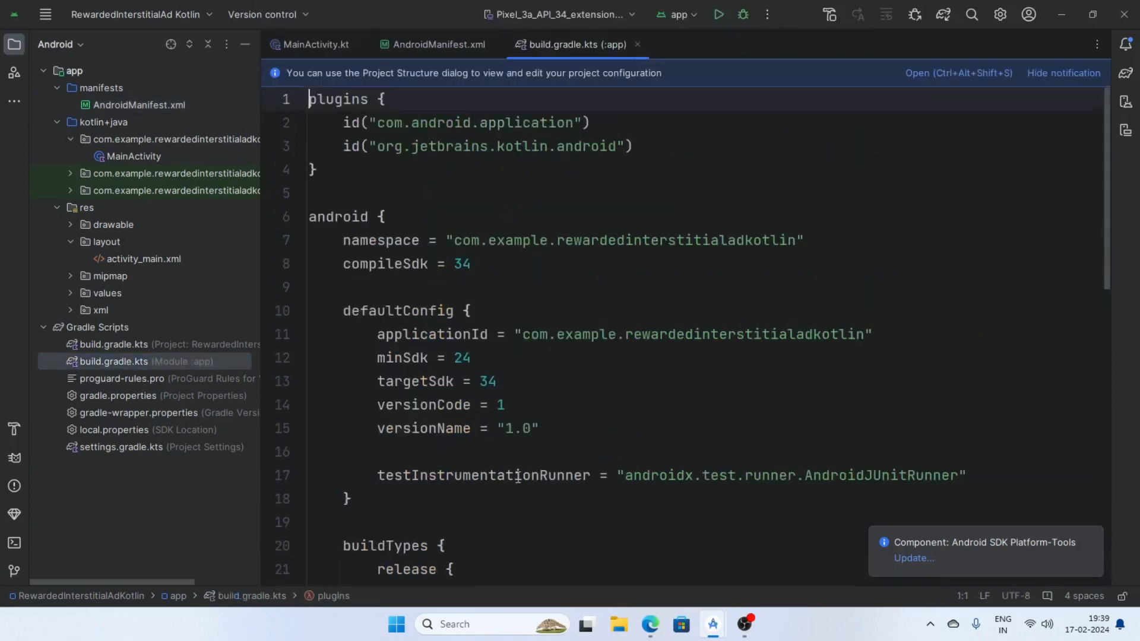
Make room in build.gradle.kts and select the play-services-ads dependency line in the quick-start docs
{"action": "scroll", "scroll_direction": "down", "scroll_amount": 3}
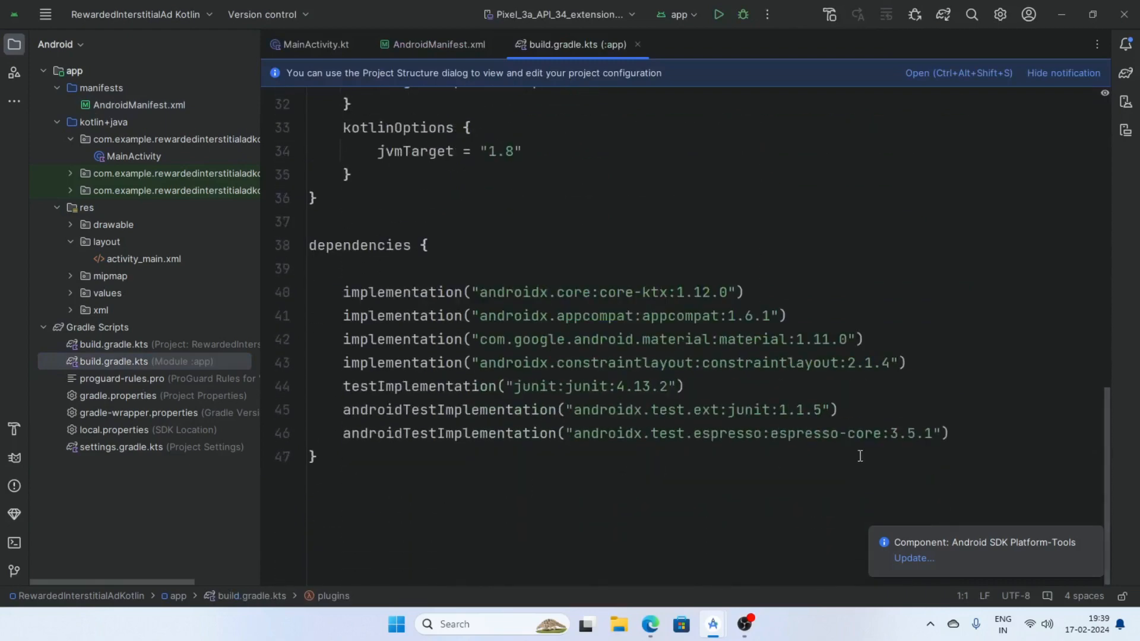
{"action": "key", "text": "enter"}
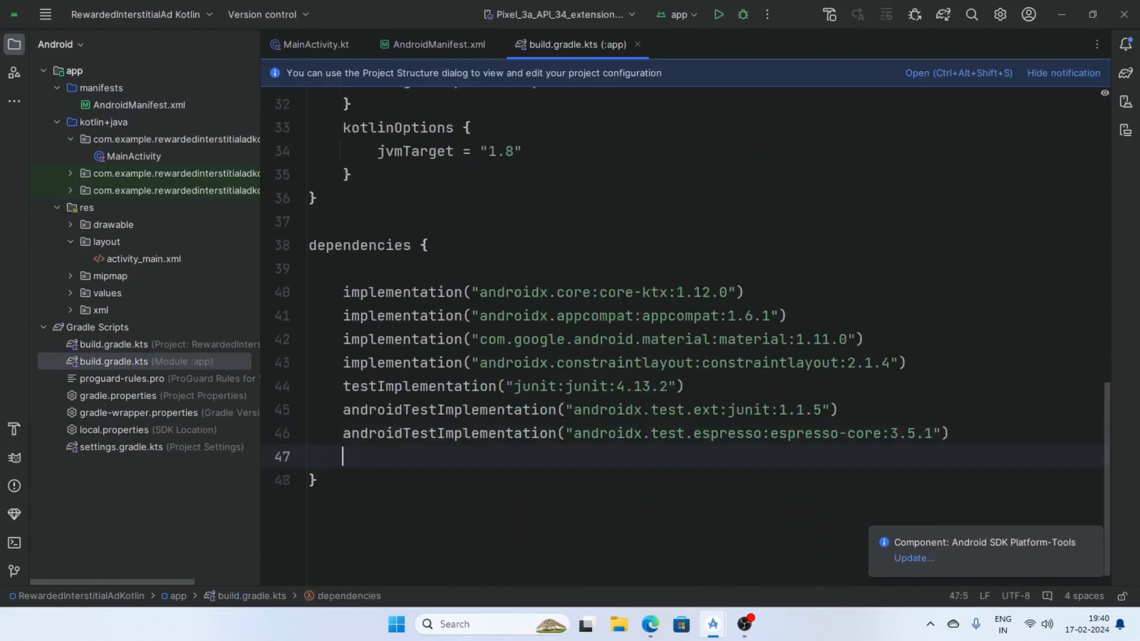
{"action": "left_click", "coordinate": [648, 624]}
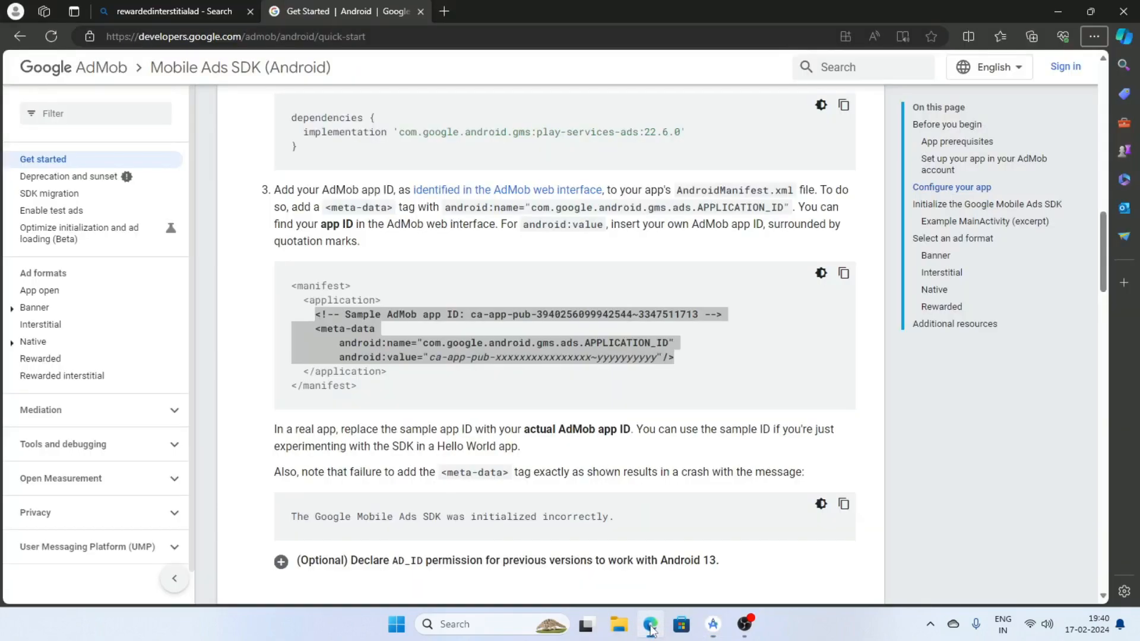
{"action": "scroll", "scroll_direction": "up", "scroll_amount": 3}
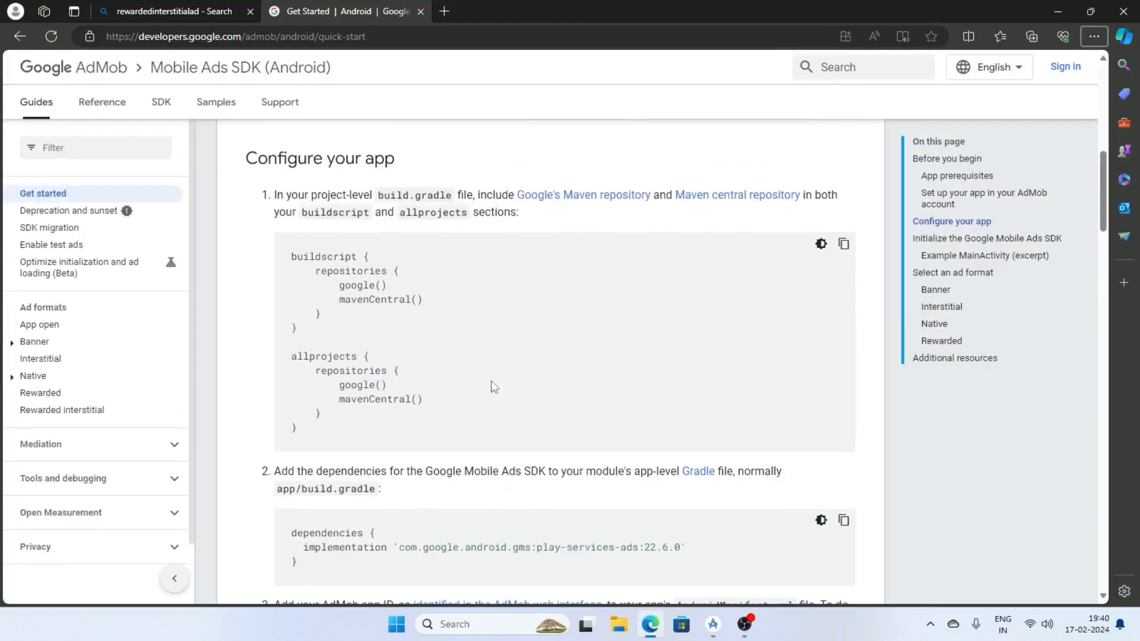
{"action": "scroll", "scroll_direction": "down", "scroll_amount": 3}
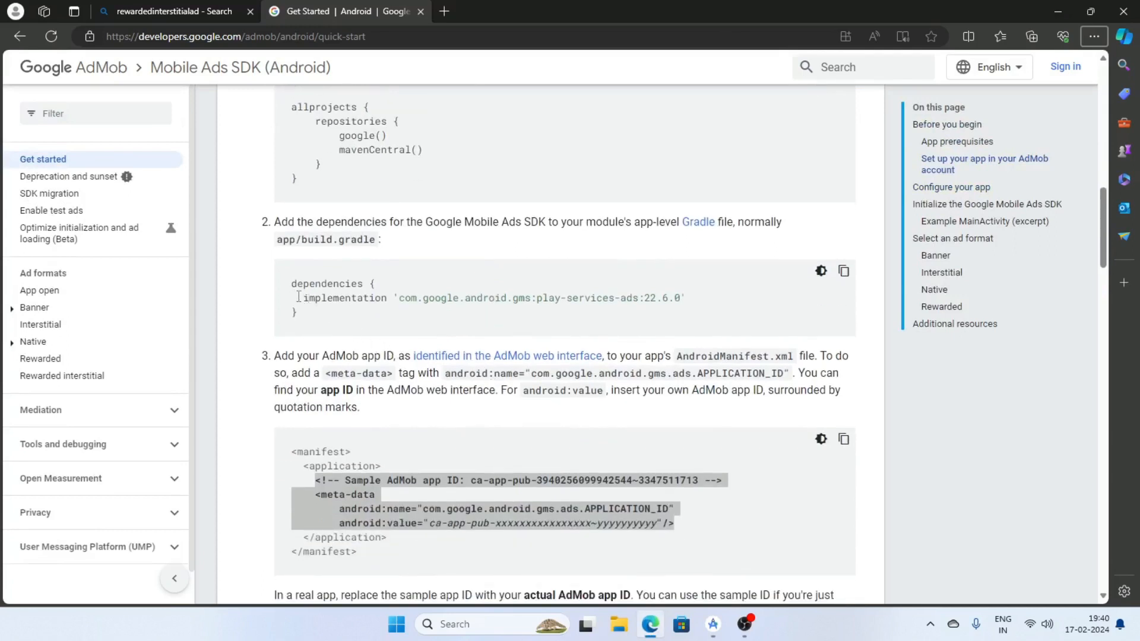
{"action": "left_click_drag", "start_coordinate": [303, 298], "coordinate": [683, 298]}
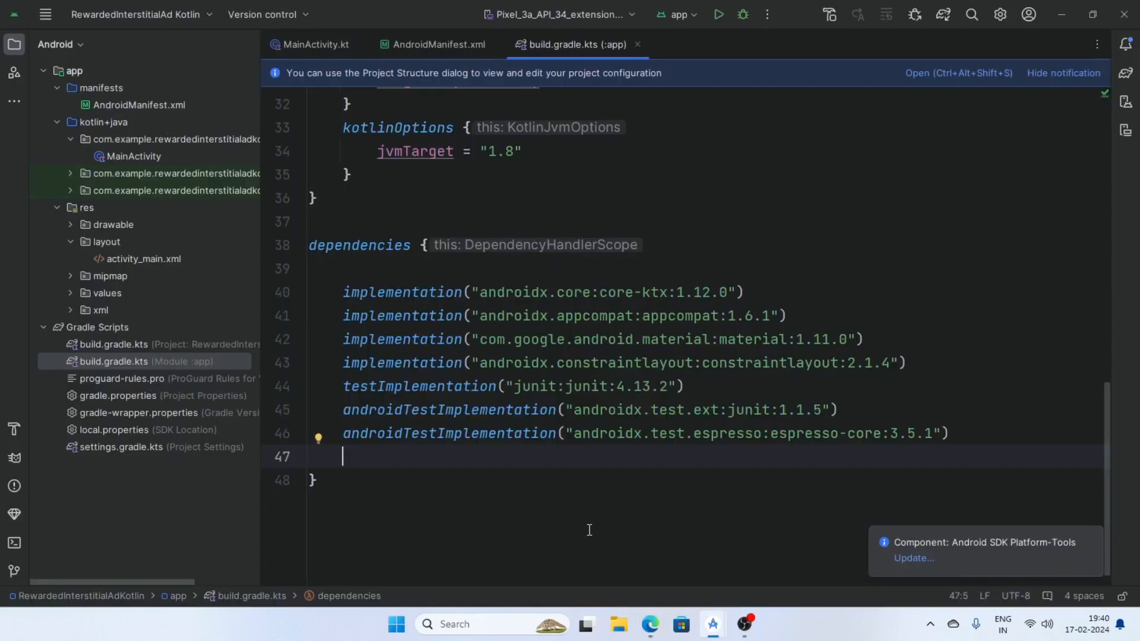
Add implementation("com.google.android.gms:play-services-ads:22.6.0") to the app dependencies
{"action": "type", "text": "implementation 'com.google.android.gms:play-services-ads:22.6.0'"}
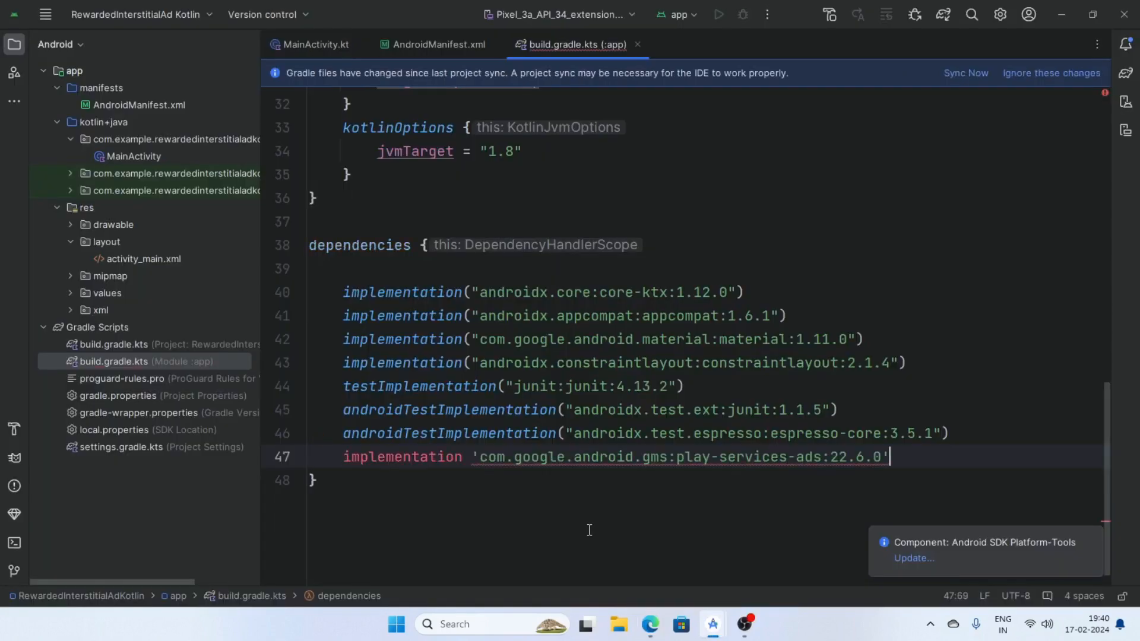
{"action": "left_click", "coordinate": [471, 457]}
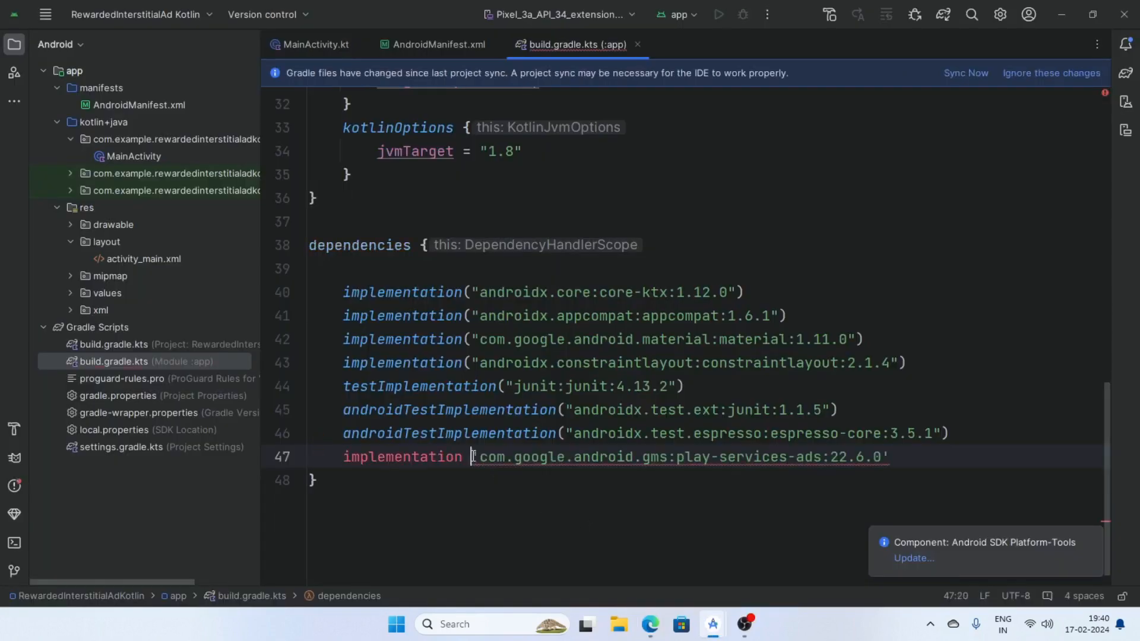
{"action": "type", "text": "(\""}
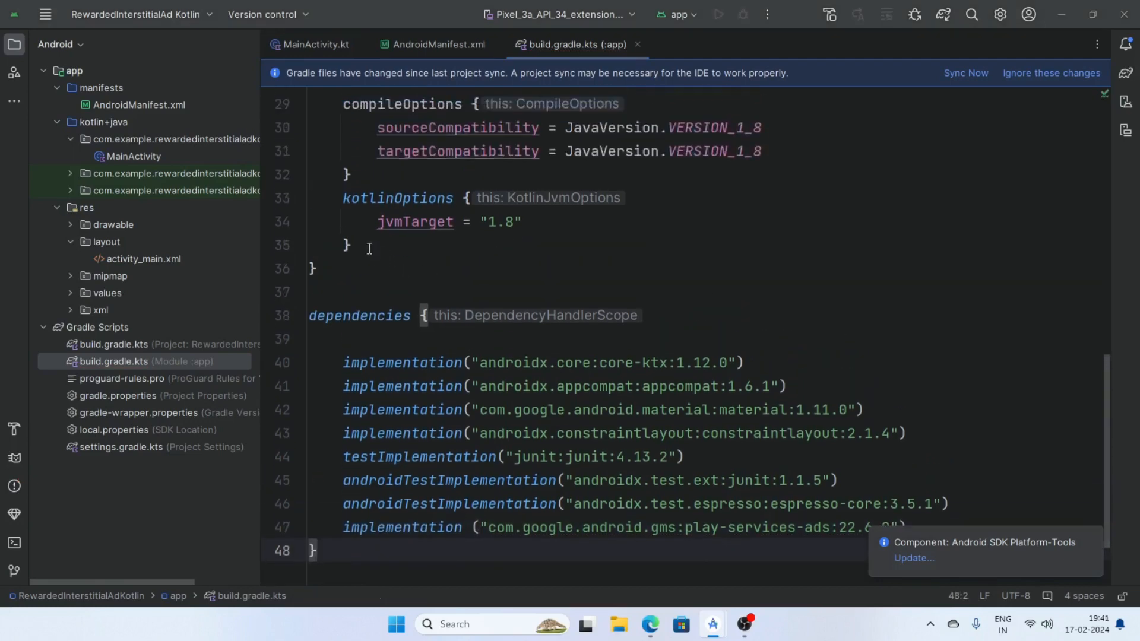
{"action": "key", "text": "enter"}
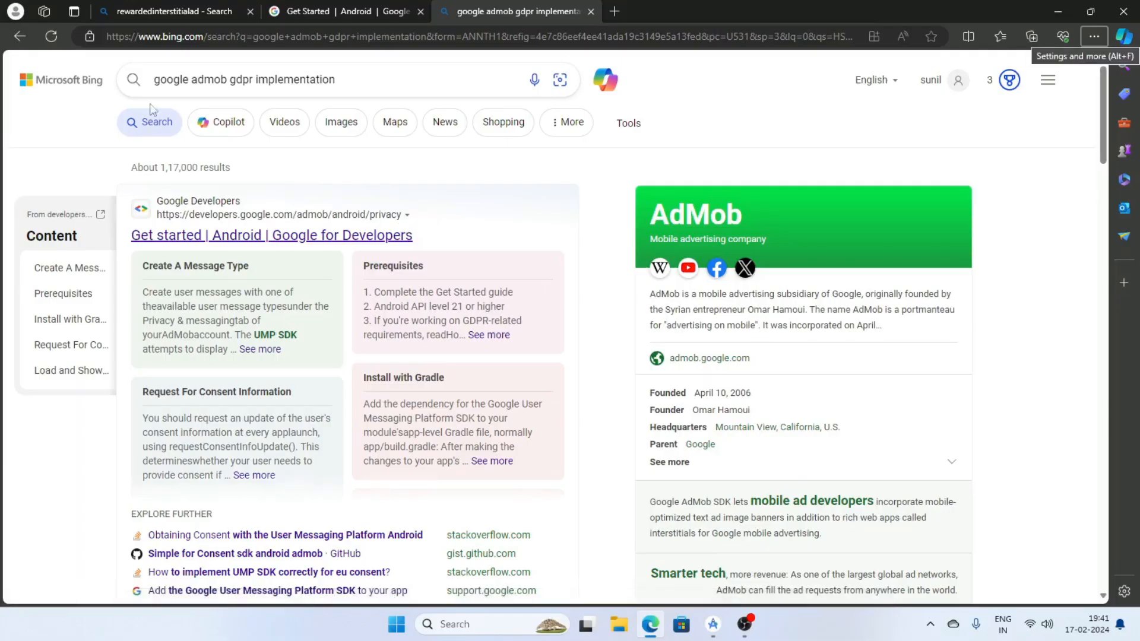
Select the user-messaging-platform:2.2.0 dependency line in Google's UMP Get started guide
{"action": "left_click", "coordinate": [324, 79]}
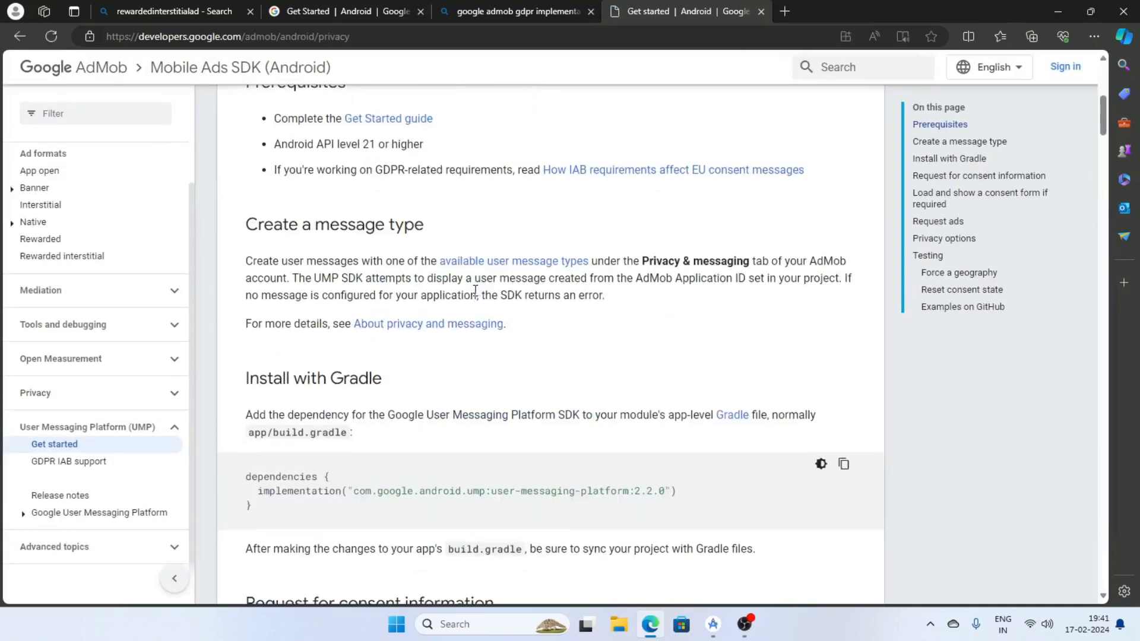
{"action": "scroll", "scroll_direction": "down", "scroll_amount": 3}
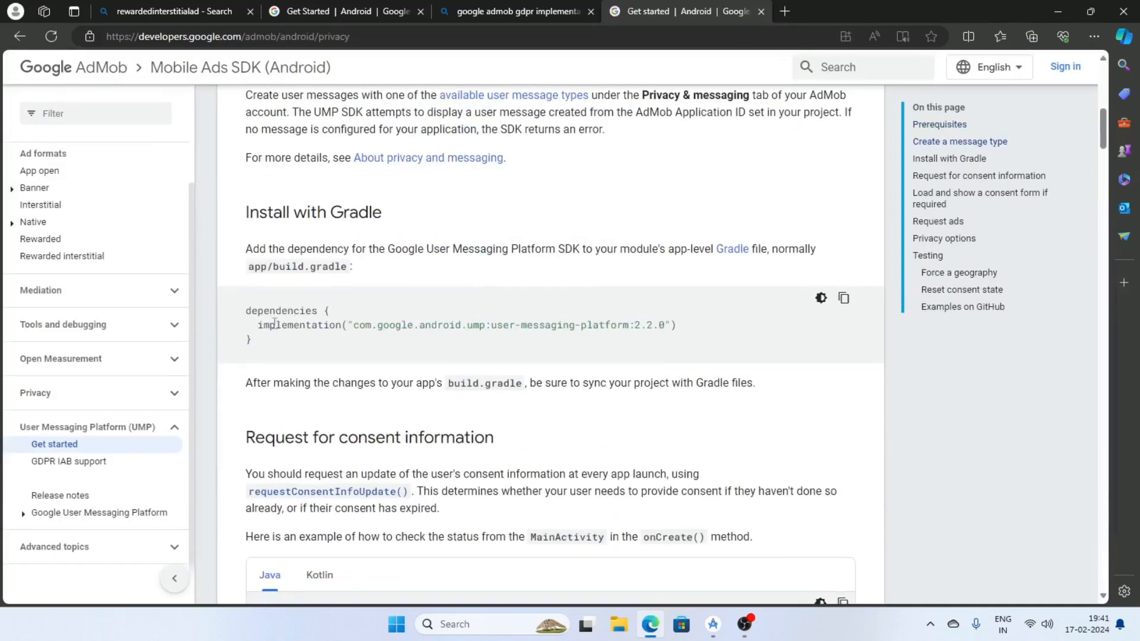
{"action": "triple_click", "coordinate": [465, 324]}
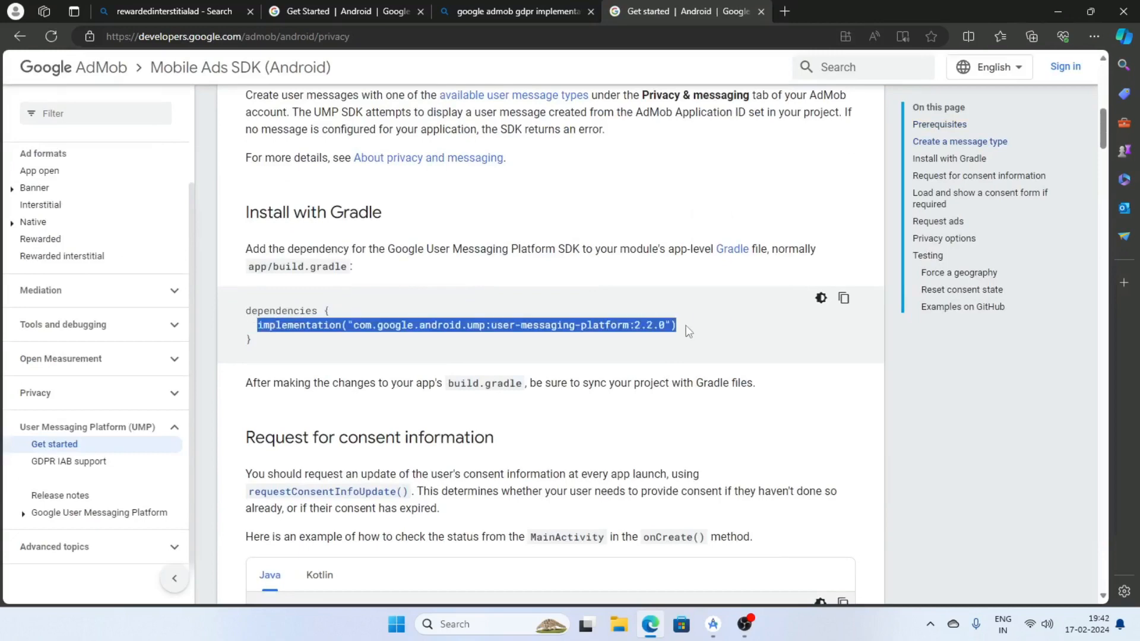
{"action": "left_click", "coordinate": [711, 623]}
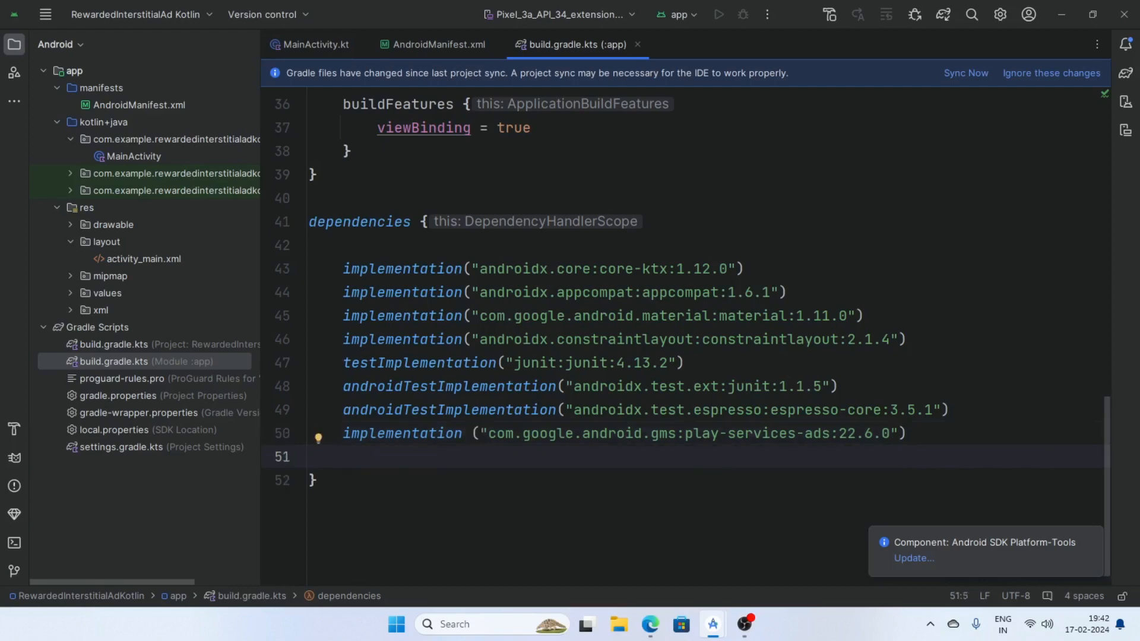
Add implementation("com.google.android.ump:user-messaging-platform:2.2.0") and sync the project with Gradle
{"action": "type", "text": "implementation(\"com.google.android.ump:user-messaging-platform:2.2.0\")"}
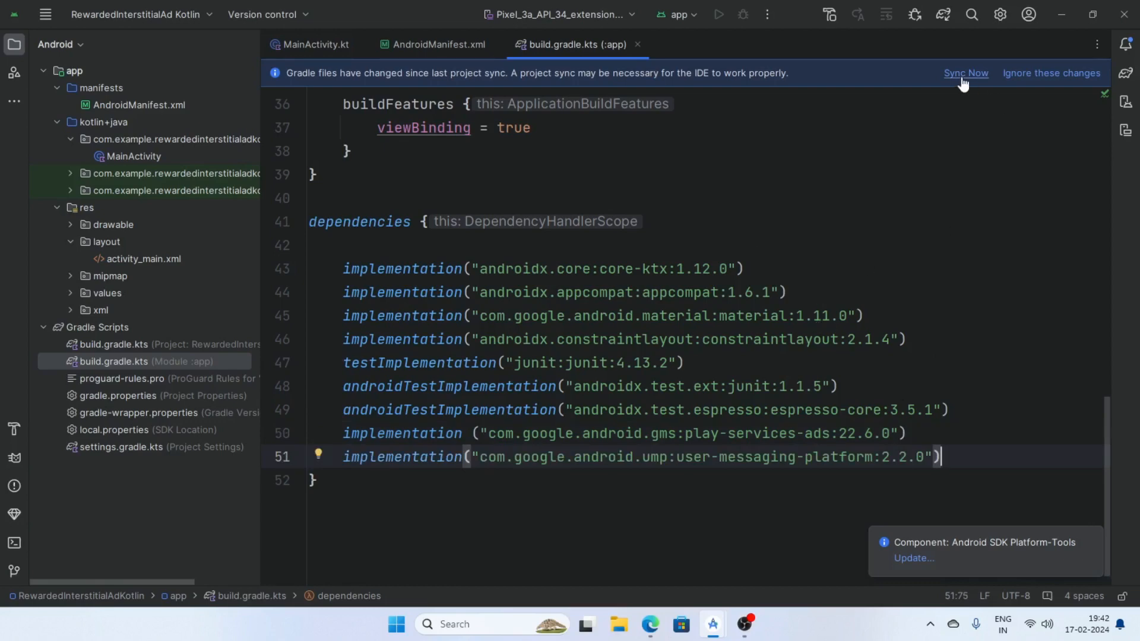
{"action": "left_click", "coordinate": [964, 72]}
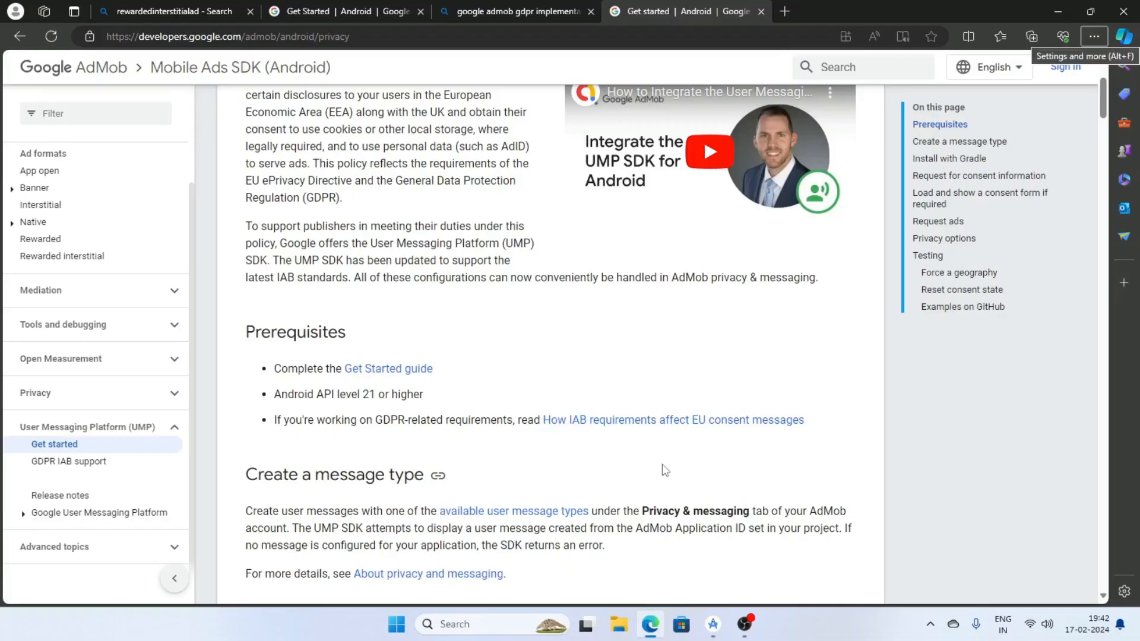
{"action": "scroll", "scroll_direction": "up", "scroll_amount": 3}
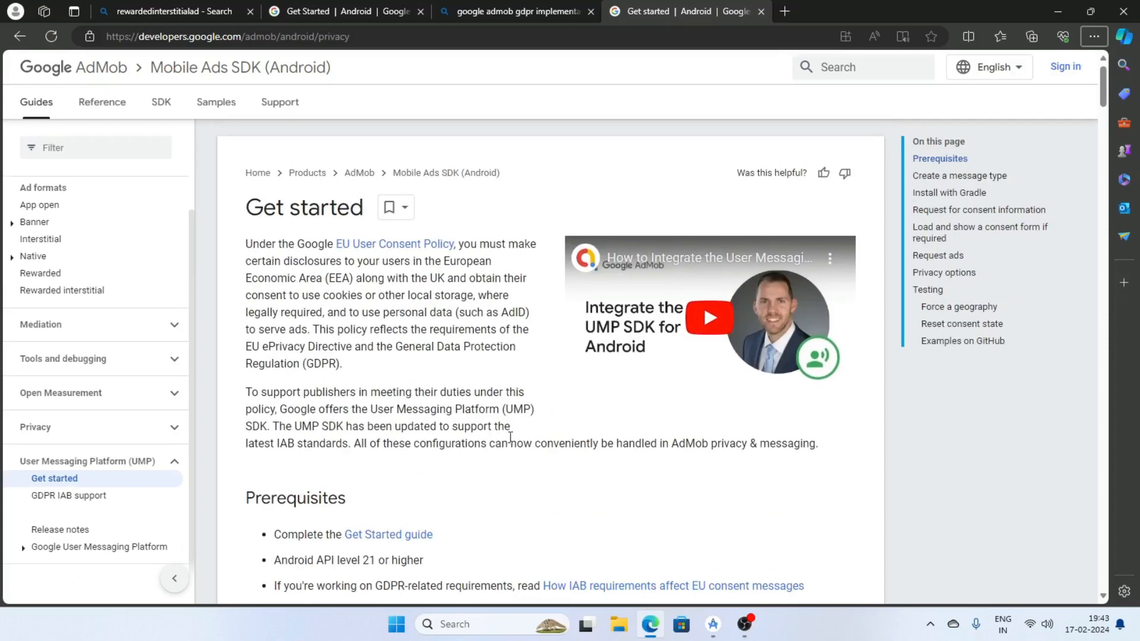
{"action": "scroll", "scroll_direction": "down", "scroll_amount": 3}
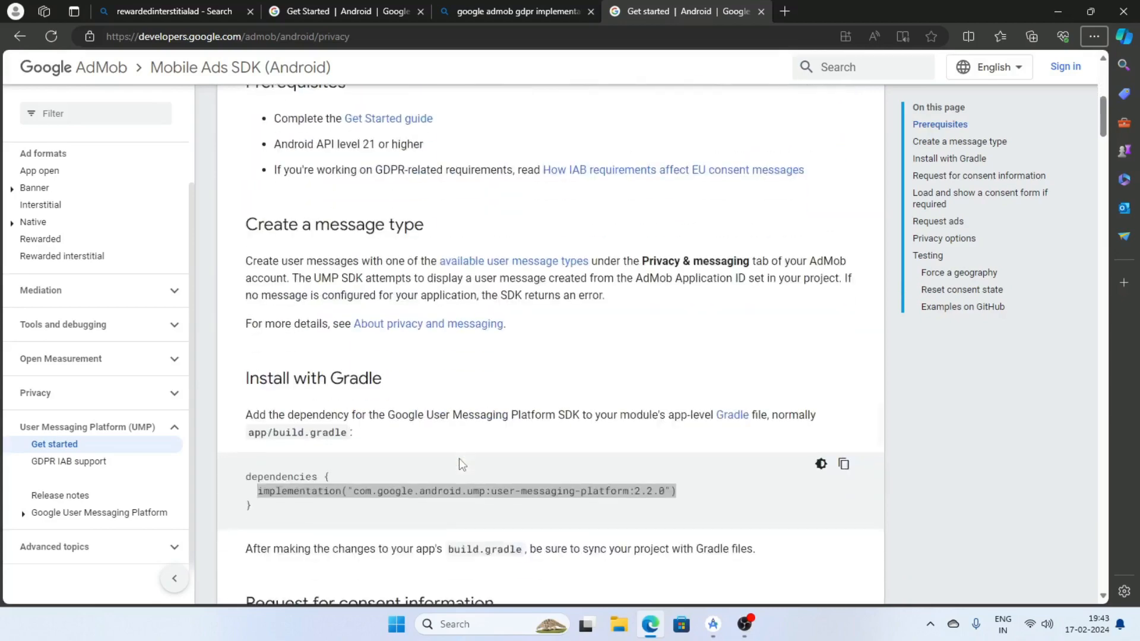
{"action": "scroll", "scroll_direction": "down", "scroll_amount": 3}
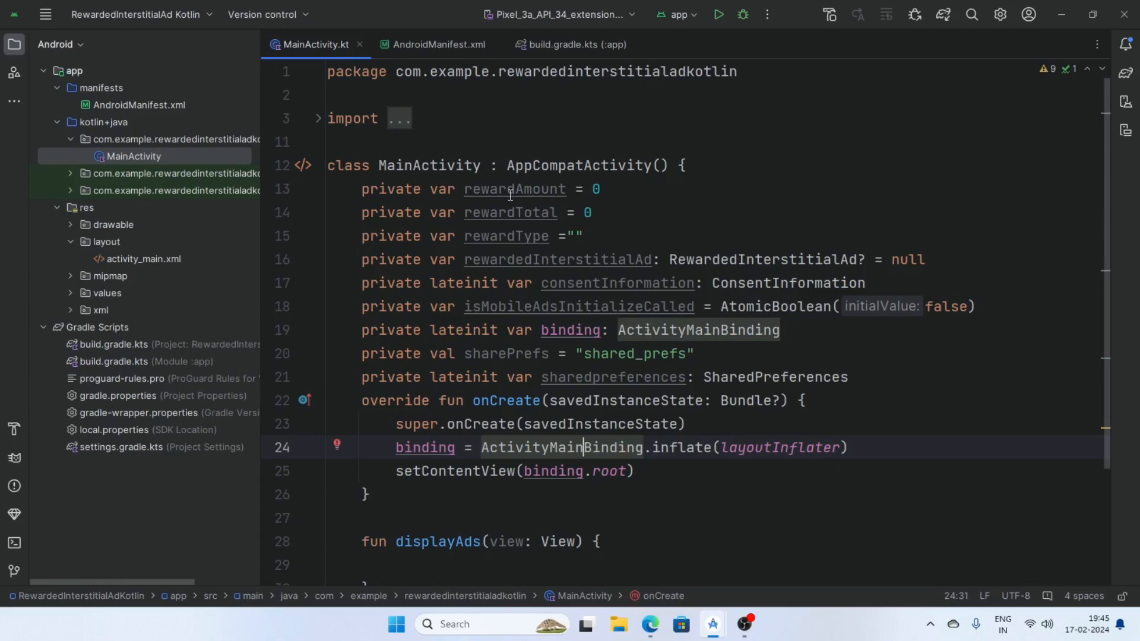
Review the rewardAmount, rewardTotal and rewardType declarations in MainActivity.kt
{"action": "left_click", "coordinate": [509, 189]}
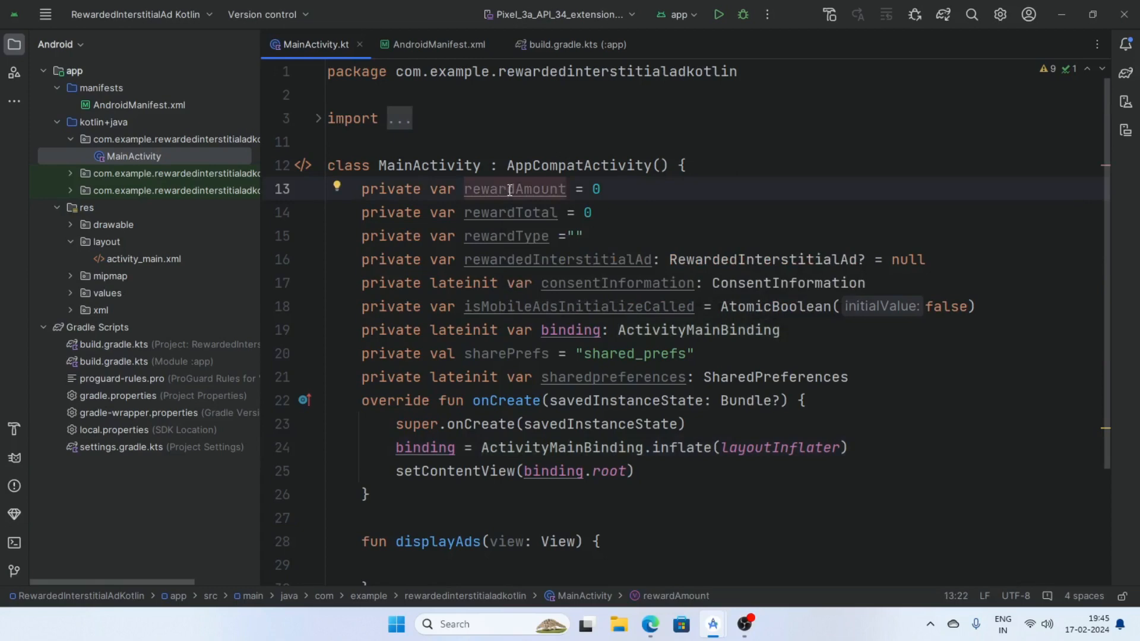
{"action": "left_click", "coordinate": [496, 235]}
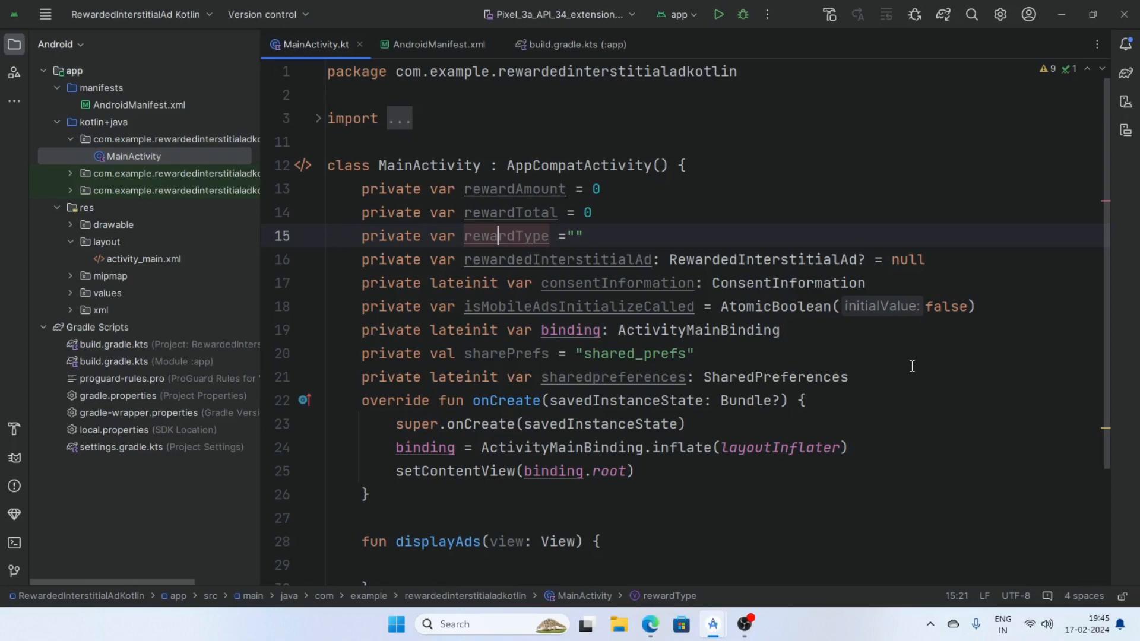
{"action": "left_click", "coordinate": [593, 282]}
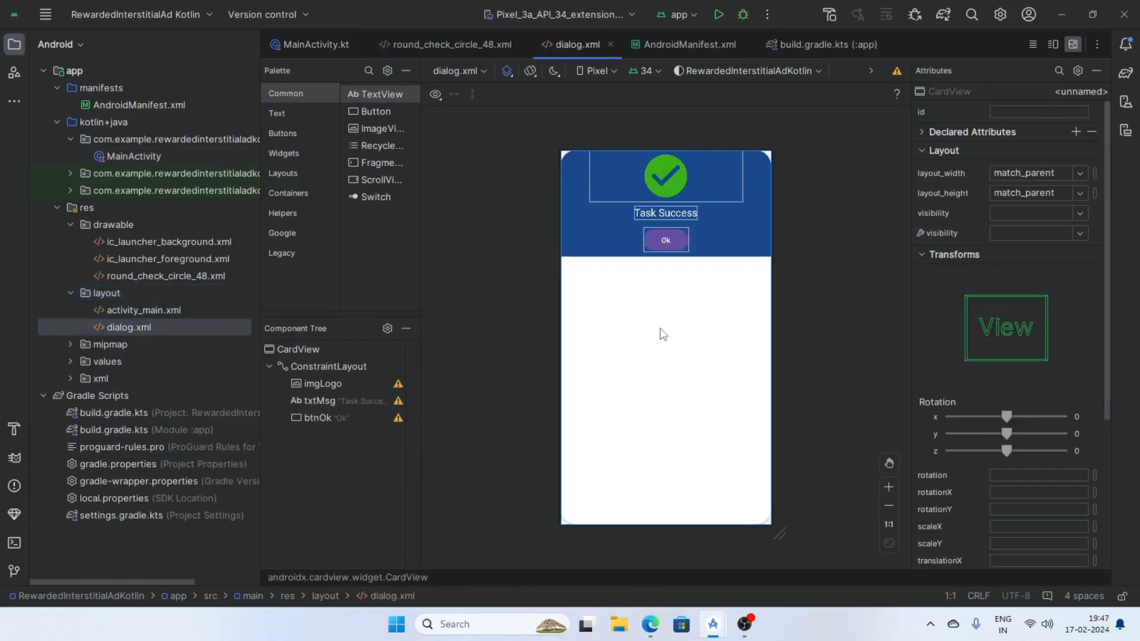
Show dialog.xml's XML source beside the Task Success dialog preview
{"action": "left_click", "coordinate": [664, 175]}
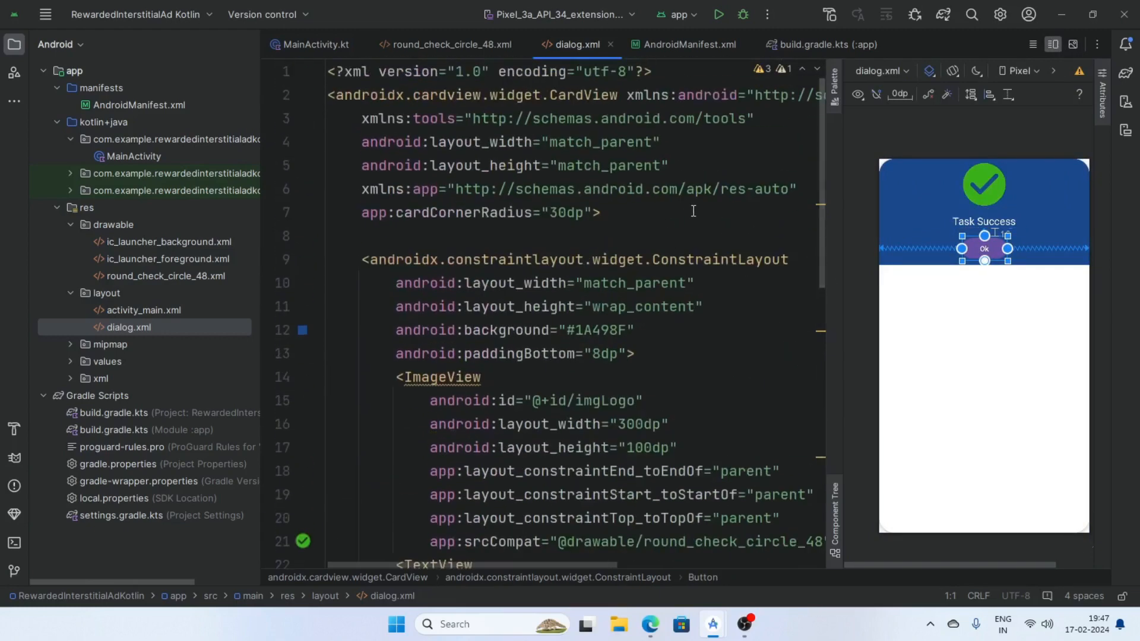
{"action": "mouse_move", "coordinate": [529, 180]}
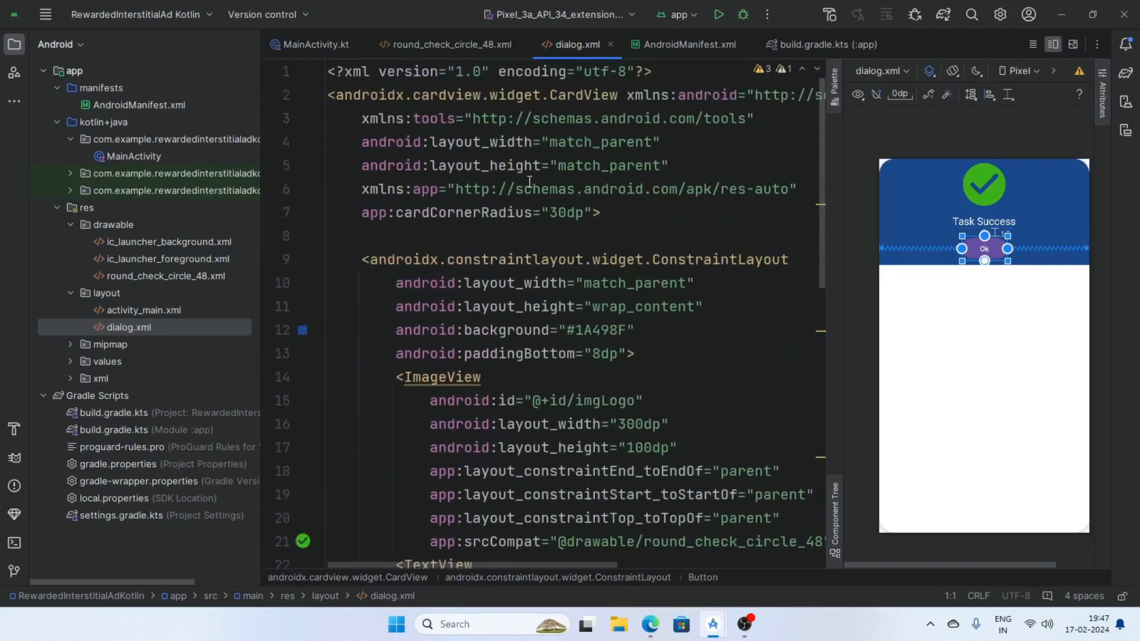
{"action": "left_click", "coordinate": [315, 44]}
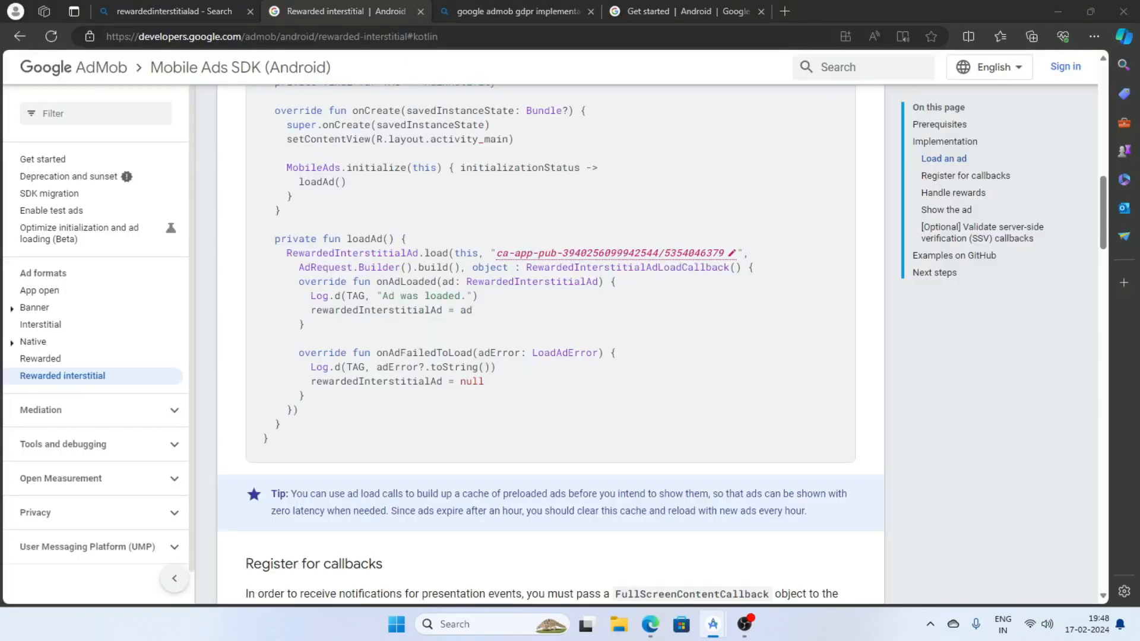
{"action": "mouse_move", "coordinate": [373, 246]}
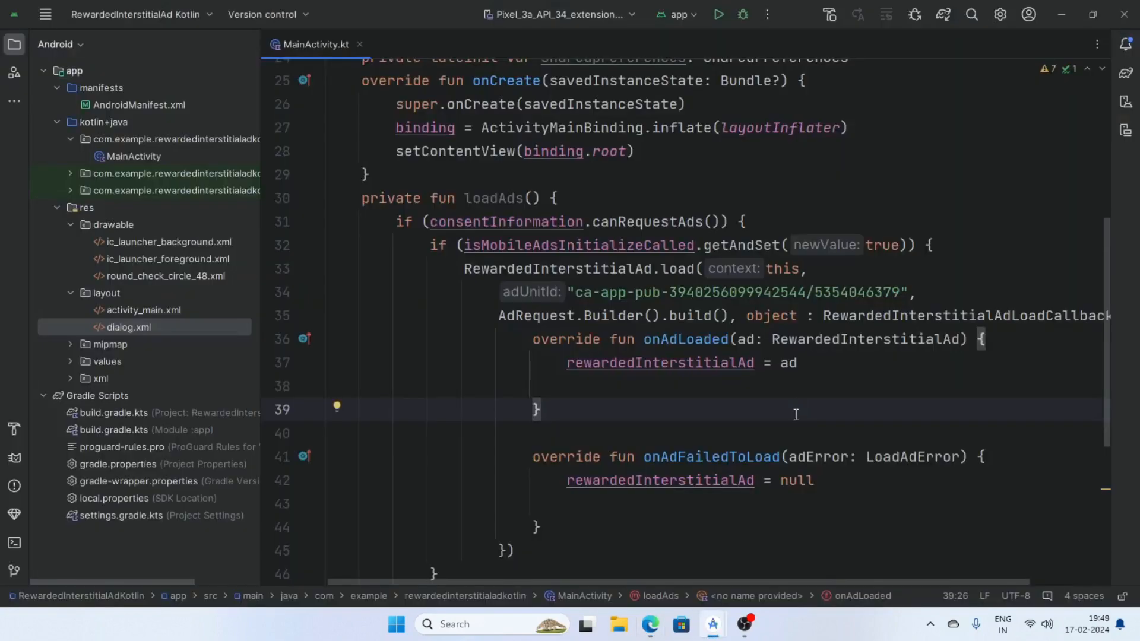
{"action": "mouse_move", "coordinate": [469, 220]}
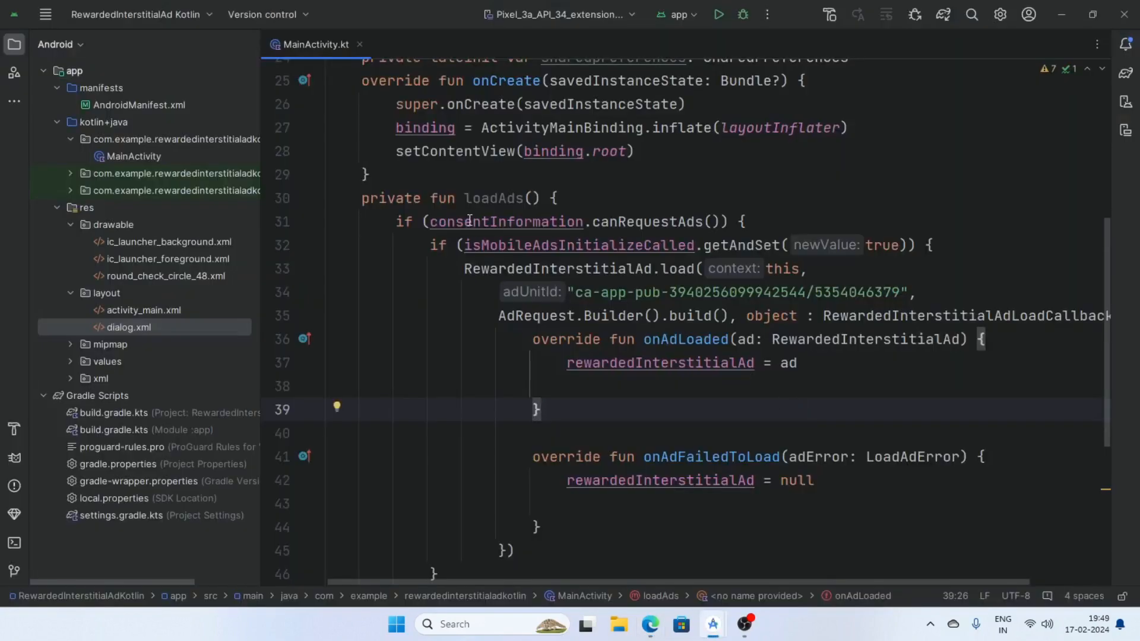
{"action": "mouse_move", "coordinate": [669, 222]}
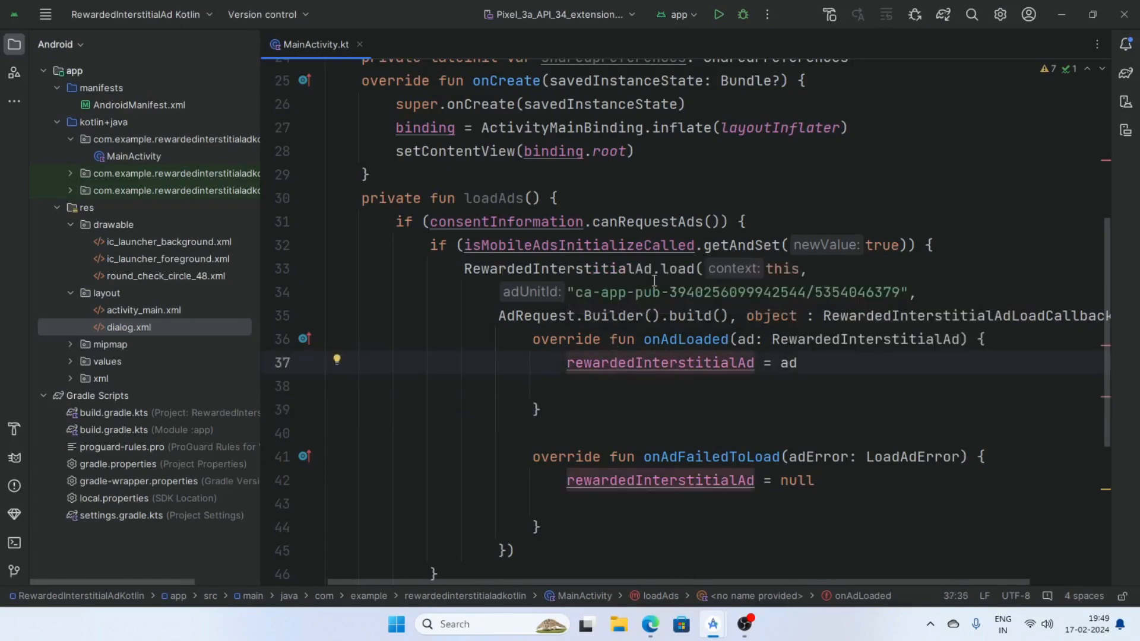
Write loadAds() calling RewardedInterstitialAd.load with the ad unit ID and a load callback
{"action": "left_click", "coordinate": [744, 291]}
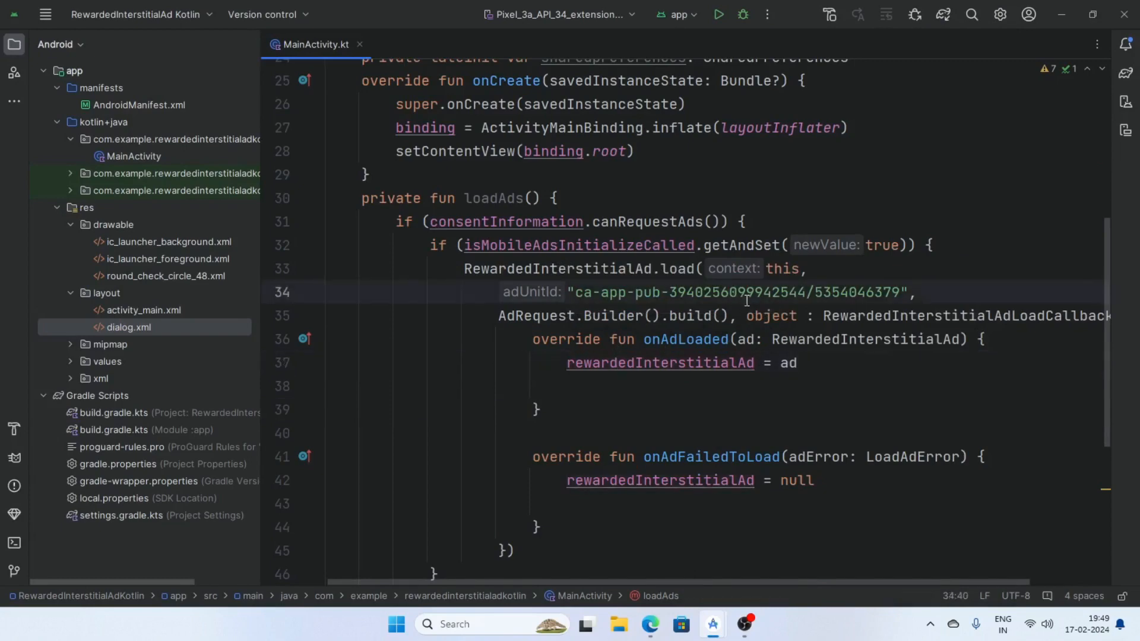
{"action": "left_click", "coordinate": [576, 292]}
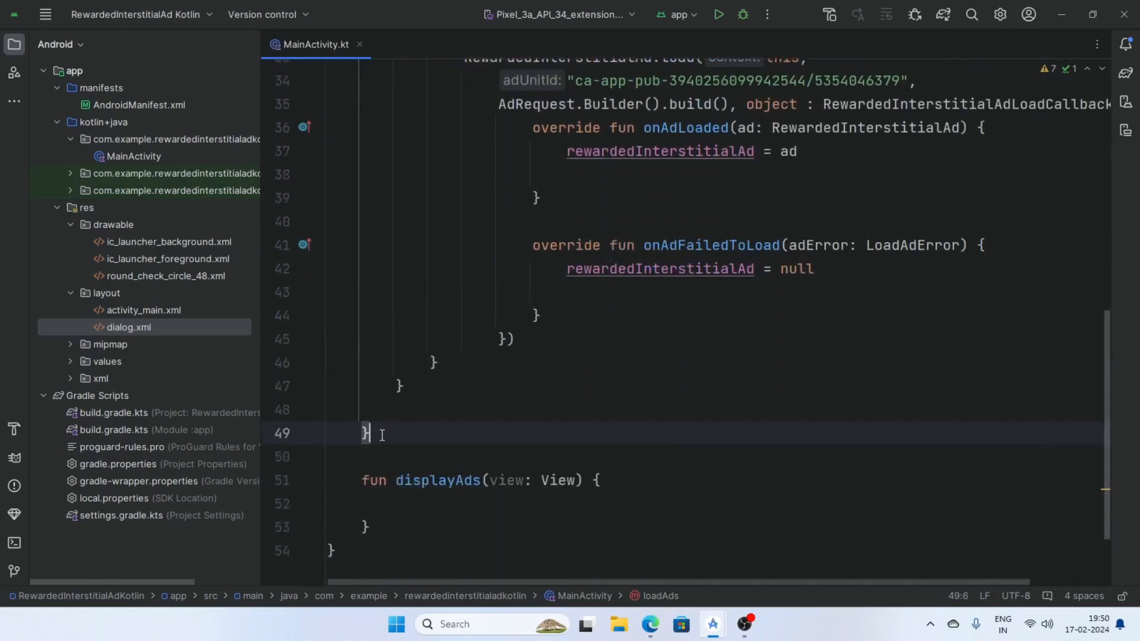
{"action": "key", "text": "enter"}
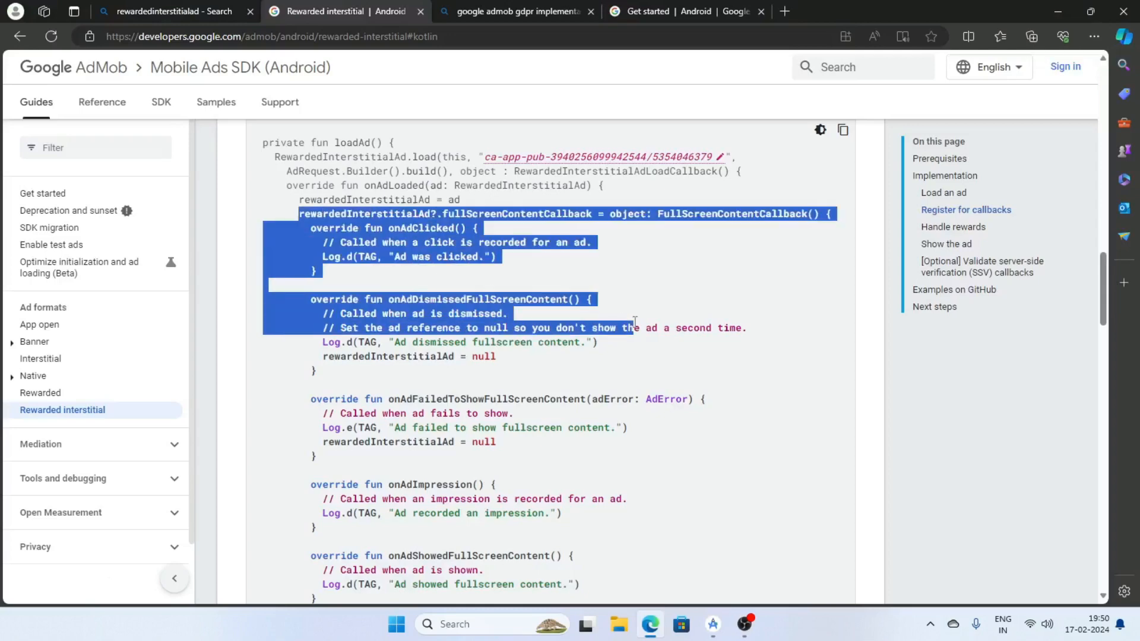
Scroll the Rewarded interstitial Kotlin guide to the FullScreenContentCallback snippet
{"action": "scroll", "scroll_direction": "down", "scroll_amount": 3}
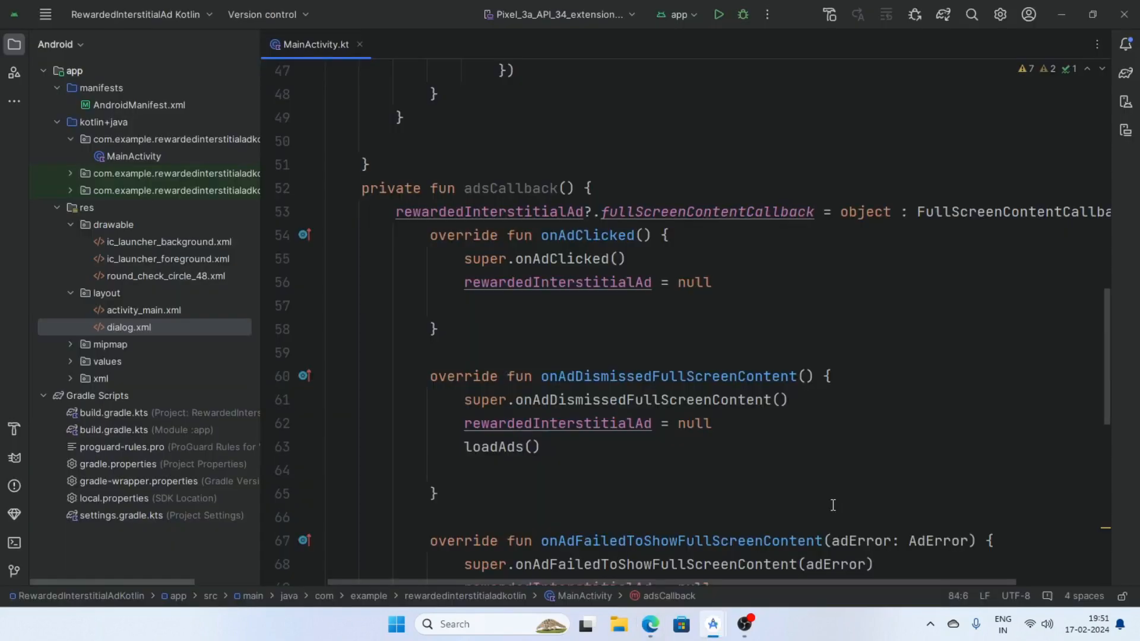
Add adsCallback with click, dismissal (null + loadAds) and show-failure handlers, and call it from onAdLoaded
{"action": "double_click", "coordinate": [508, 188]}
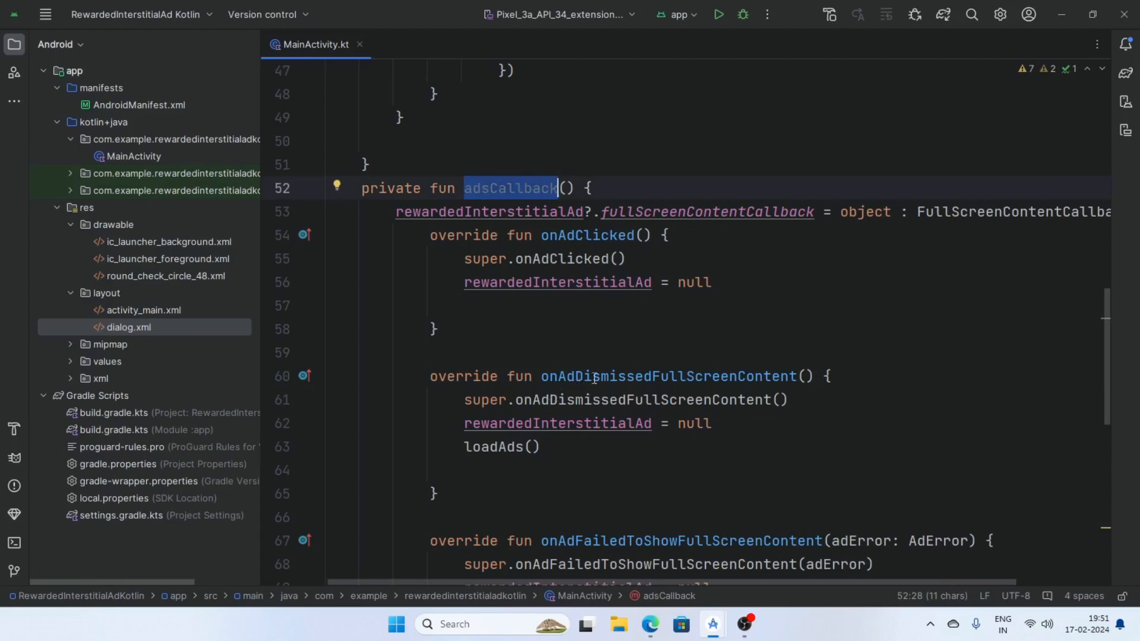
{"action": "mouse_move", "coordinate": [616, 441]}
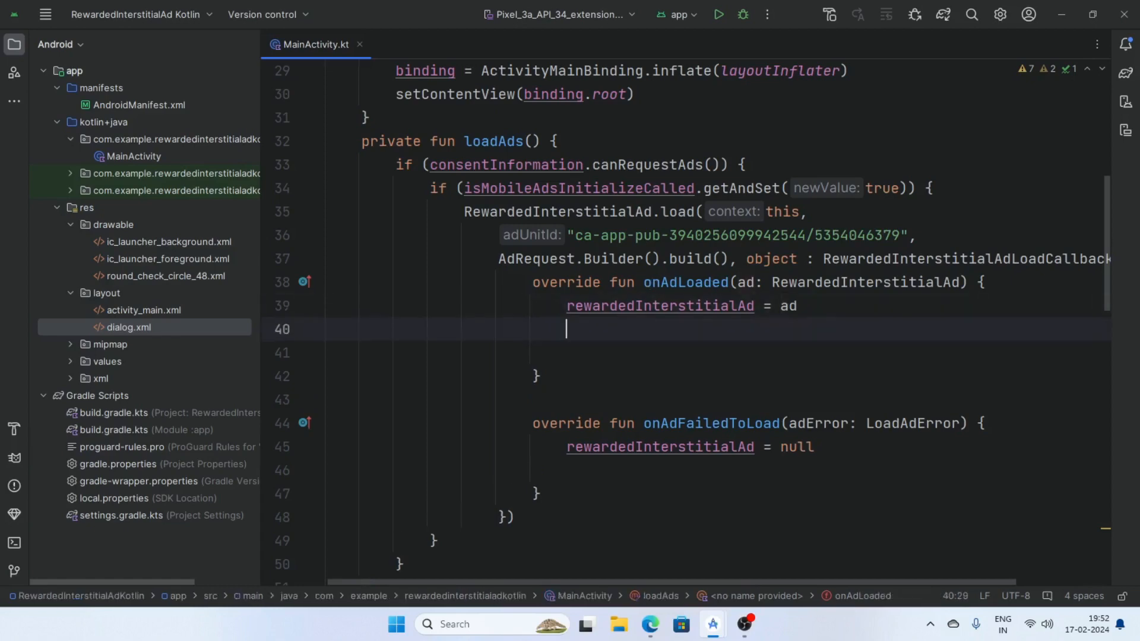
{"action": "type", "text": "ad"}
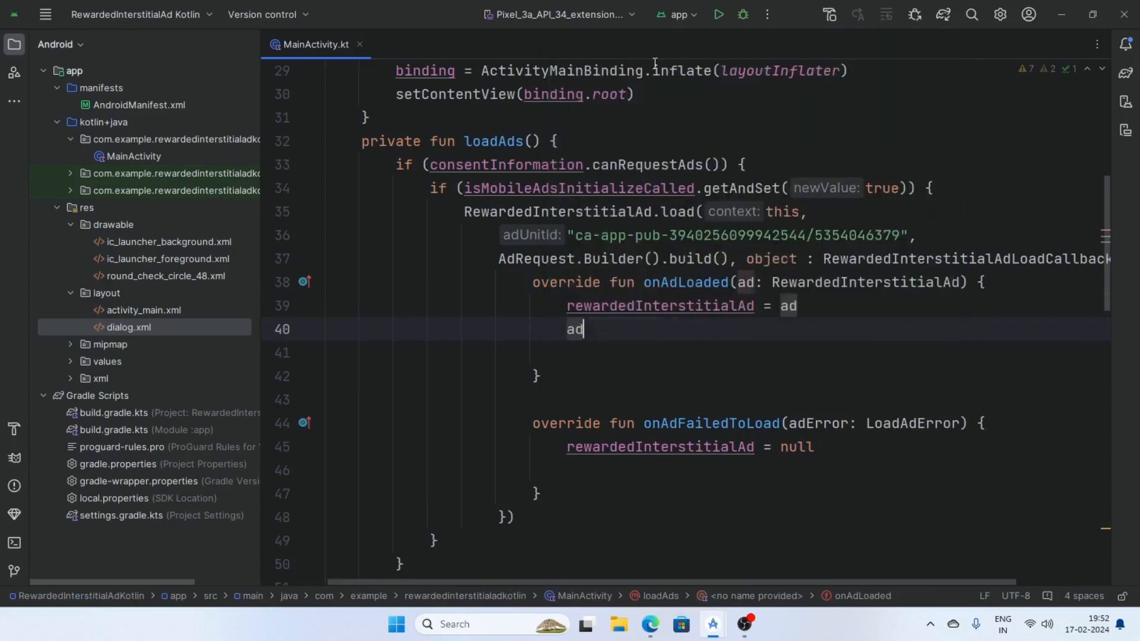
{"action": "scroll", "scroll_direction": "down", "scroll_amount": 3}
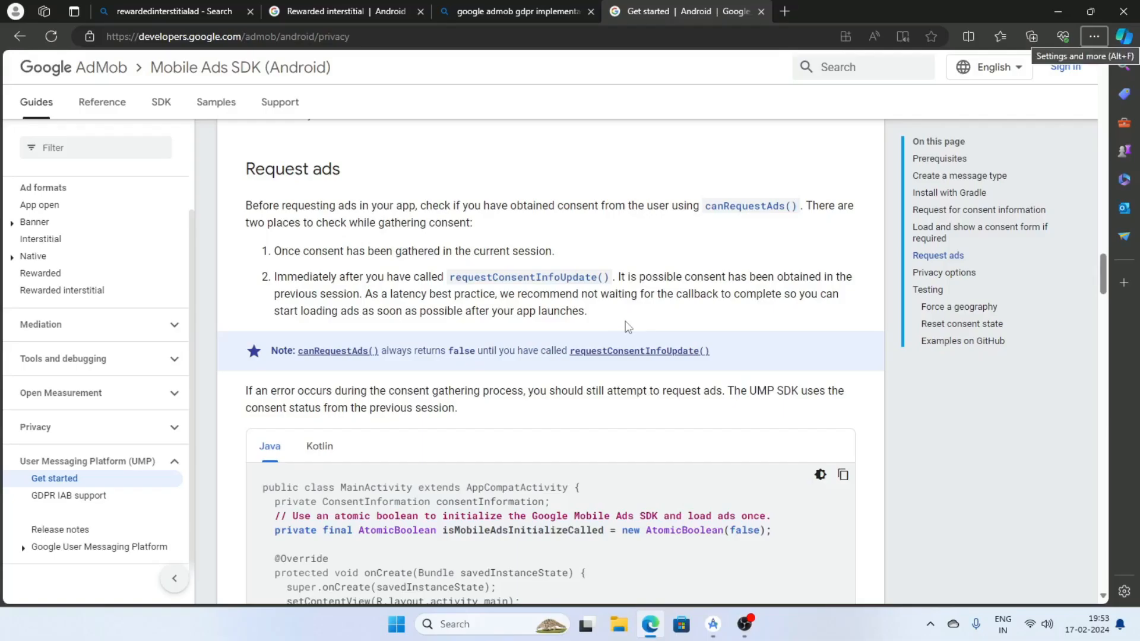
{"action": "mouse_move", "coordinate": [453, 287]}
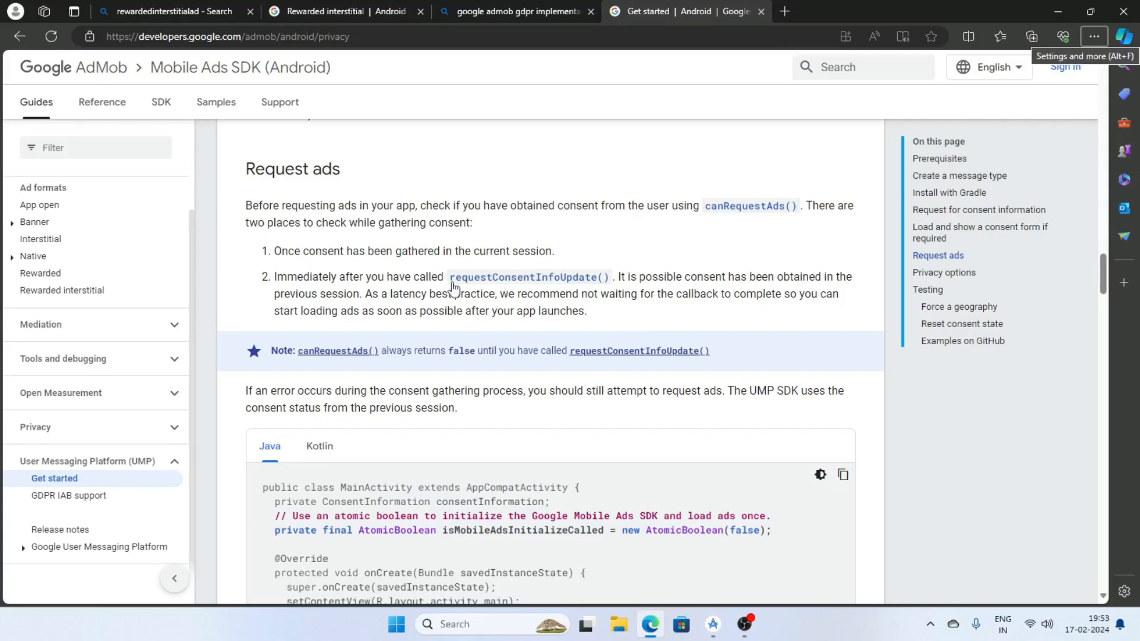
{"action": "mouse_move", "coordinate": [549, 284]}
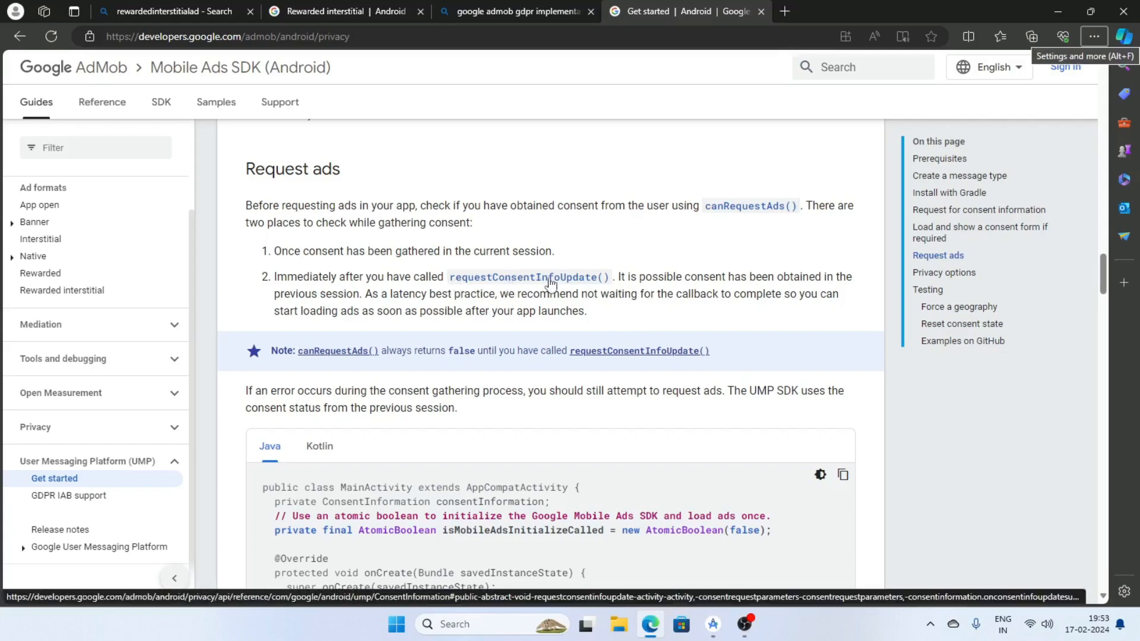
{"action": "mouse_move", "coordinate": [396, 271]}
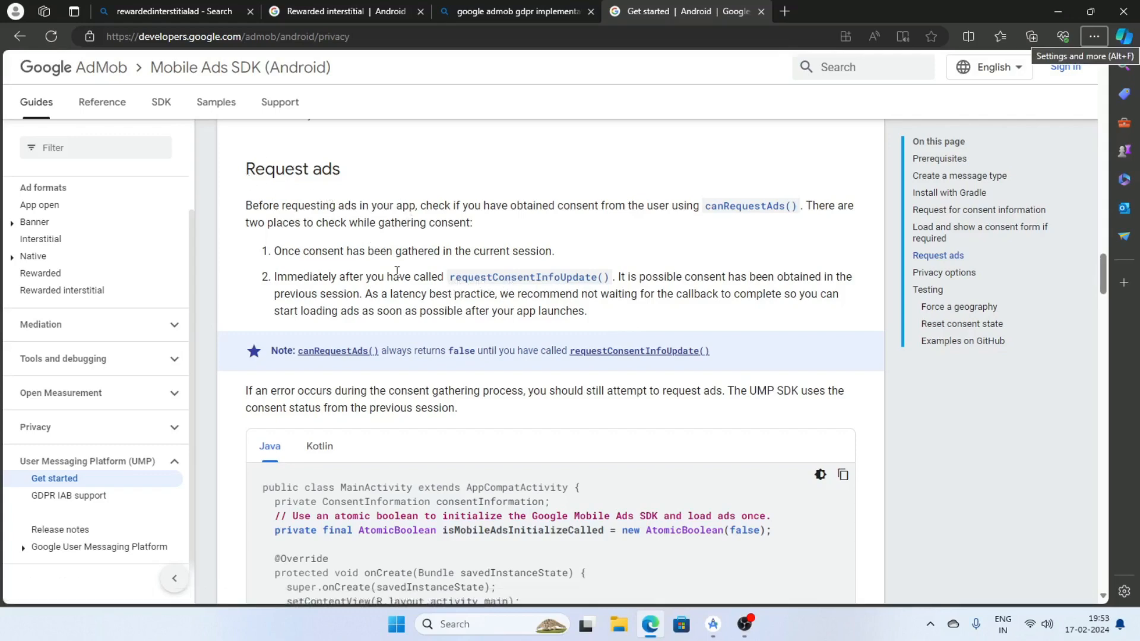
Scroll to the Request ads section and select the consent request parameters sample code
{"action": "scroll", "scroll_direction": "down", "scroll_amount": 3}
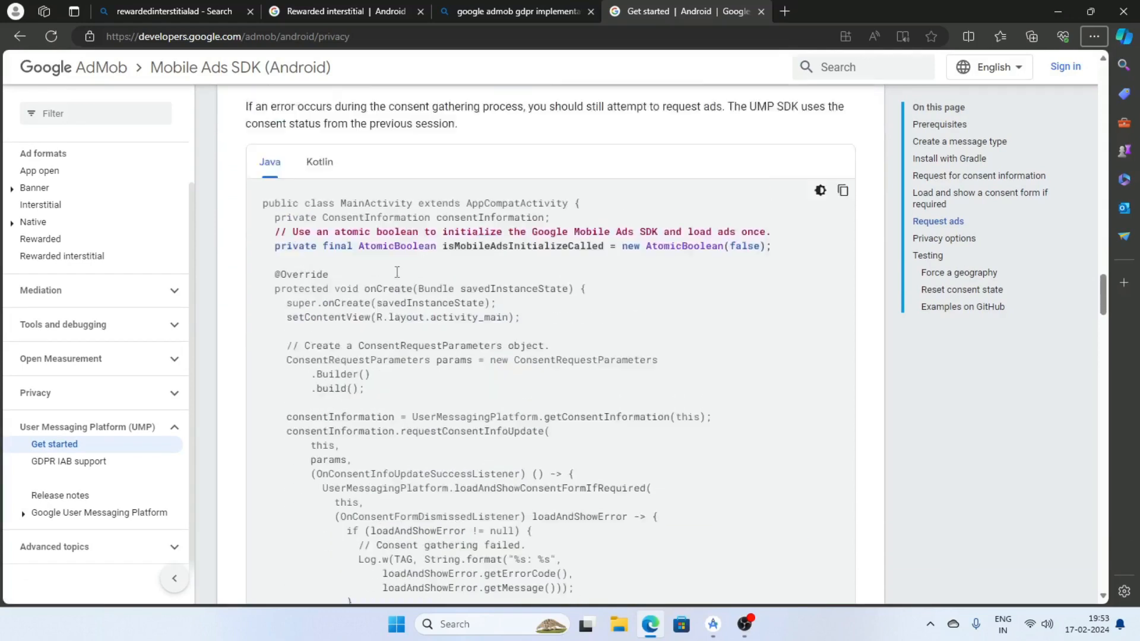
{"action": "scroll", "scroll_direction": "down", "scroll_amount": 3}
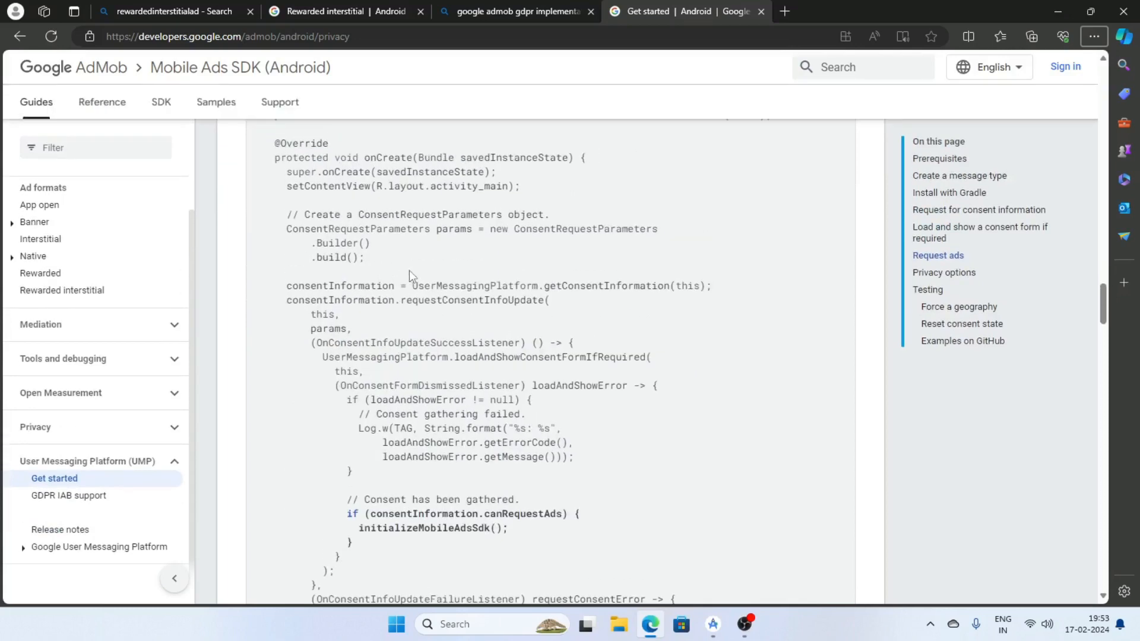
{"action": "scroll", "scroll_direction": "down", "scroll_amount": 3}
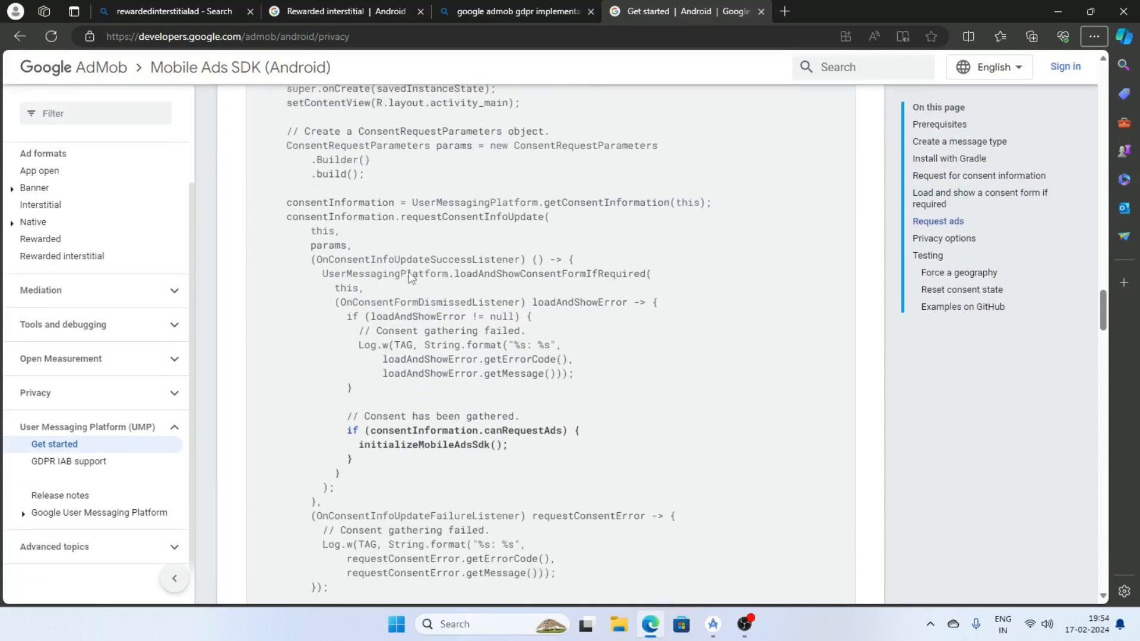
{"action": "left_click_drag", "start_coordinate": [286, 145], "coordinate": [541, 260]}
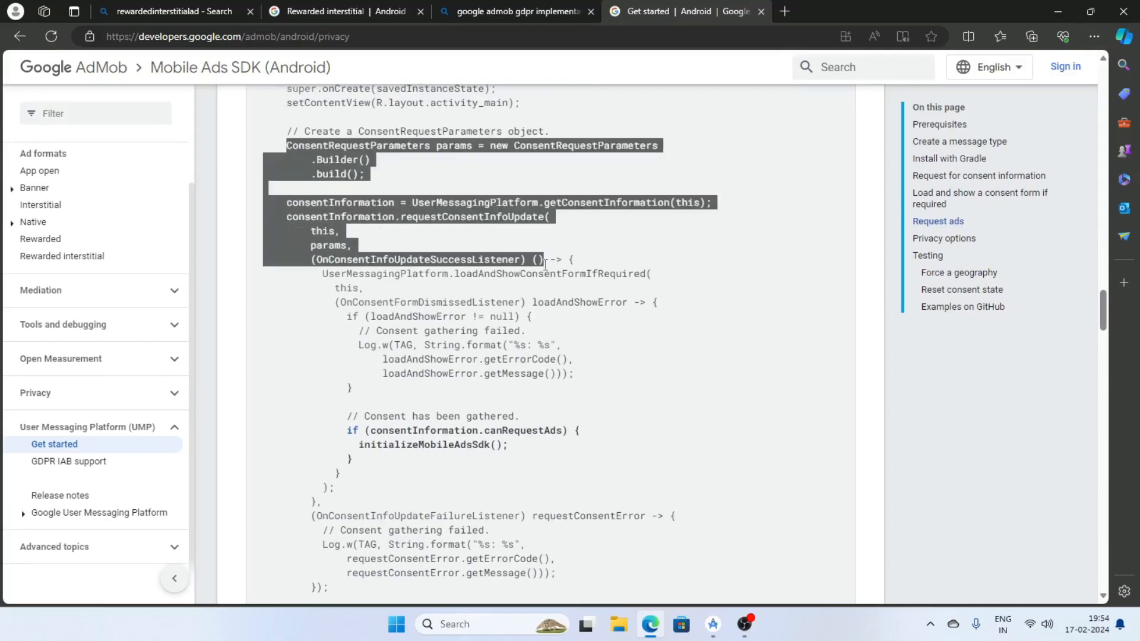
Extend the selection through the requestConsentInfoUpdate consent-gathering sample code
{"action": "scroll", "scroll_direction": "down", "scroll_amount": 3}
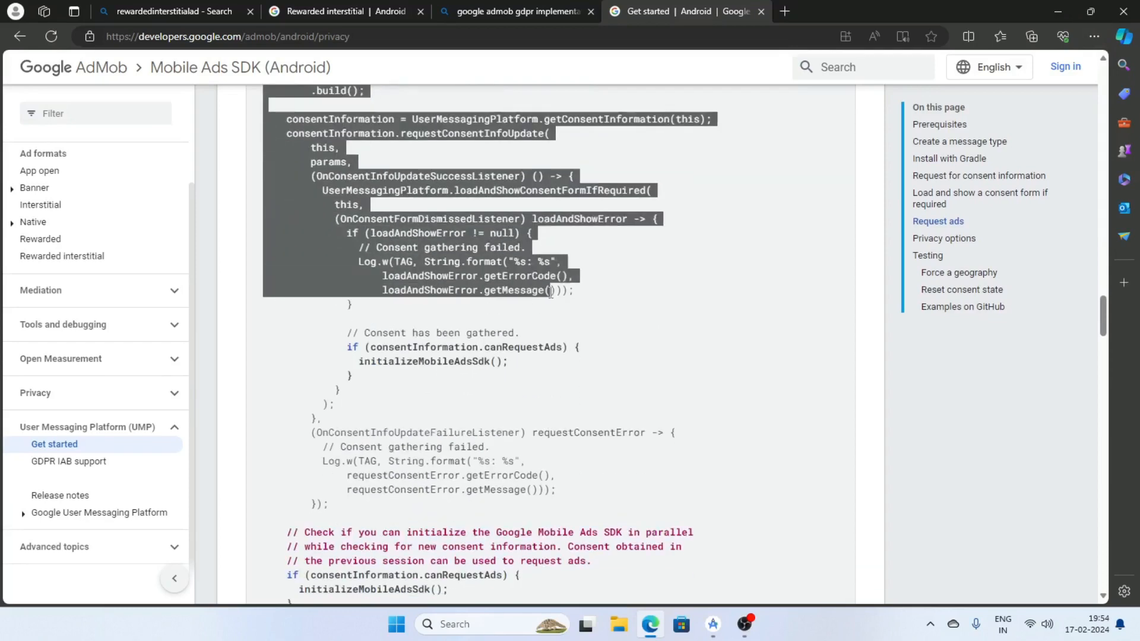
{"action": "scroll", "scroll_direction": "down", "scroll_amount": 3}
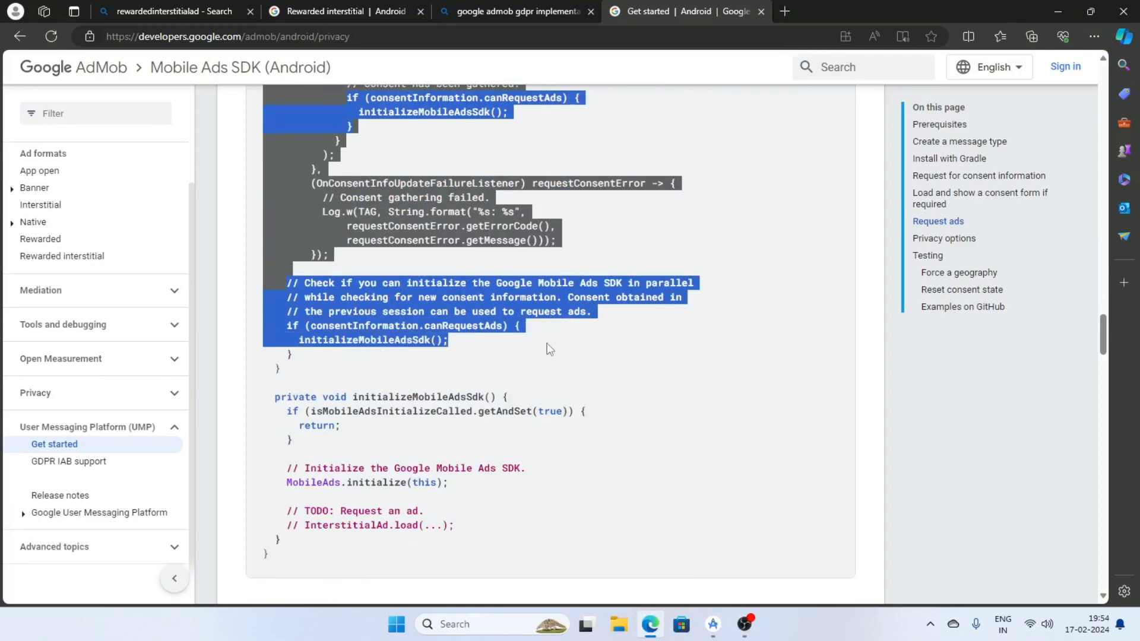
{"action": "left_click_drag", "start_coordinate": [549, 349], "coordinate": [519, 442]}
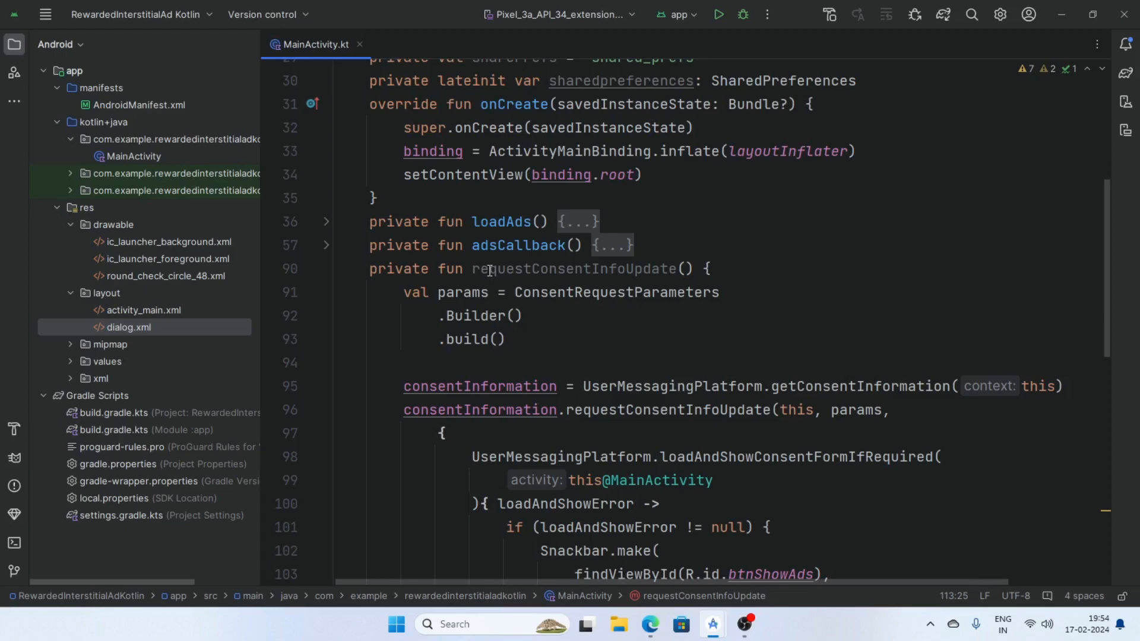
{"action": "mouse_move", "coordinate": [548, 330]}
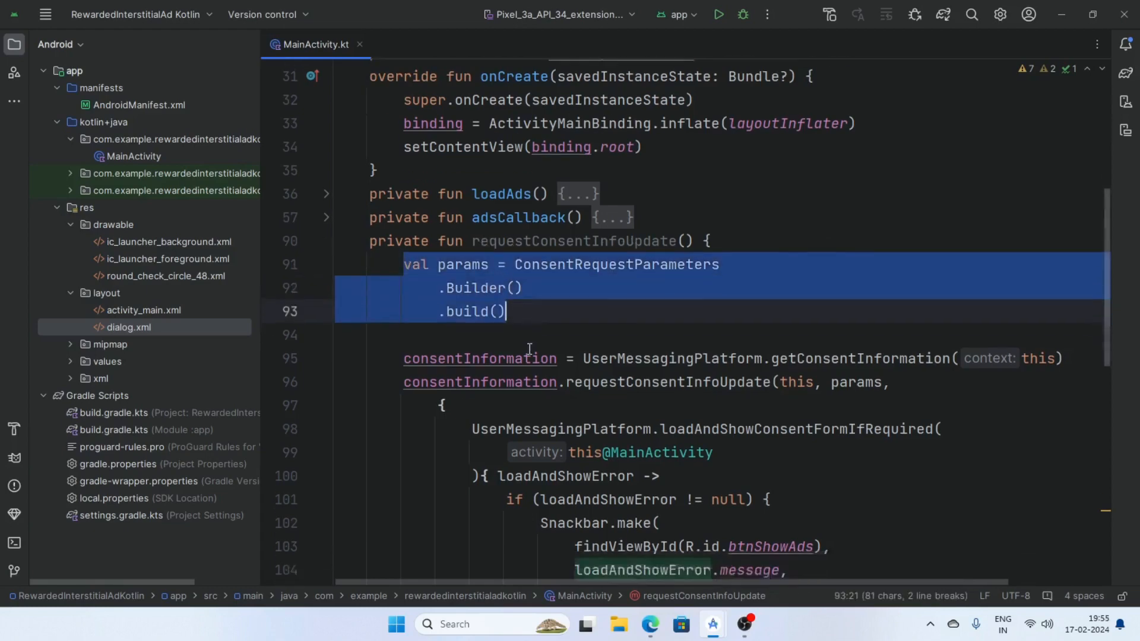
Insert a loadAds() call after the getAndSet line so ads load once consent is granted
{"action": "scroll", "scroll_direction": "down", "scroll_amount": 3}
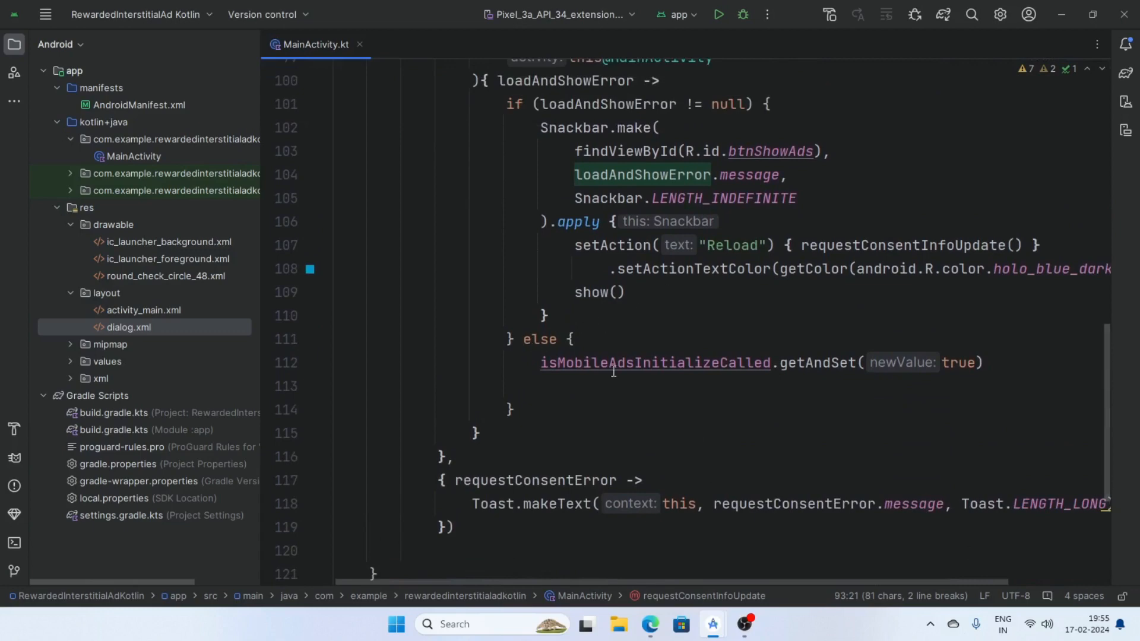
{"action": "scroll", "scroll_direction": "down", "scroll_amount": 3}
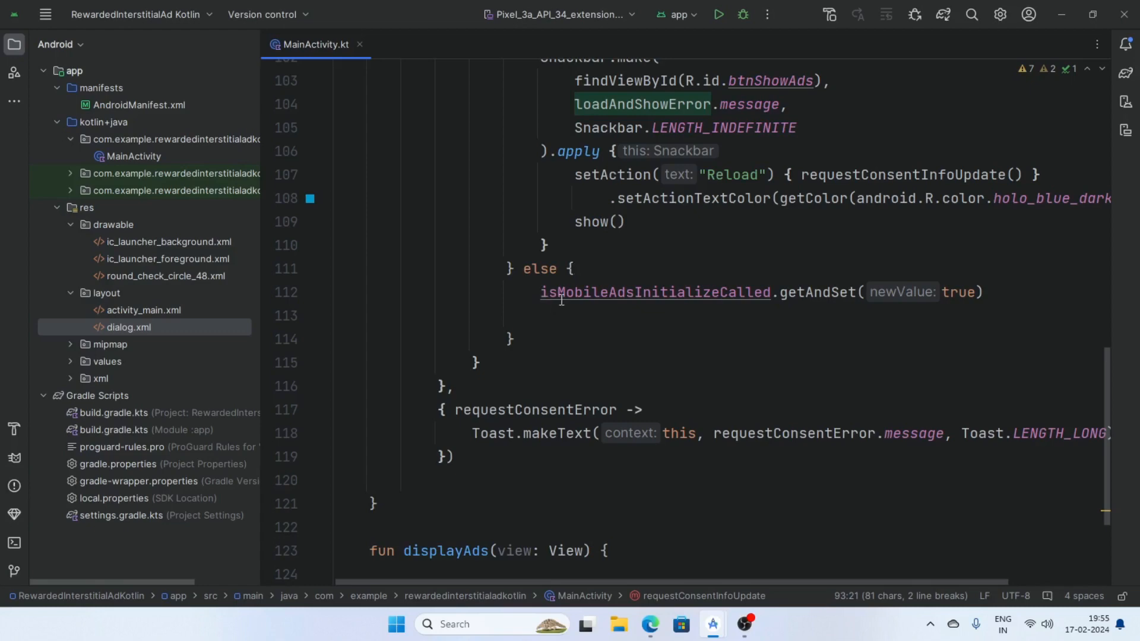
{"action": "left_click", "coordinate": [992, 292]}
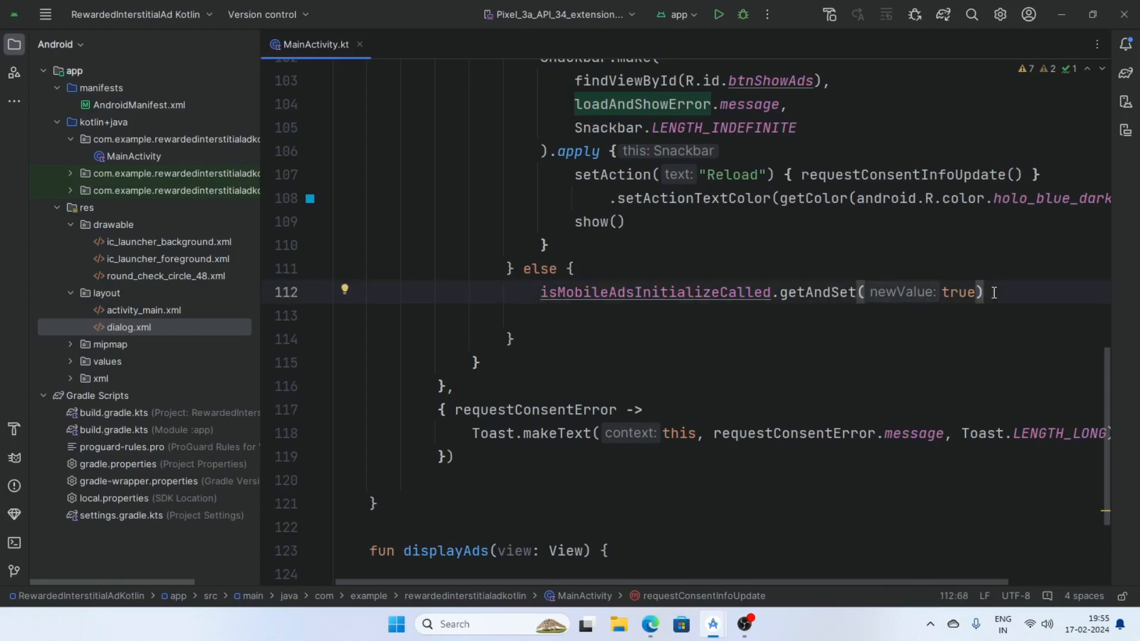
{"action": "key", "text": "enter"}
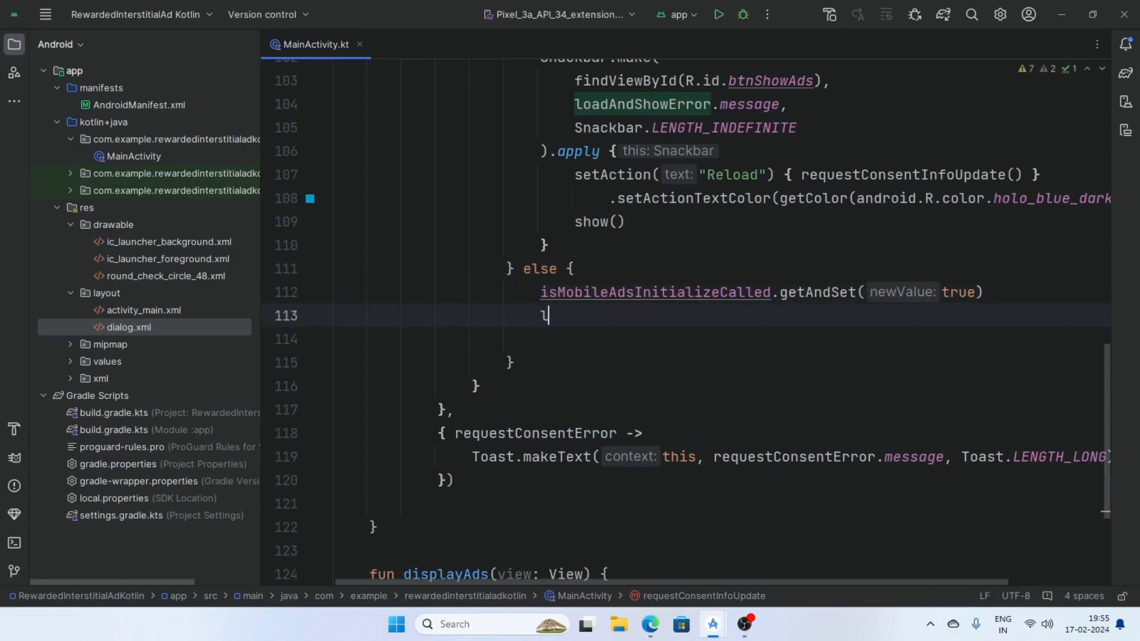
{"action": "type", "text": "l"}
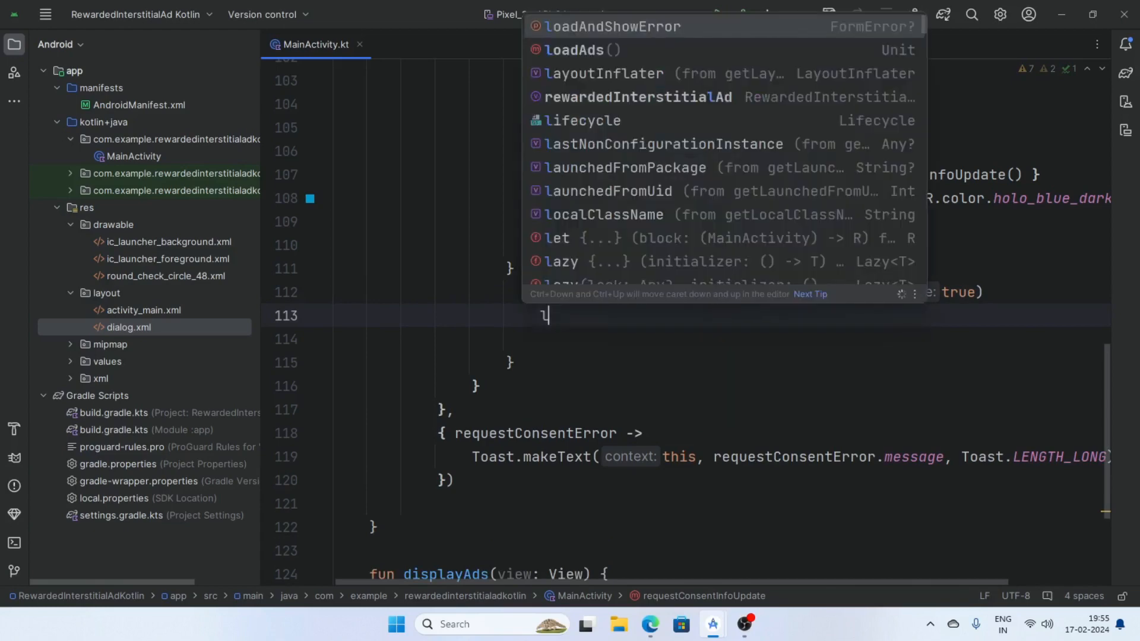
{"action": "key", "text": "Down"}
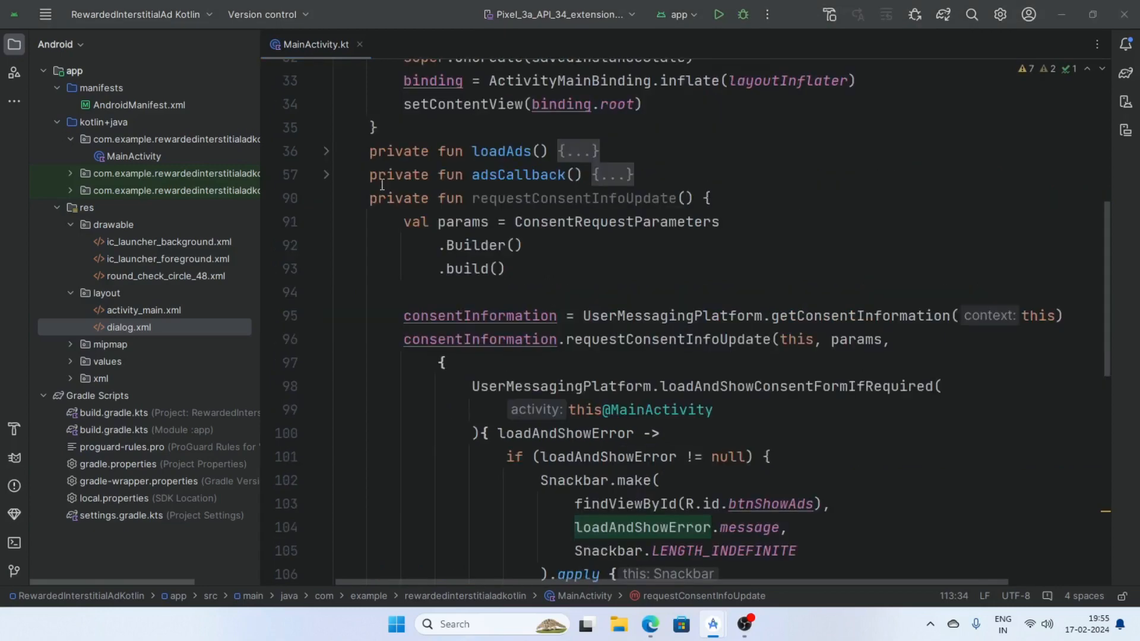
Call requestConsentInfoUpdate() in onCreate and review the consent callback code
{"action": "left_click", "coordinate": [13, 44]}
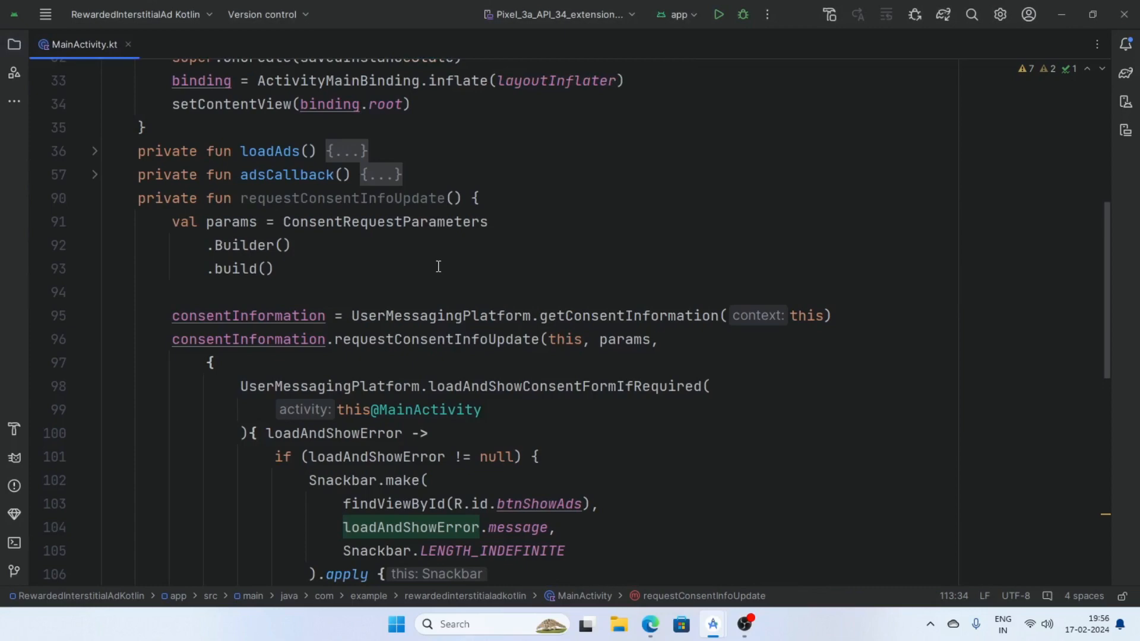
{"action": "mouse_move", "coordinate": [276, 202]}
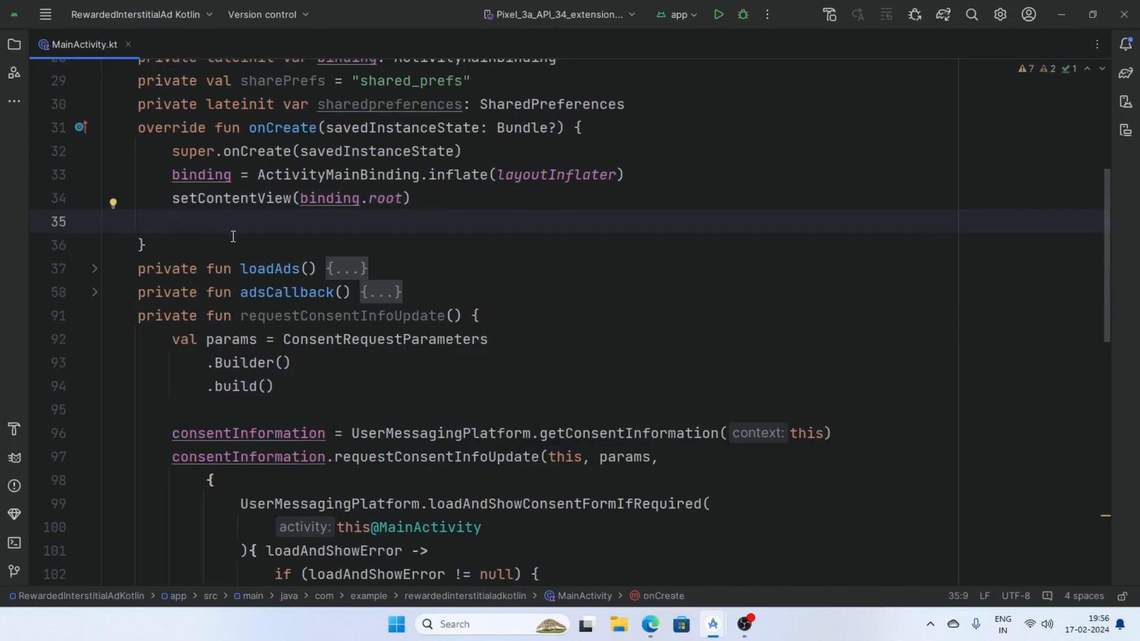
{"action": "type", "text": "re"}
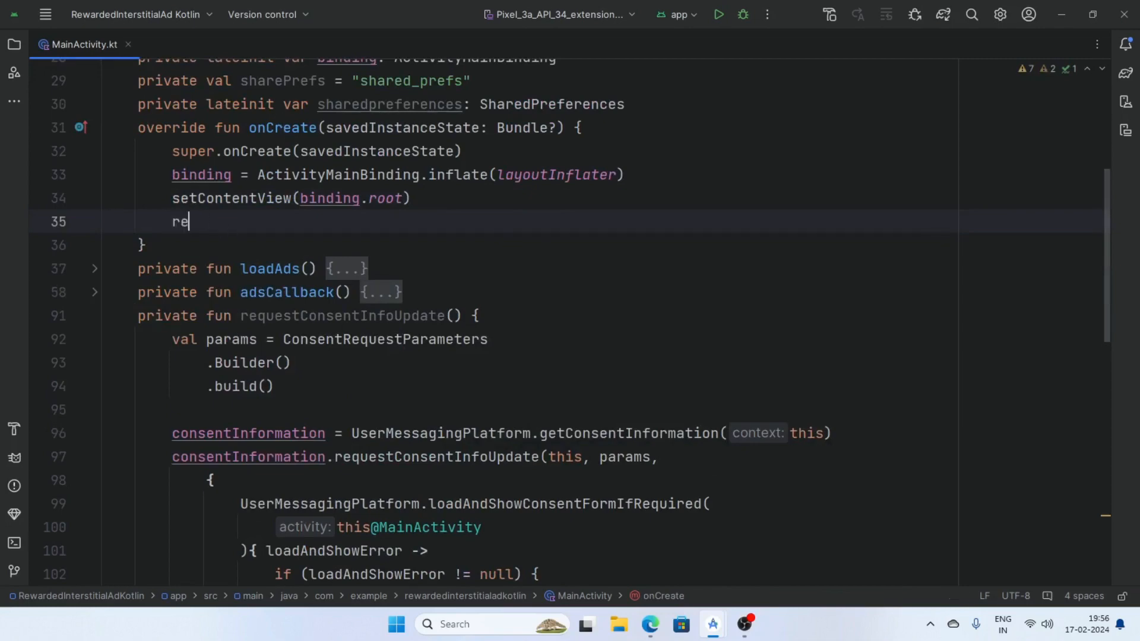
{"action": "type", "text": "re"}
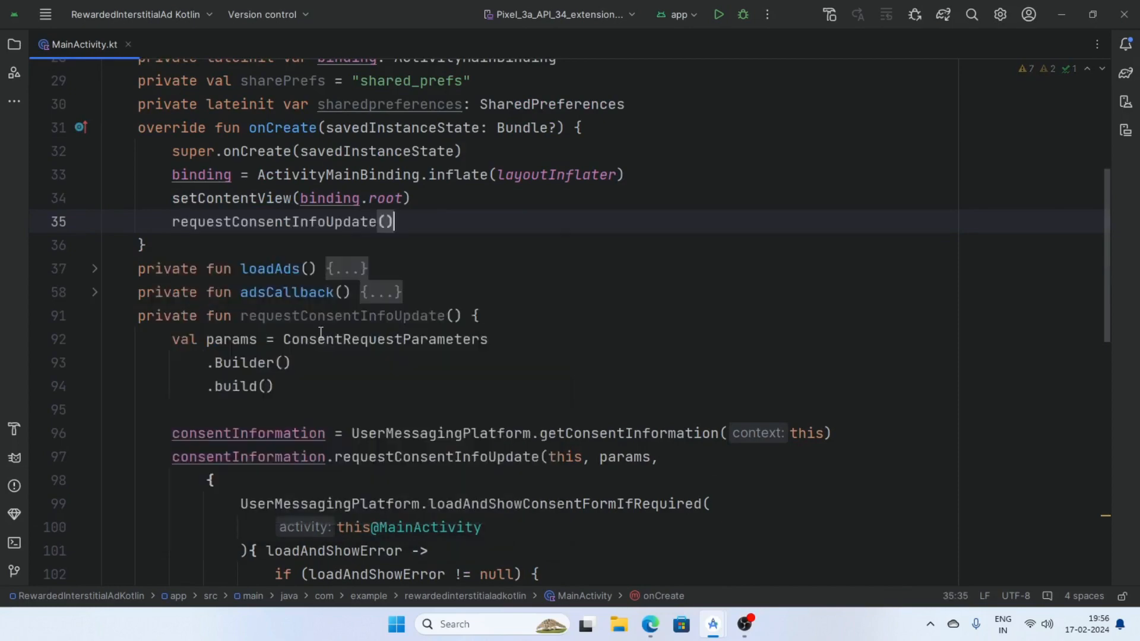
{"action": "left_click", "coordinate": [94, 292]}
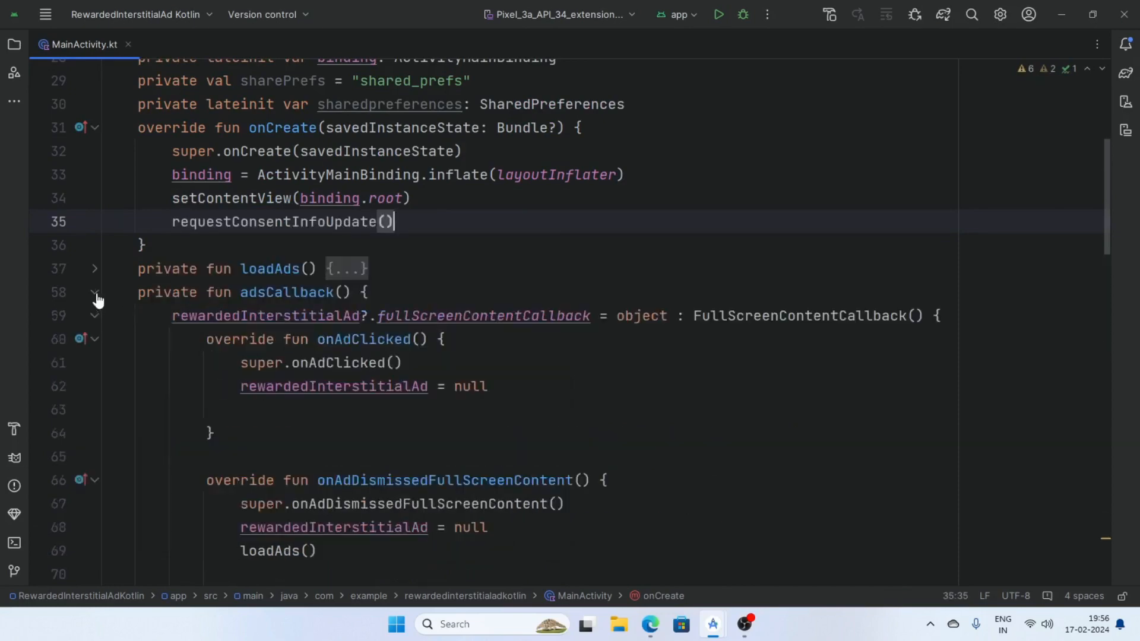
{"action": "scroll", "scroll_direction": "down", "scroll_amount": 3}
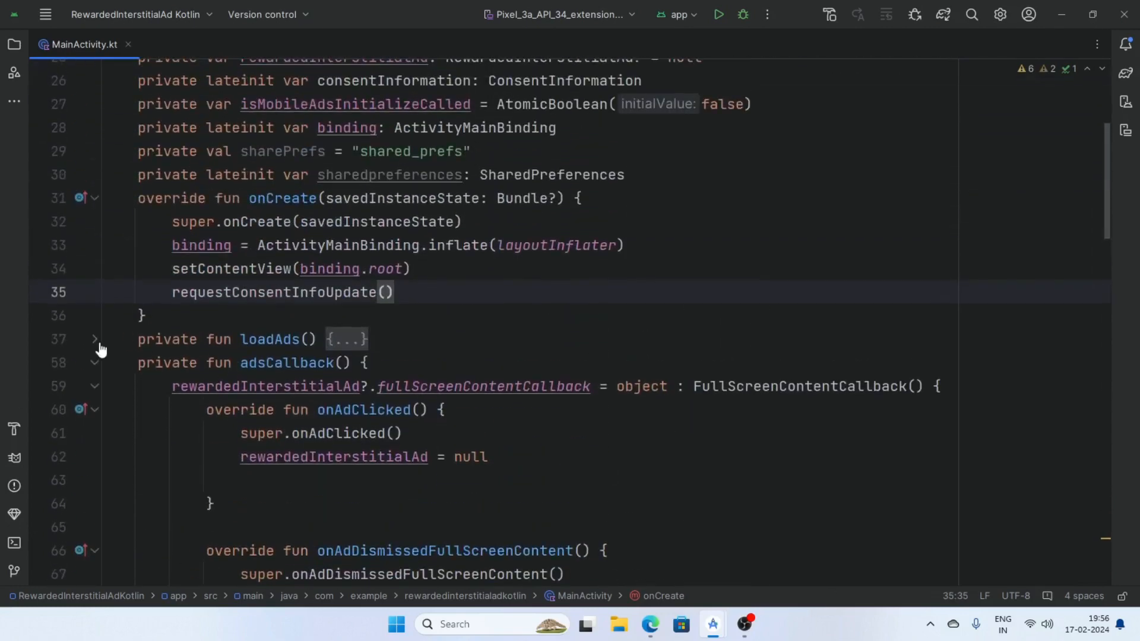
{"action": "left_click", "coordinate": [95, 339]}
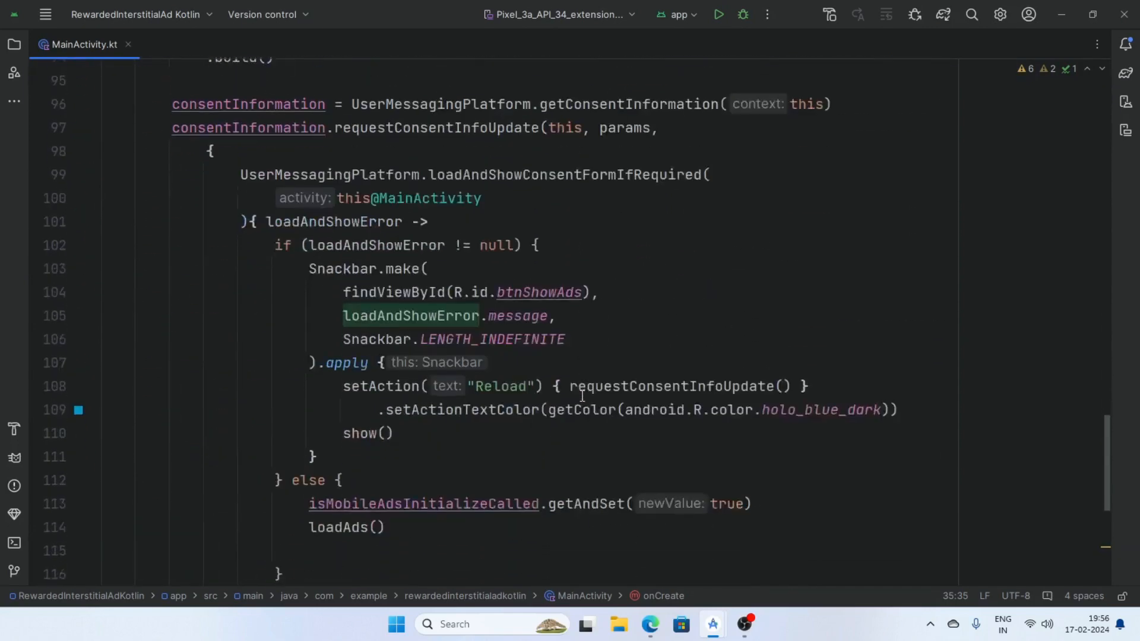
{"action": "scroll", "scroll_direction": "down", "scroll_amount": 3}
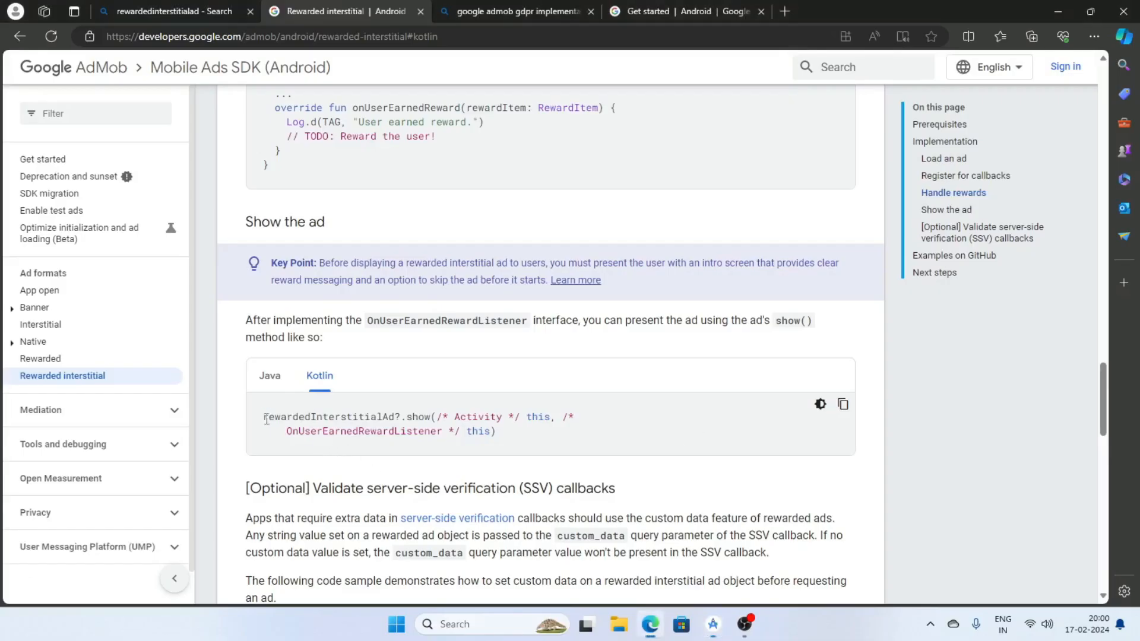
{"action": "mouse_move", "coordinate": [406, 435]}
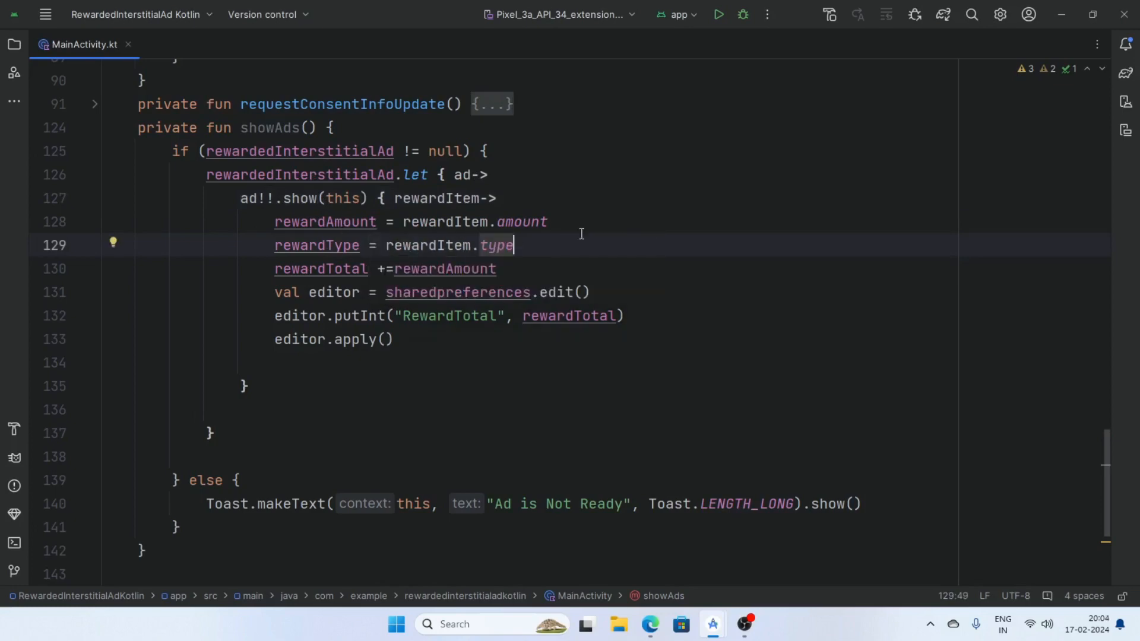
{"action": "mouse_move", "coordinate": [612, 227]}
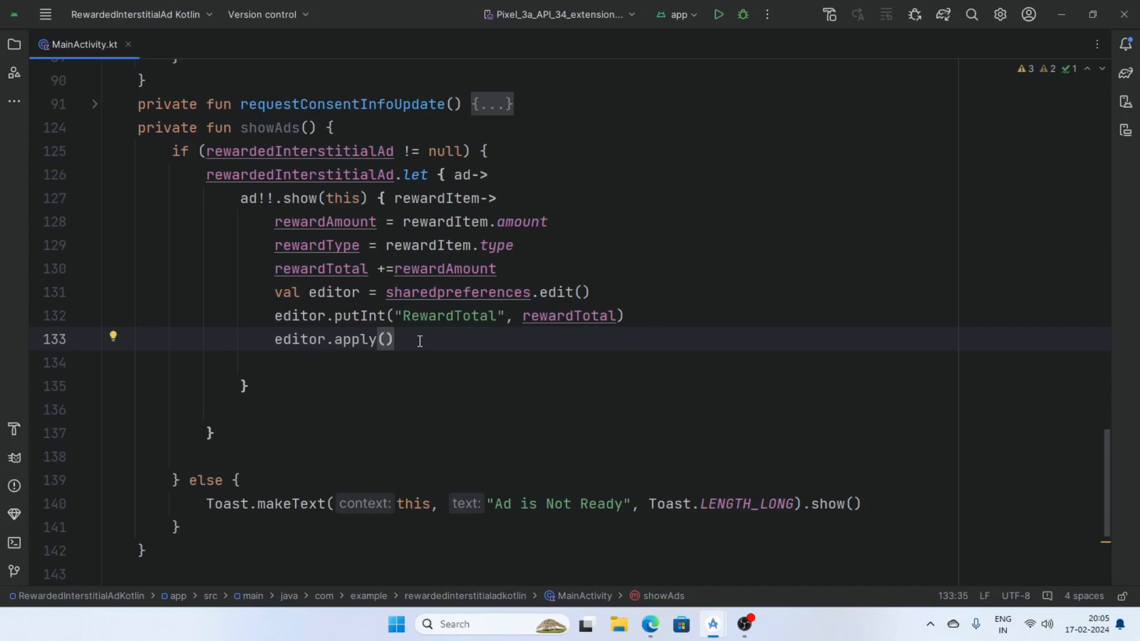
{"action": "mouse_move", "coordinate": [402, 361]}
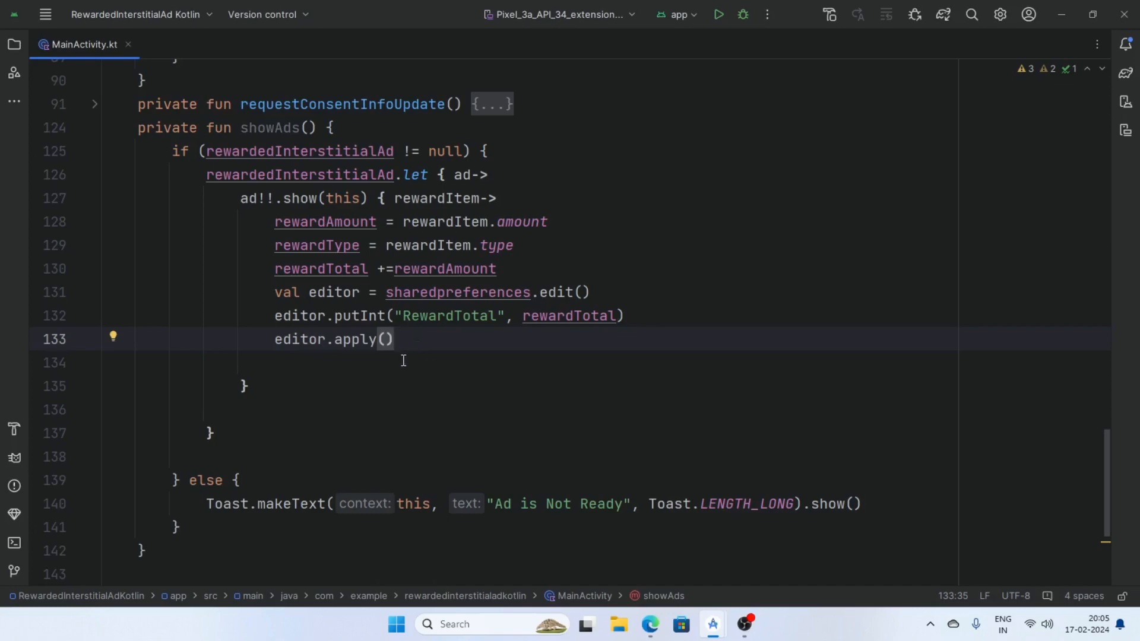
{"action": "mouse_move", "coordinate": [409, 368]}
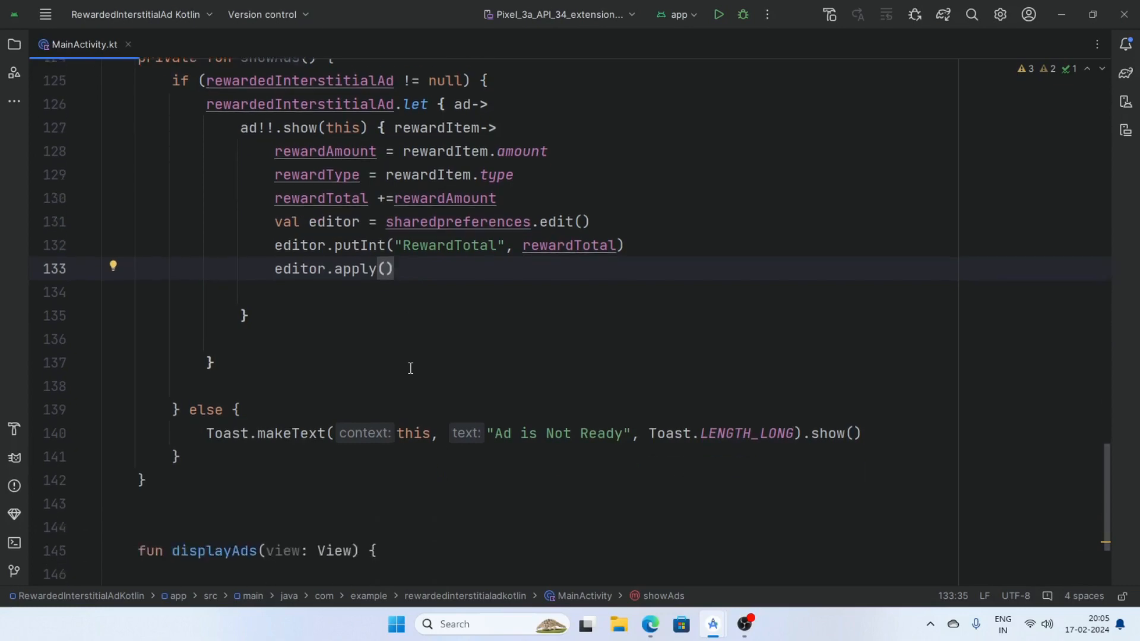
Review showAds, which shows the ad and saves the increased rewardTotal to SharedPreferences
{"action": "scroll", "scroll_direction": "down", "scroll_amount": 3}
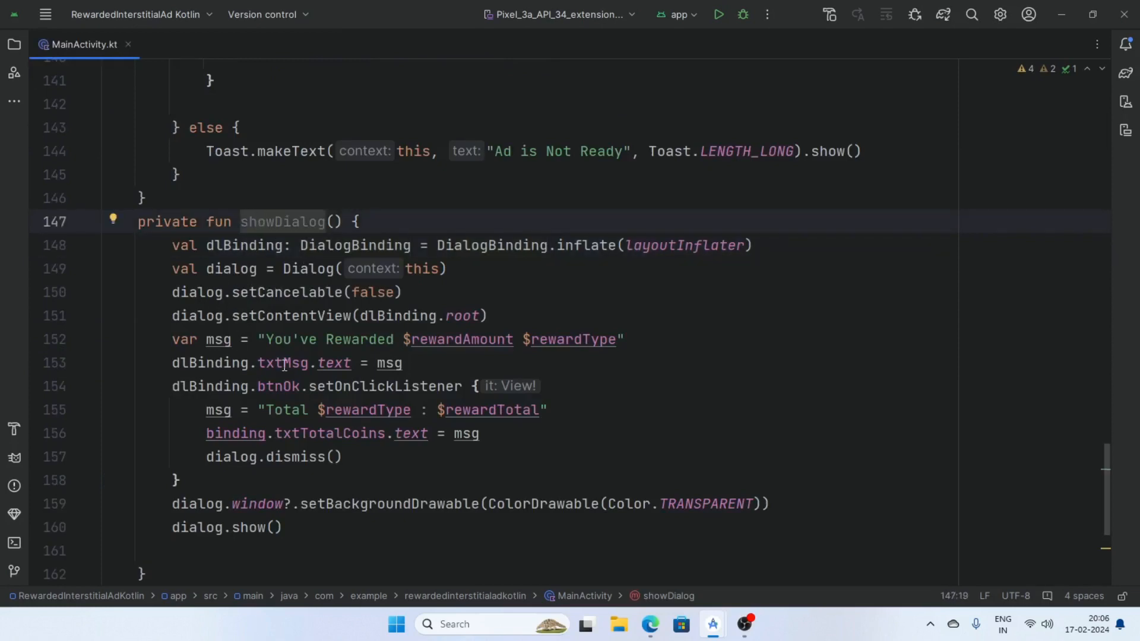
Call showDialog() right after editor.apply() saves the reward total in showAds
{"action": "scroll", "scroll_direction": "down", "scroll_amount": 3}
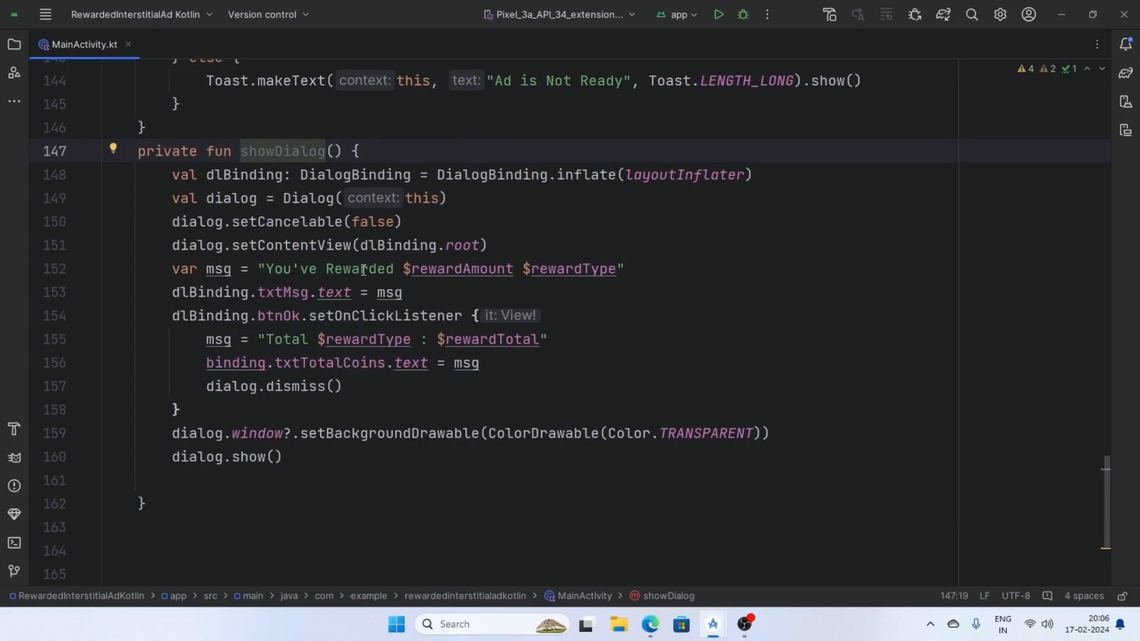
{"action": "mouse_move", "coordinate": [437, 268]}
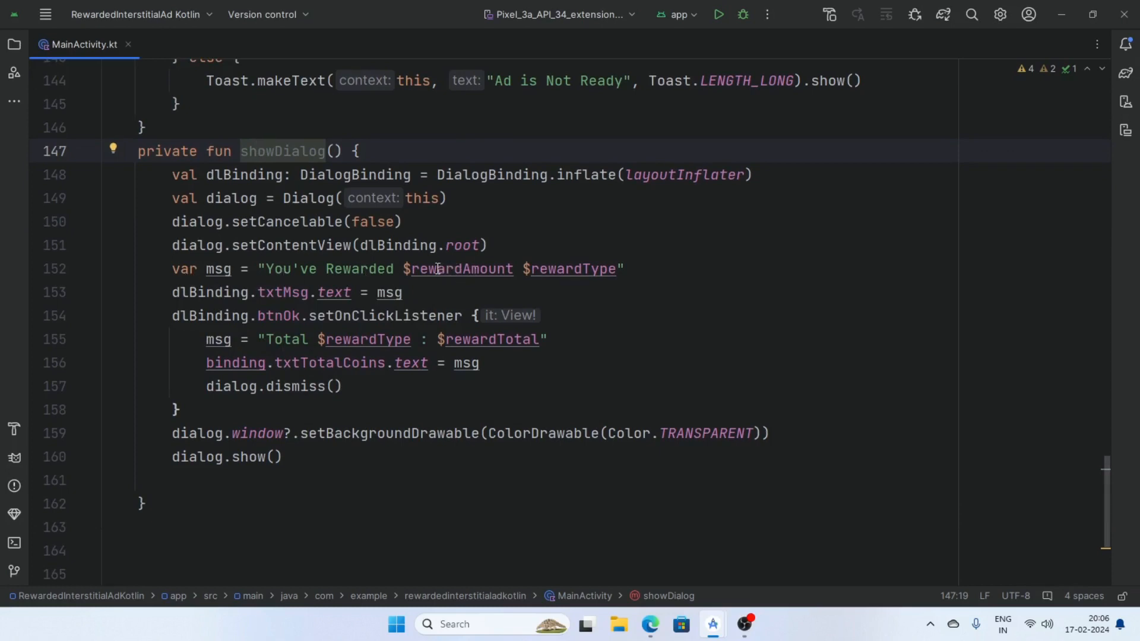
{"action": "mouse_move", "coordinate": [559, 278]}
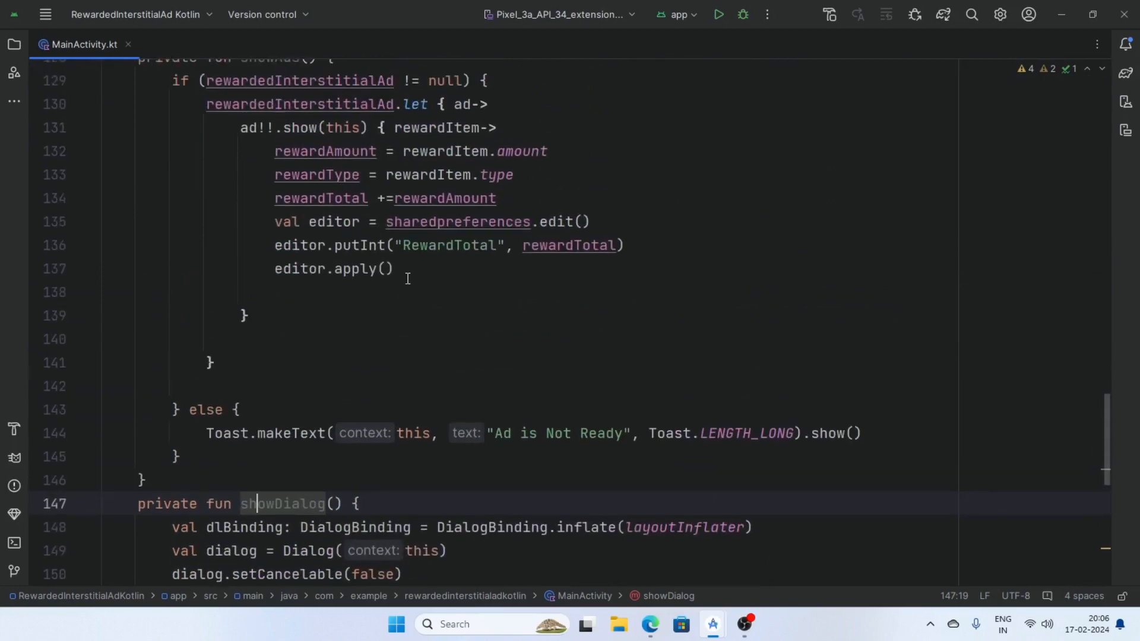
{"action": "left_click", "coordinate": [393, 268]}
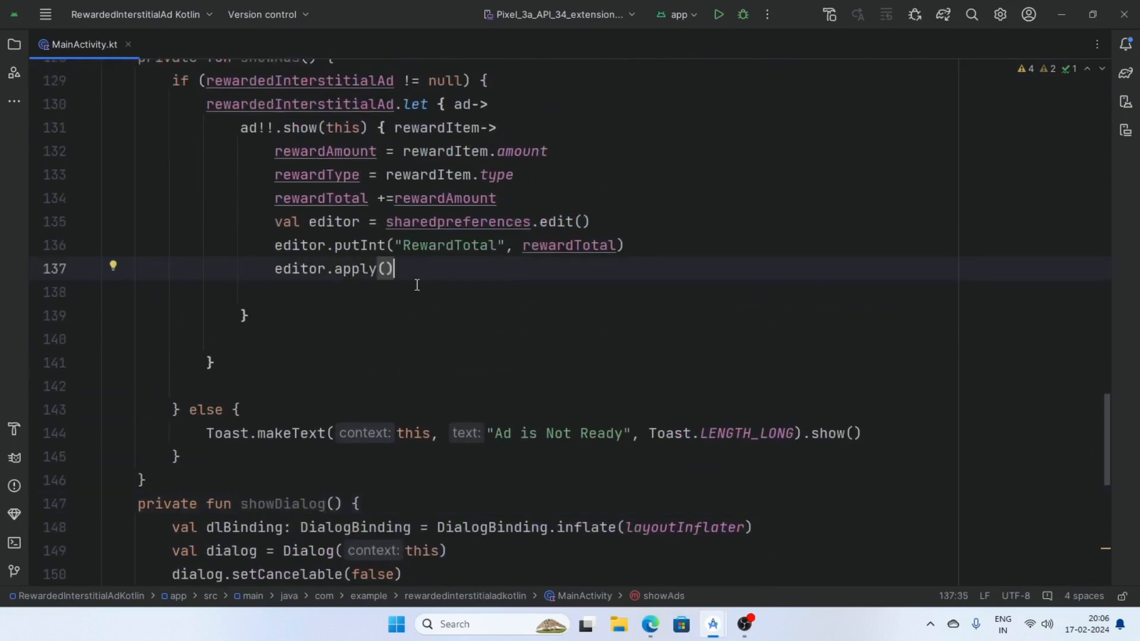
{"action": "type", "text": "sh"}
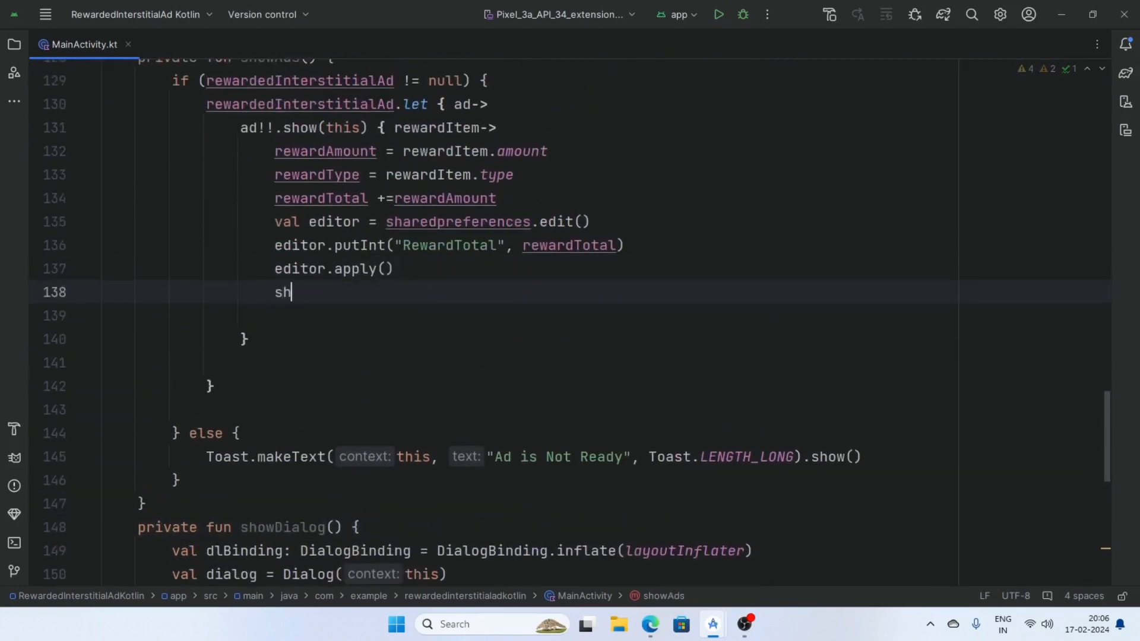
{"action": "type", "text": "sh"}
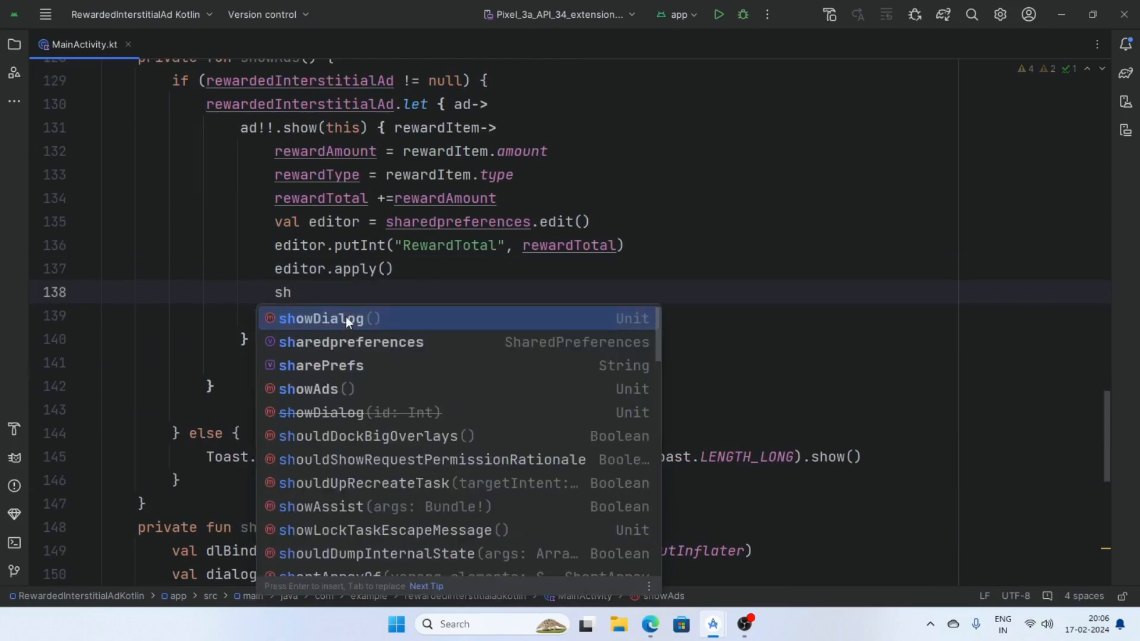
{"action": "left_click", "coordinate": [329, 318]}
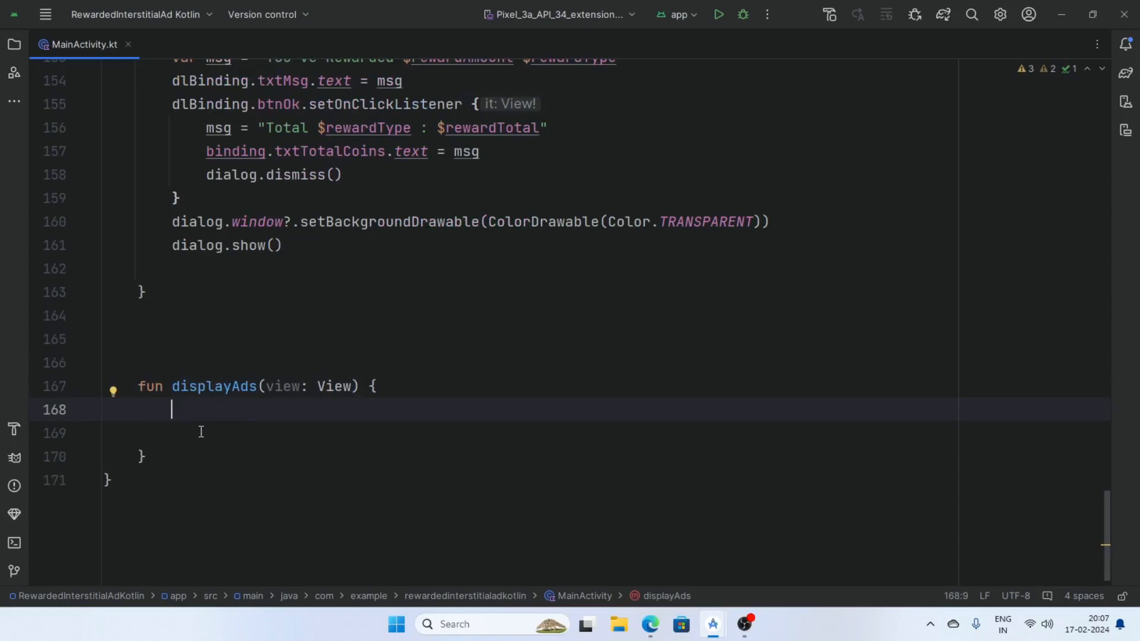
Fill displayAds(view) with a showAds() call picked from autocomplete
{"action": "type", "text": "s"}
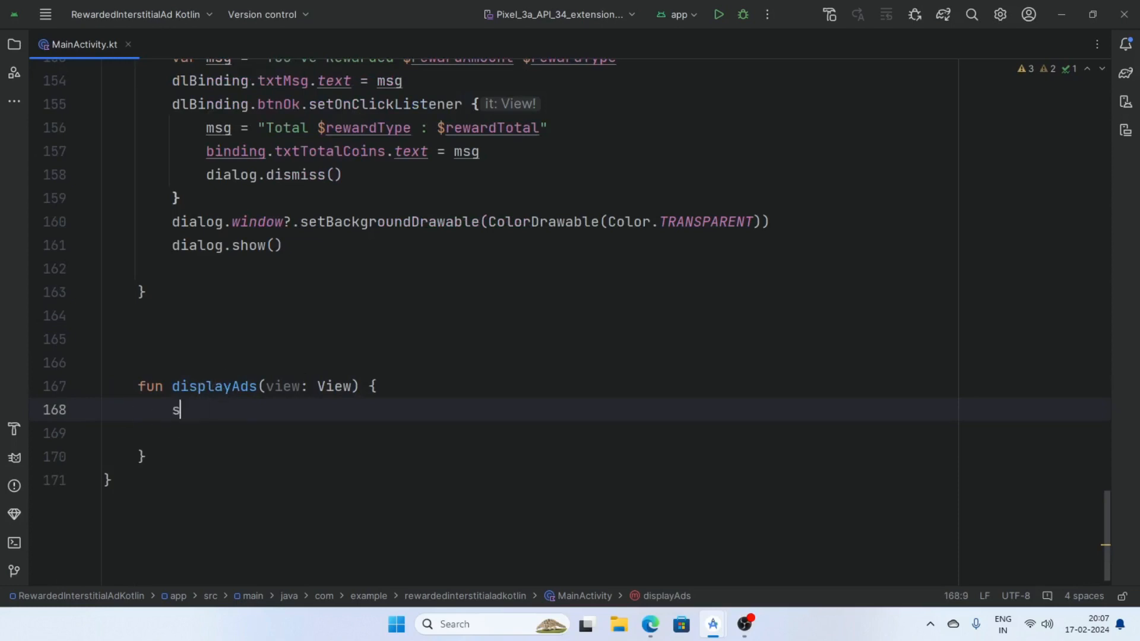
{"action": "type", "text": "s"}
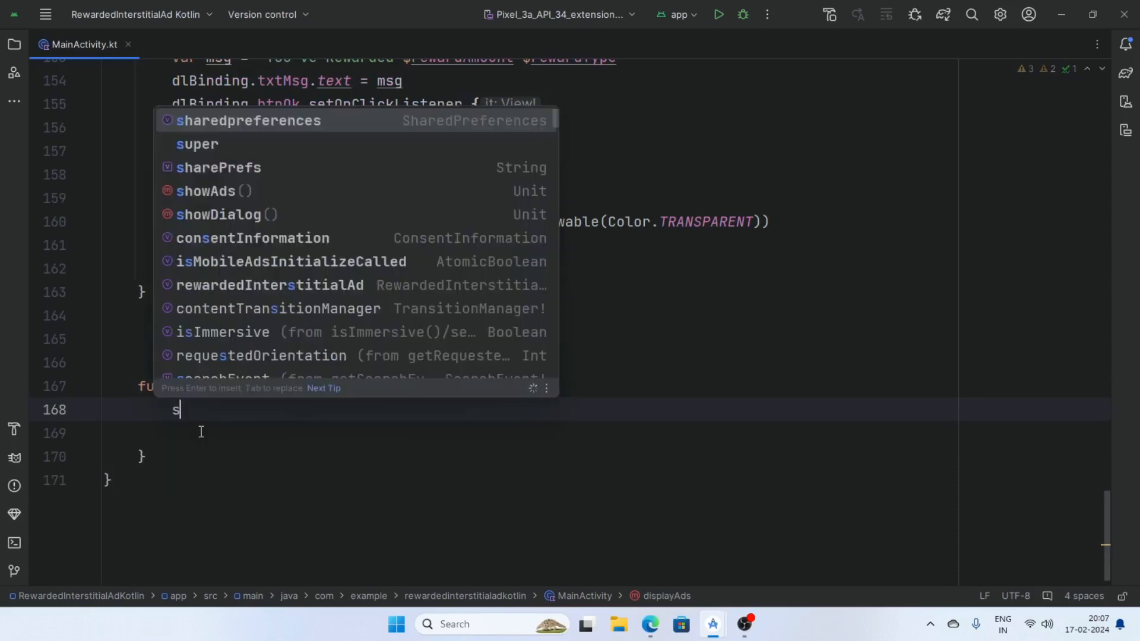
{"action": "left_click", "coordinate": [206, 191]}
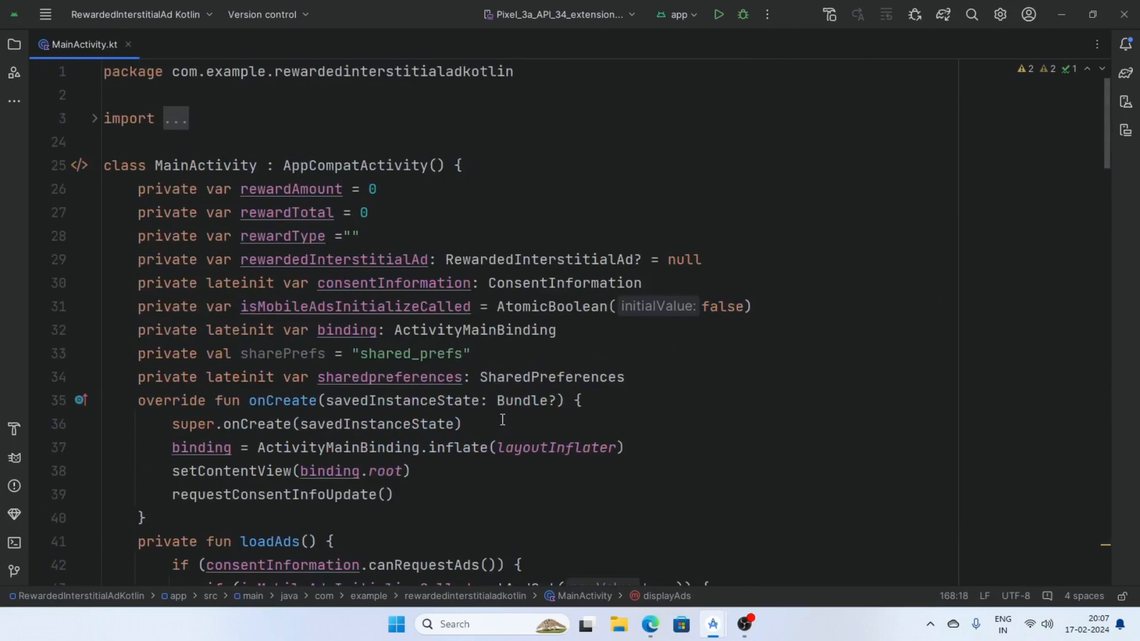
Scroll through the finished MainActivity to review the RewardTotal loading and the rest of the code
{"action": "scroll", "scroll_direction": "down", "scroll_amount": 3}
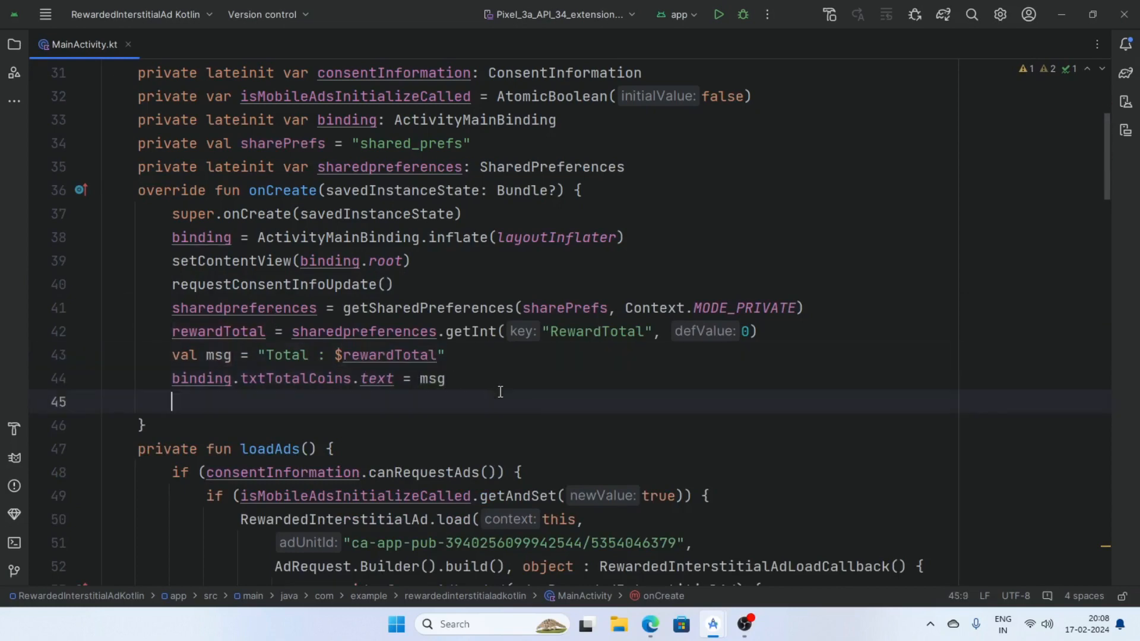
{"action": "scroll", "scroll_direction": "down", "scroll_amount": 3}
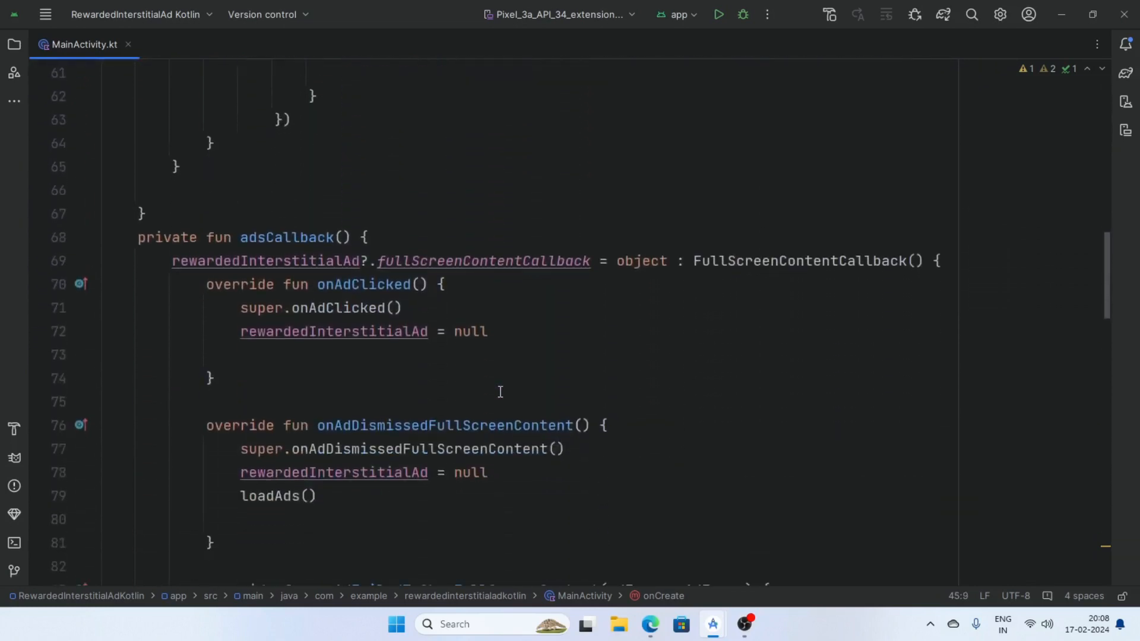
{"action": "scroll", "scroll_direction": "down", "scroll_amount": 3}
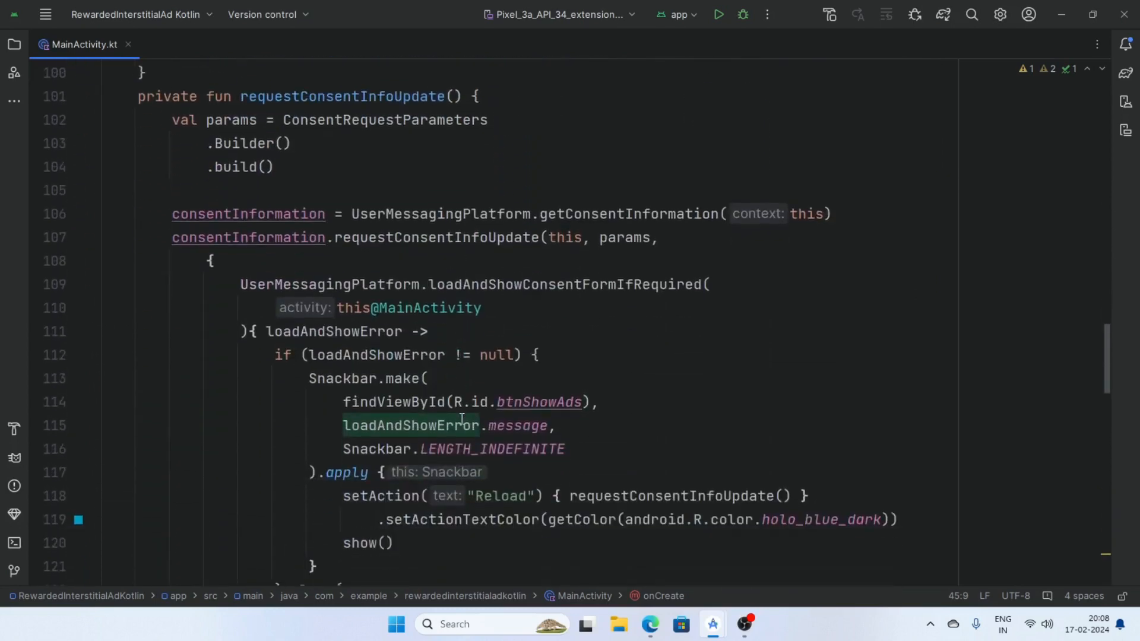
{"action": "scroll", "scroll_direction": "down", "scroll_amount": 3}
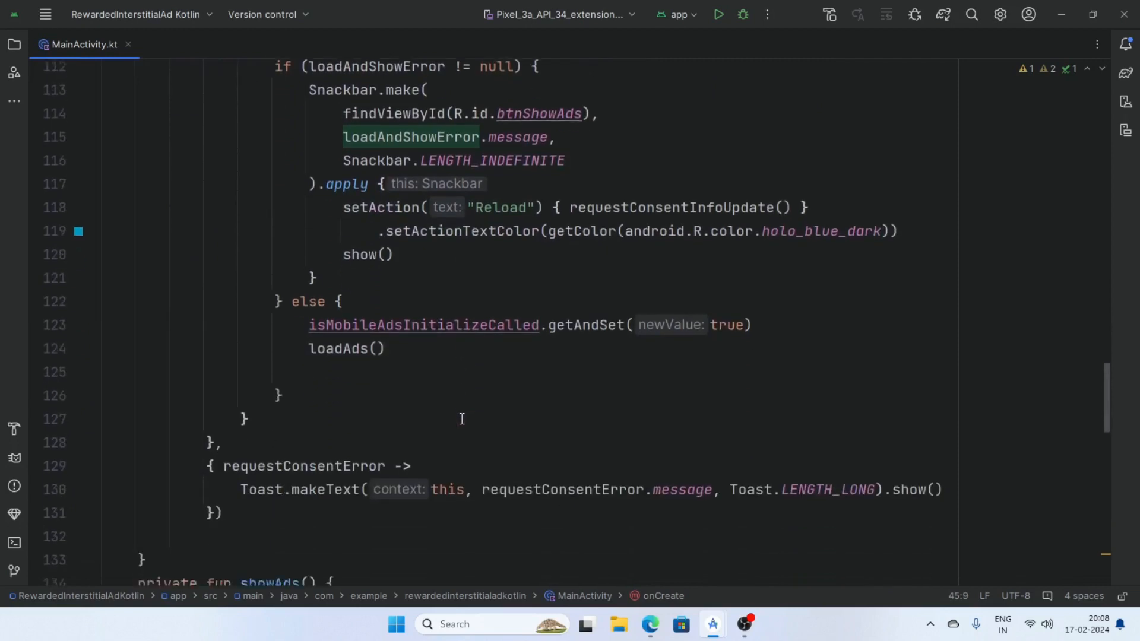
{"action": "scroll", "scroll_direction": "down", "scroll_amount": 3}
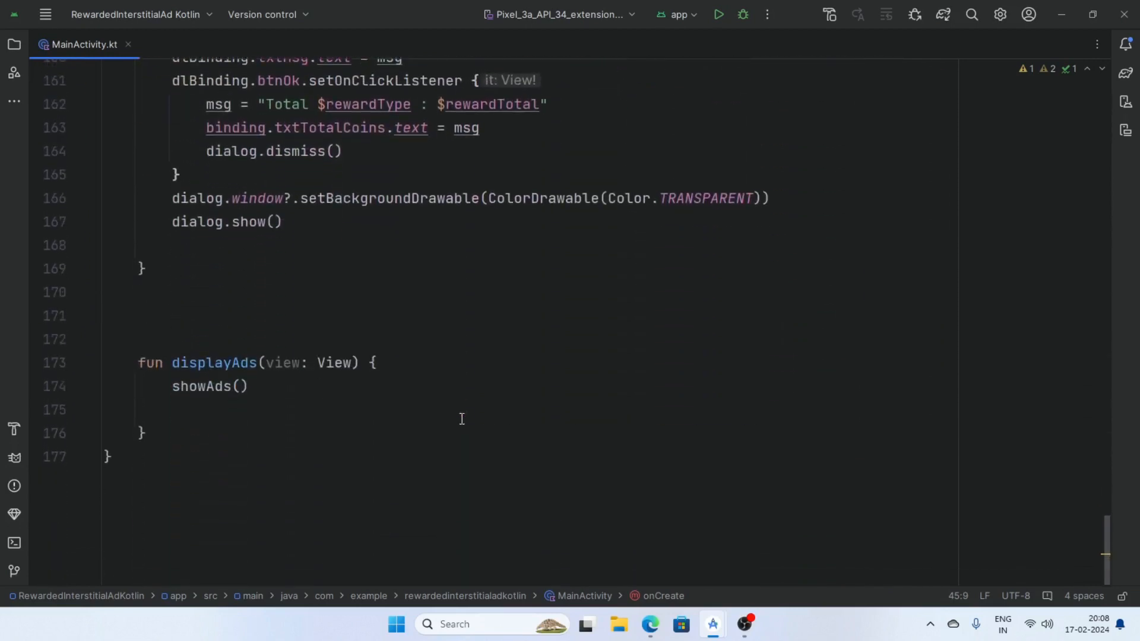
{"action": "scroll", "scroll_direction": "up", "scroll_amount": 3}
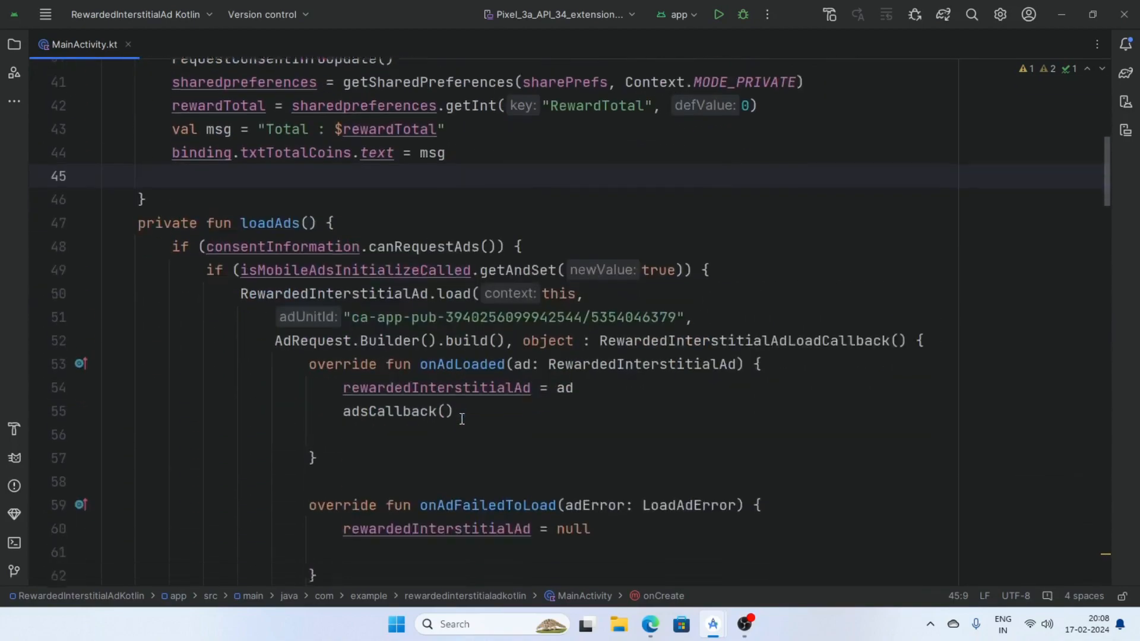
{"action": "scroll", "scroll_direction": "down", "scroll_amount": 3}
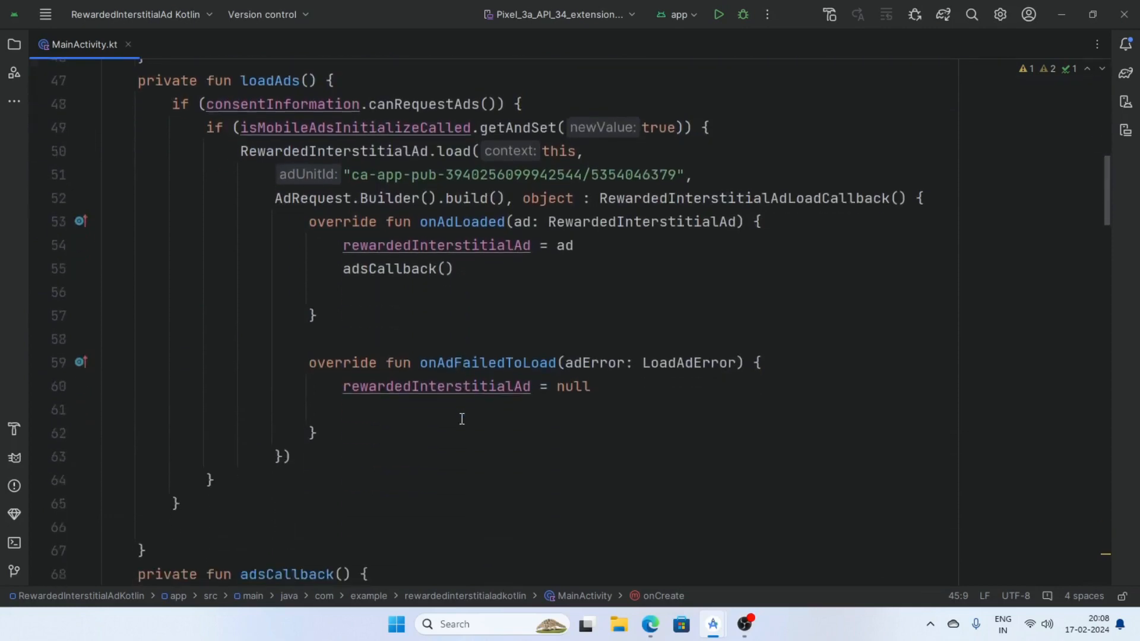
{"action": "scroll", "scroll_direction": "down", "scroll_amount": 3}
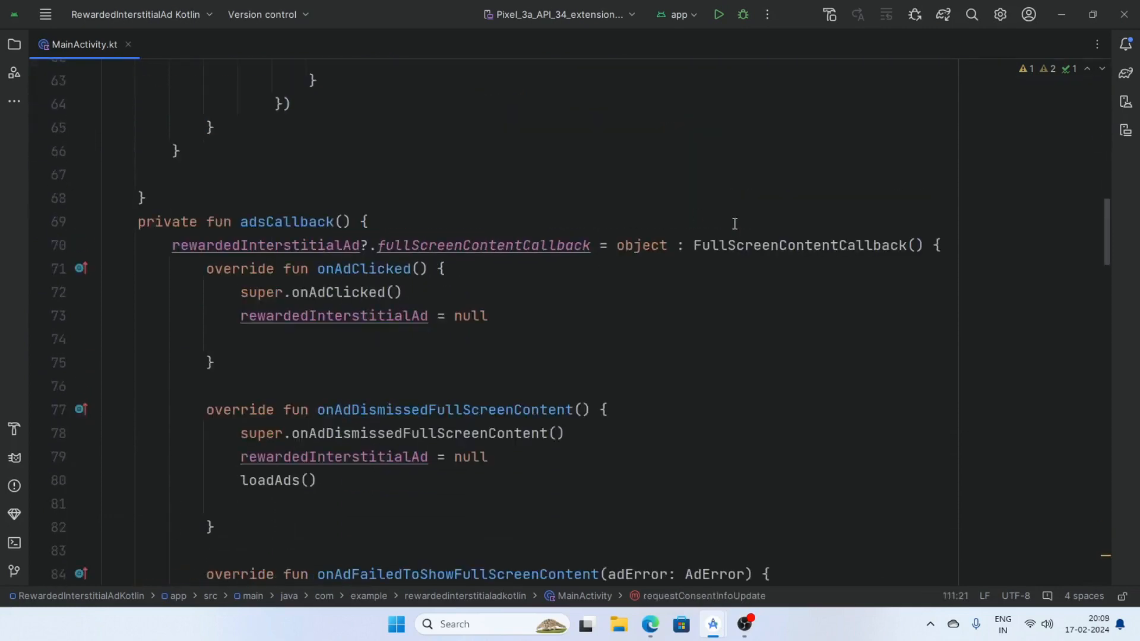
Launch the app on the Pixel 3a emulator and tap Consent on the UMP form, reaching Total : 0
{"action": "left_click", "coordinate": [718, 14]}
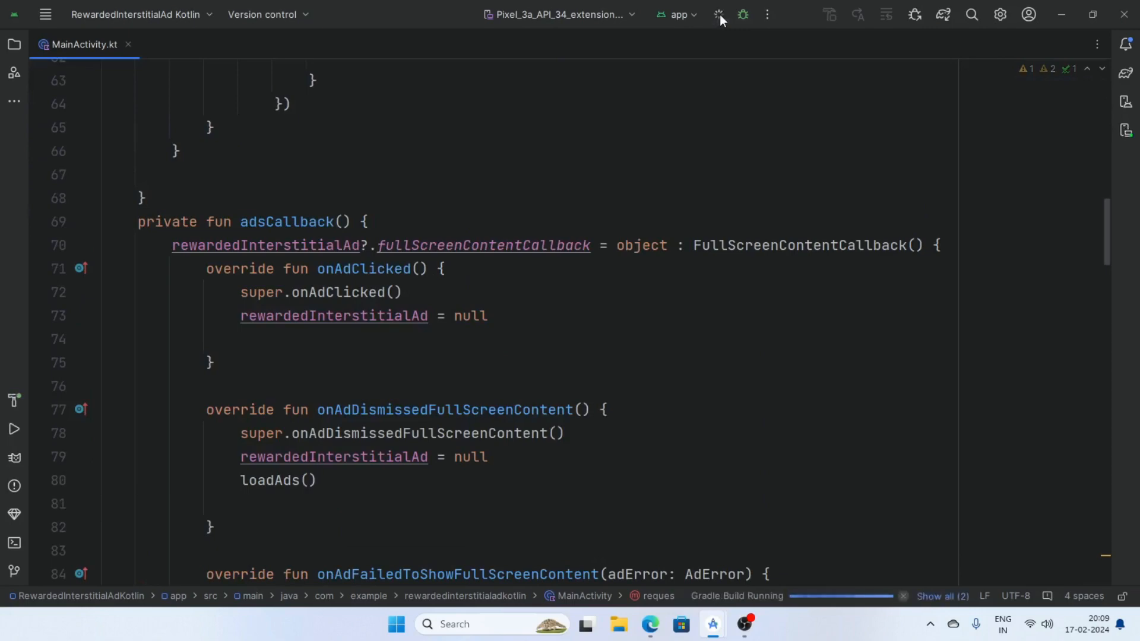
{"action": "left_click", "coordinate": [1124, 130]}
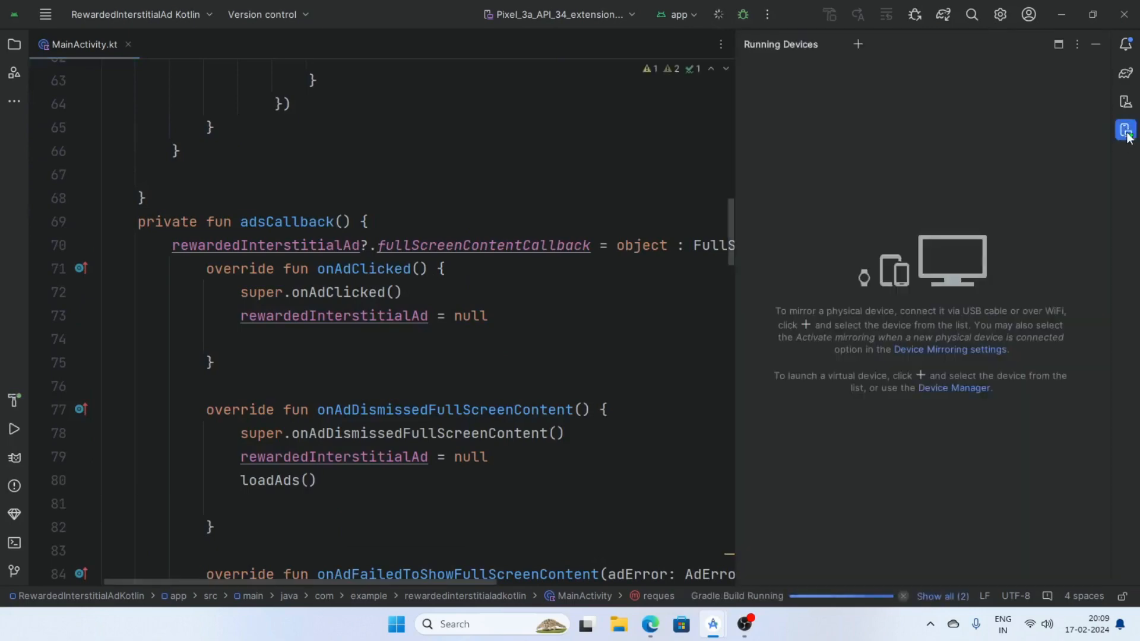
{"action": "left_click", "coordinate": [718, 14]}
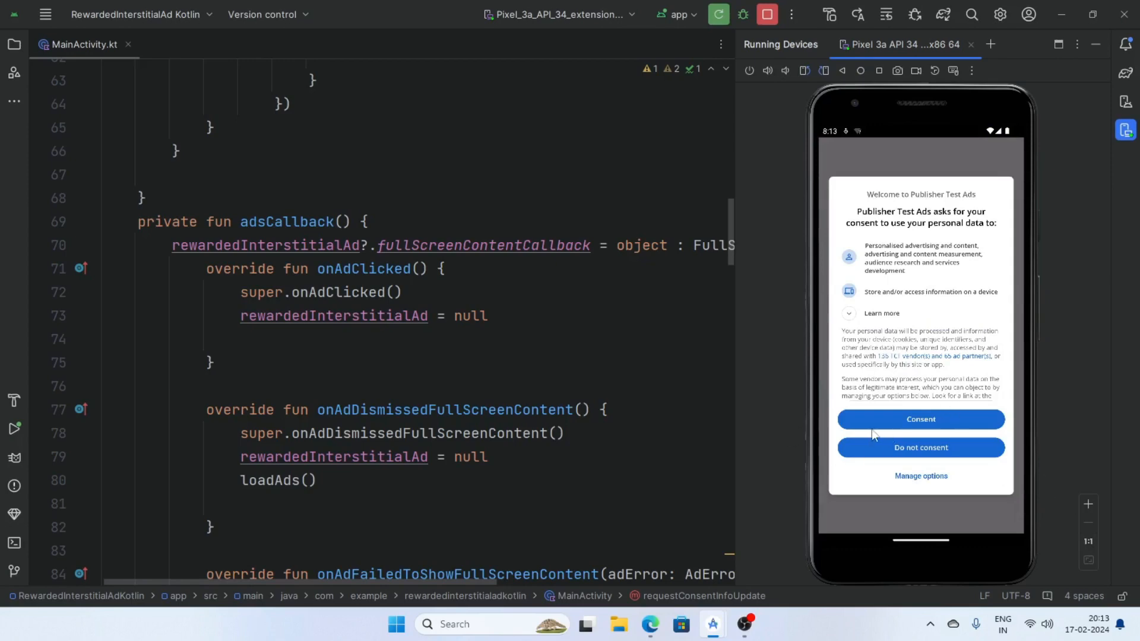
{"action": "mouse_move", "coordinate": [925, 357]}
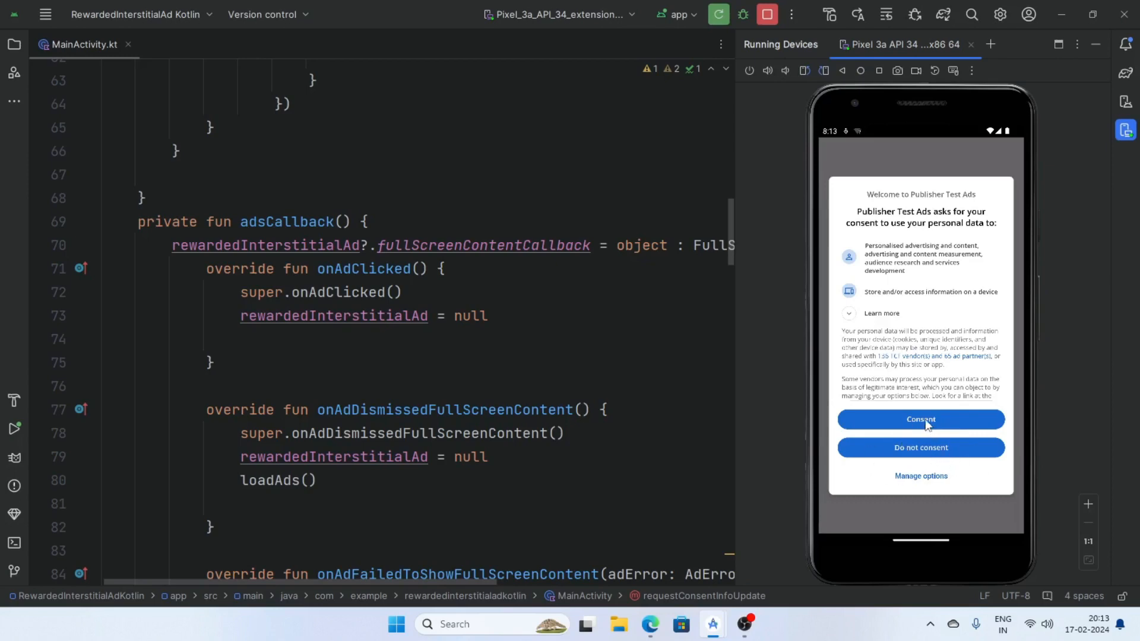
{"action": "left_click", "coordinate": [920, 419]}
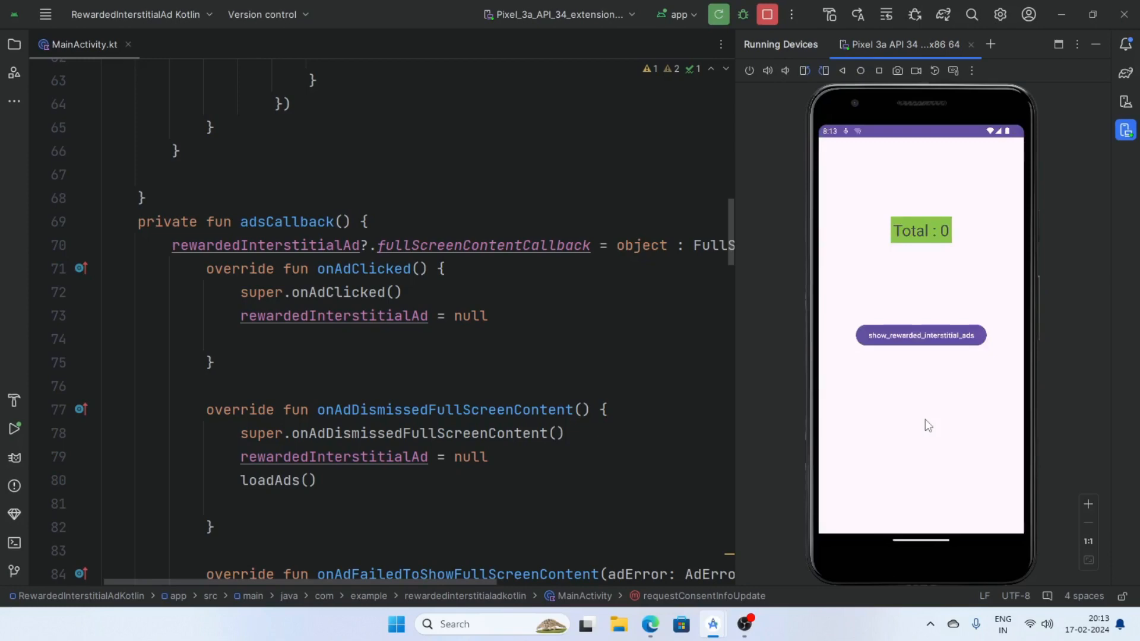
{"action": "mouse_move", "coordinate": [903, 428]}
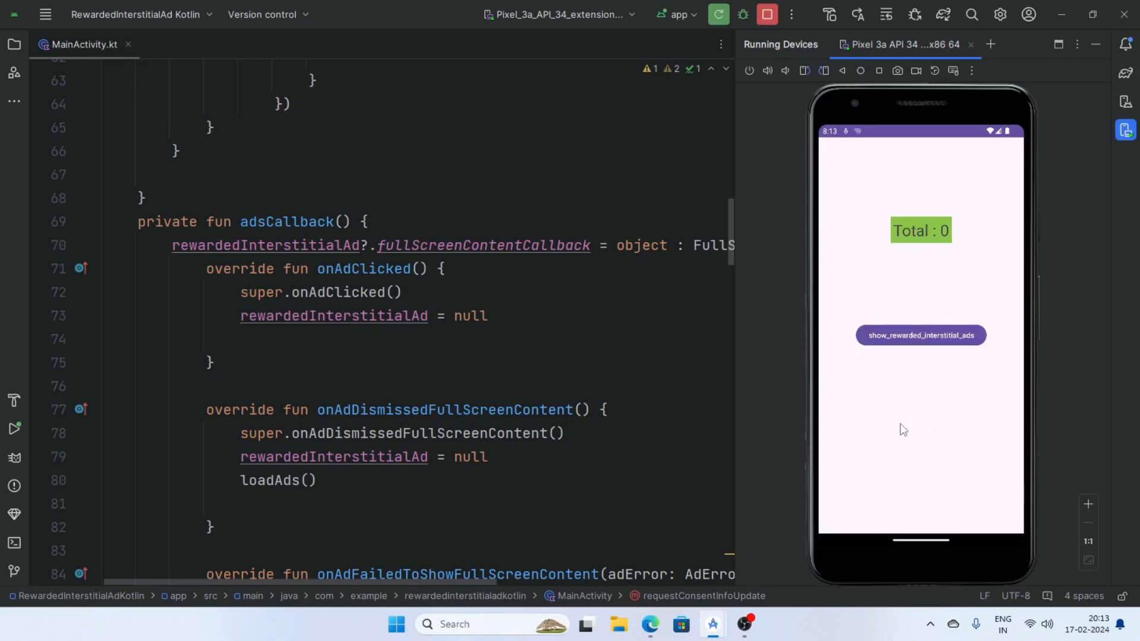
{"action": "mouse_move", "coordinate": [926, 447]}
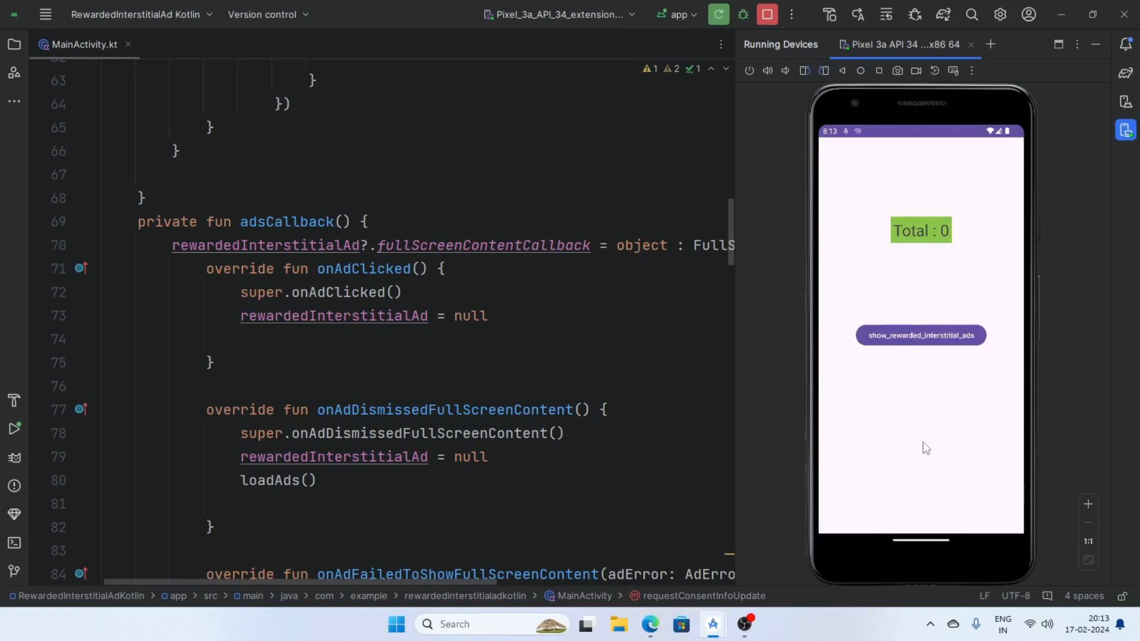
{"action": "mouse_move", "coordinate": [930, 405]}
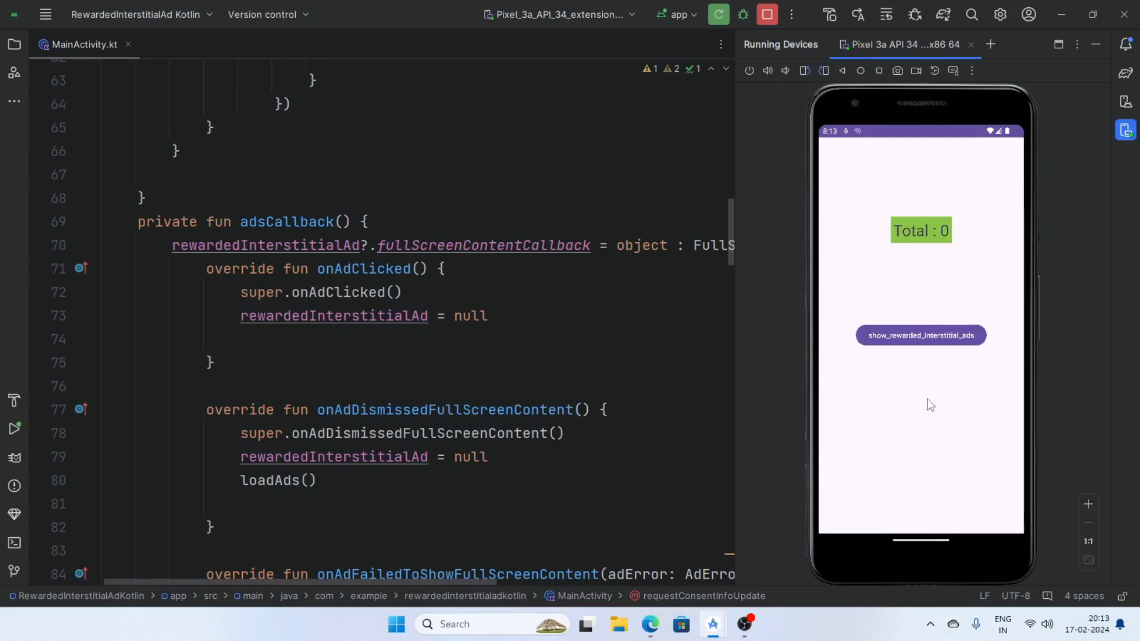
{"action": "mouse_move", "coordinate": [925, 343]}
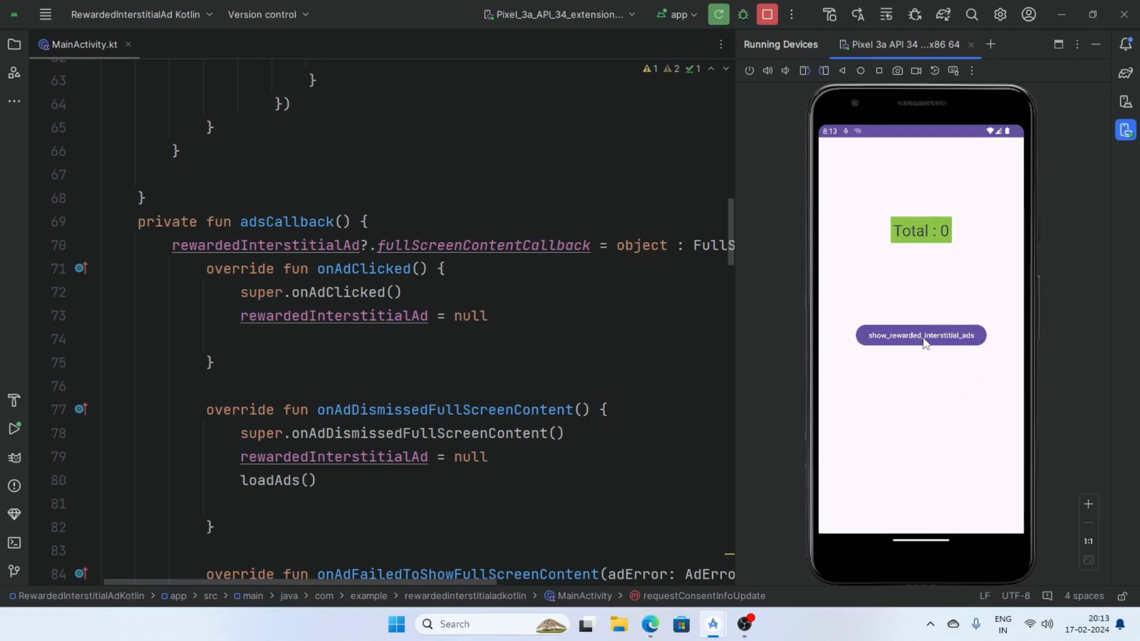
{"action": "left_click", "coordinate": [920, 334]}
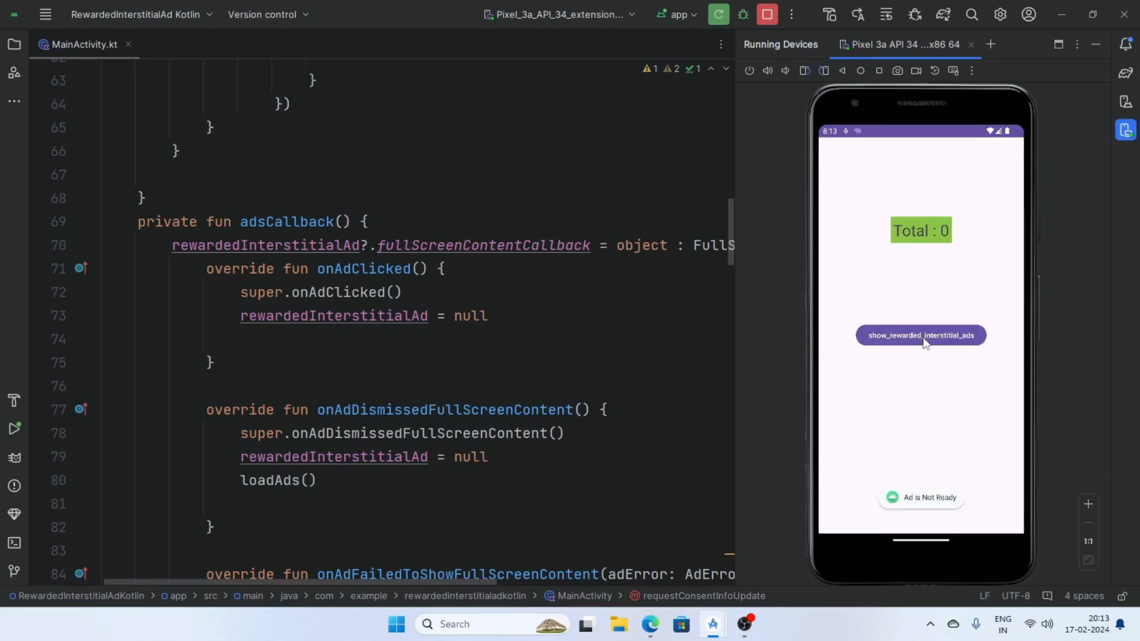
{"action": "mouse_move", "coordinate": [959, 507]}
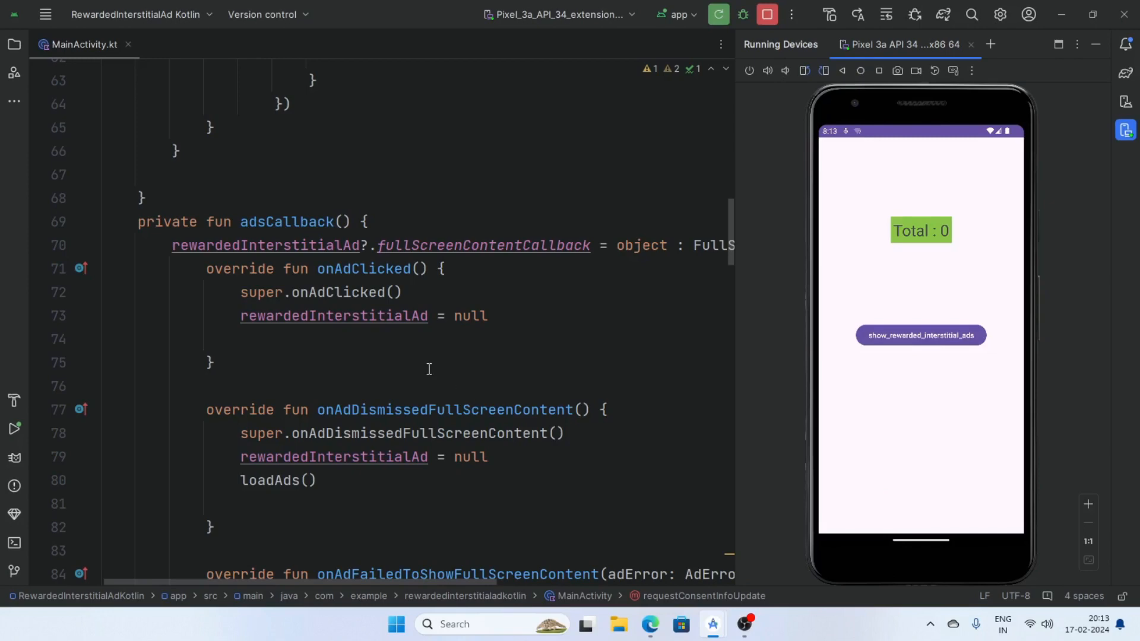
{"action": "scroll", "scroll_direction": "down", "scroll_amount": 3}
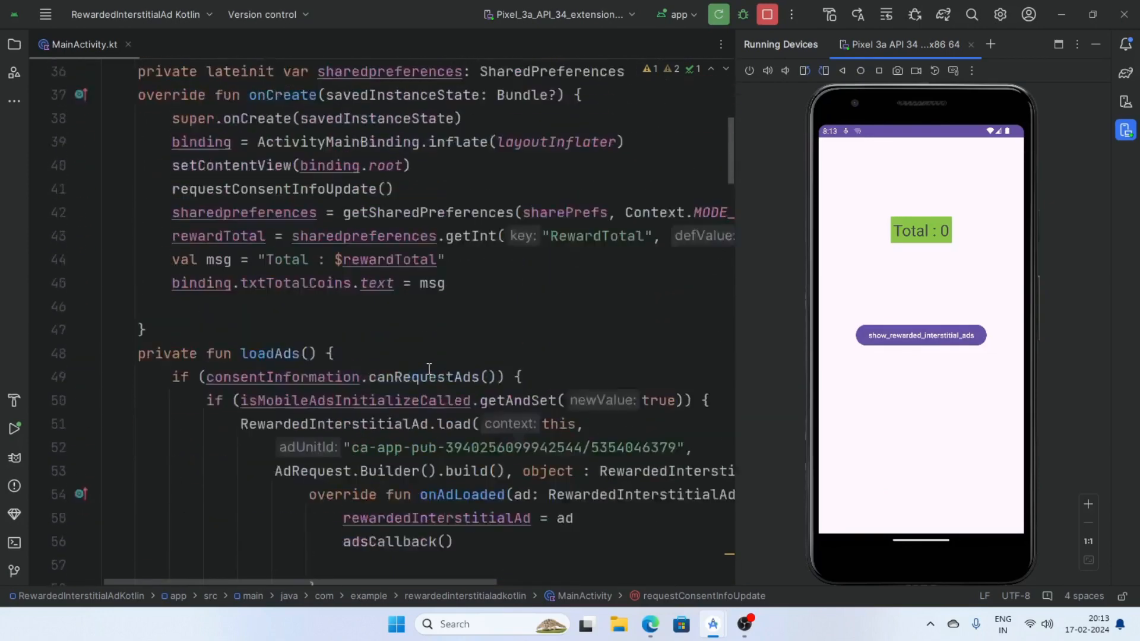
{"action": "scroll", "scroll_direction": "down", "scroll_amount": 3}
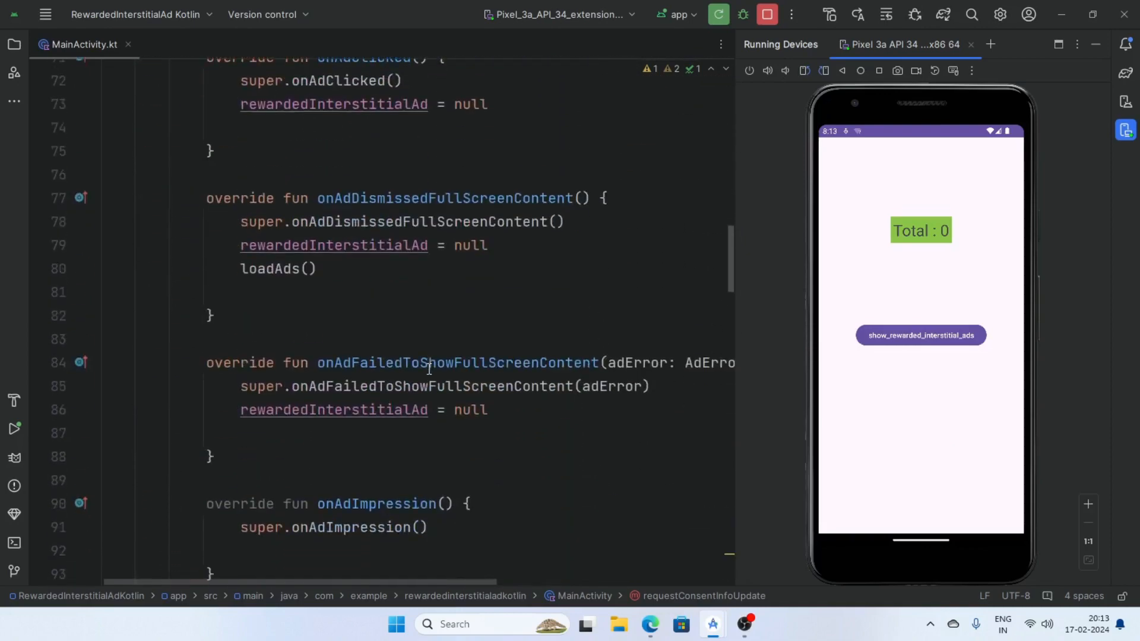
{"action": "scroll", "scroll_direction": "down", "scroll_amount": 3}
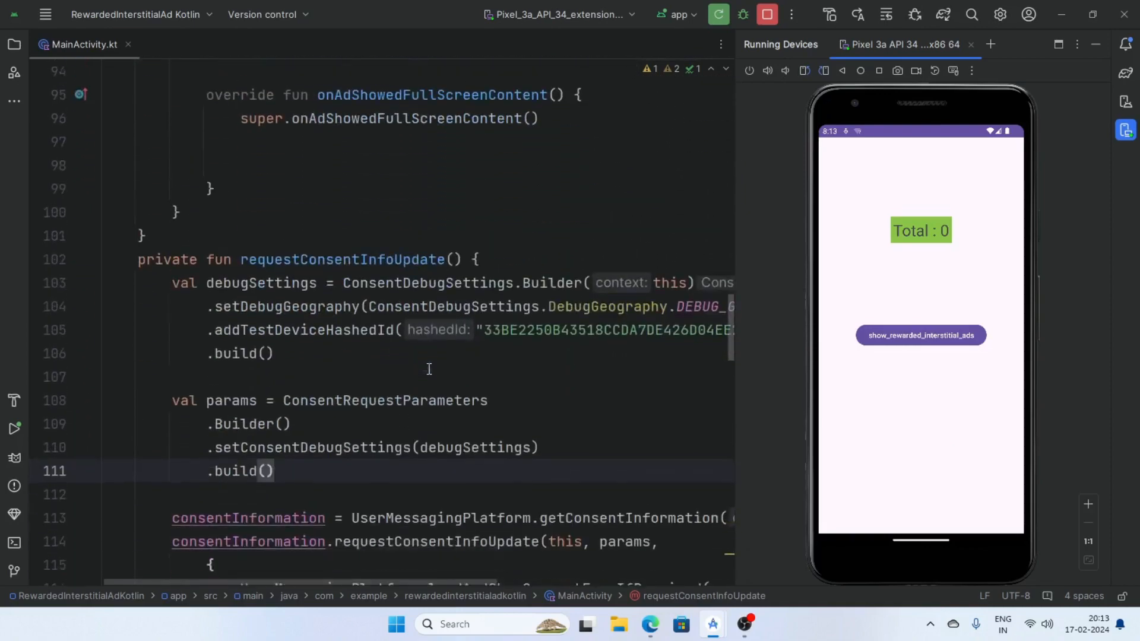
{"action": "scroll", "scroll_direction": "down", "scroll_amount": 3}
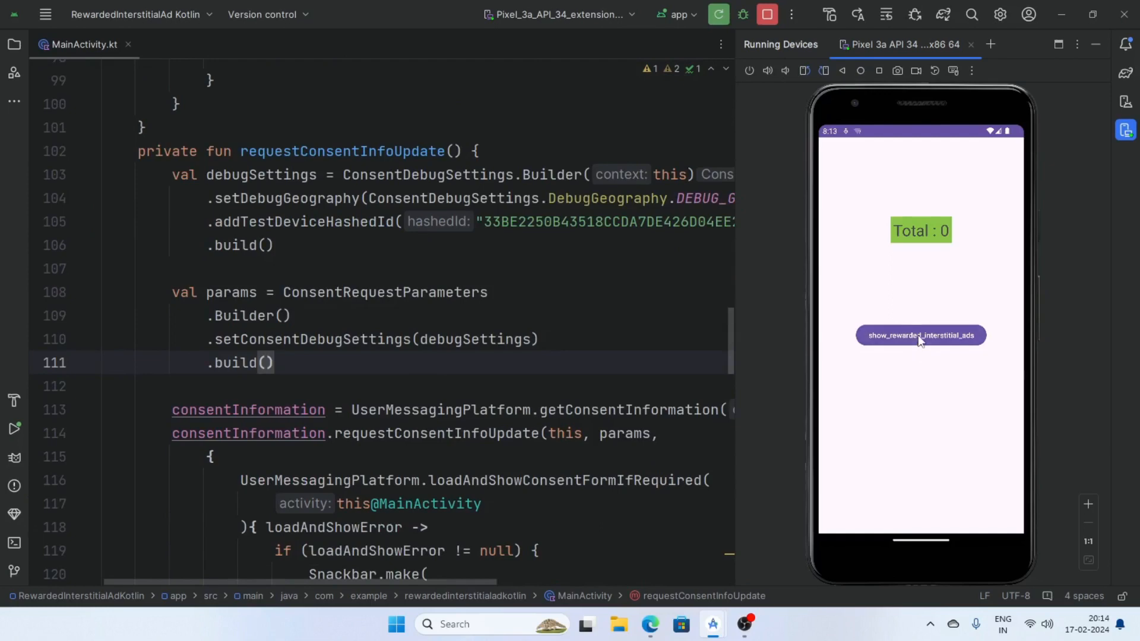
Play the Flood-It! rewarded test ad, close it and accept the 10-coin reward, reaching Total Coins : 10
{"action": "left_click", "coordinate": [920, 335]}
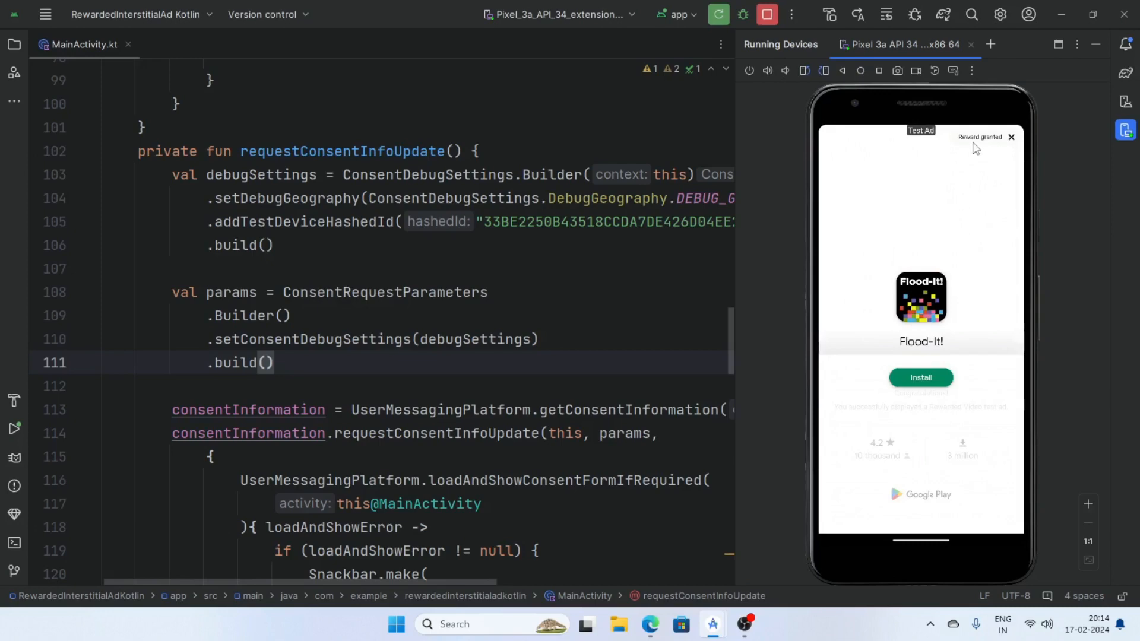
{"action": "mouse_move", "coordinate": [1035, 139]}
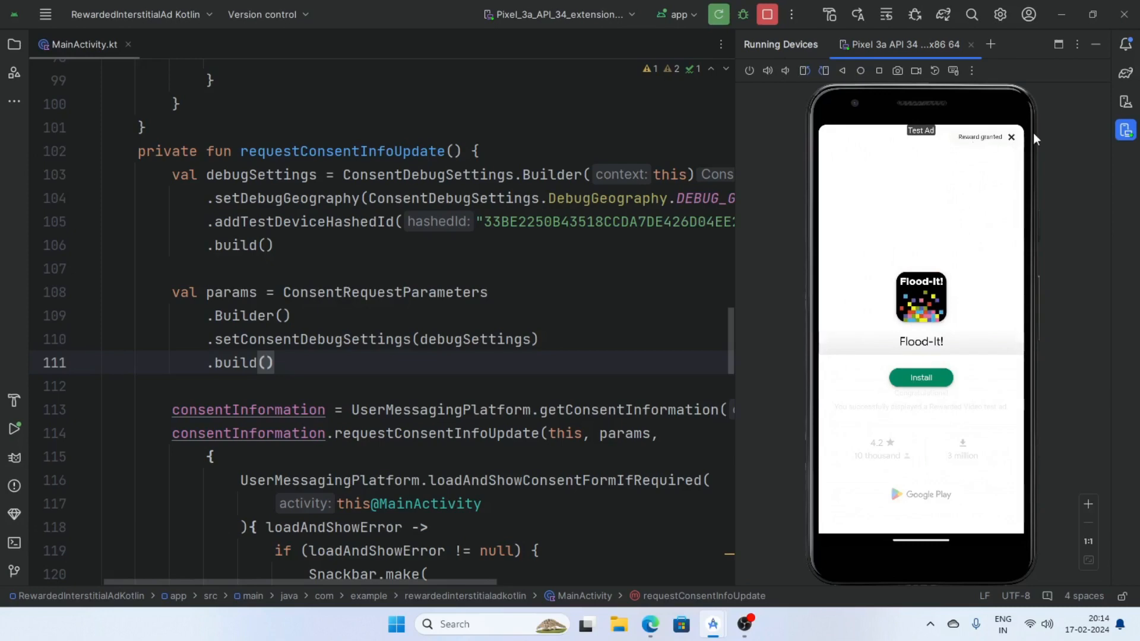
{"action": "left_click", "coordinate": [1010, 137]}
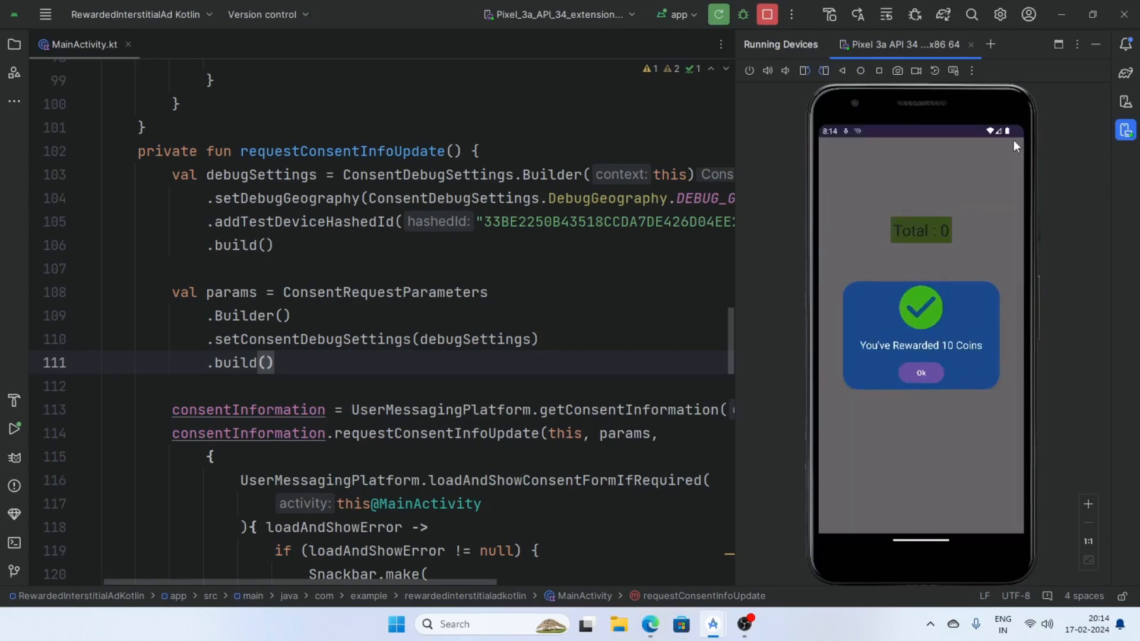
{"action": "mouse_move", "coordinate": [1039, 194]}
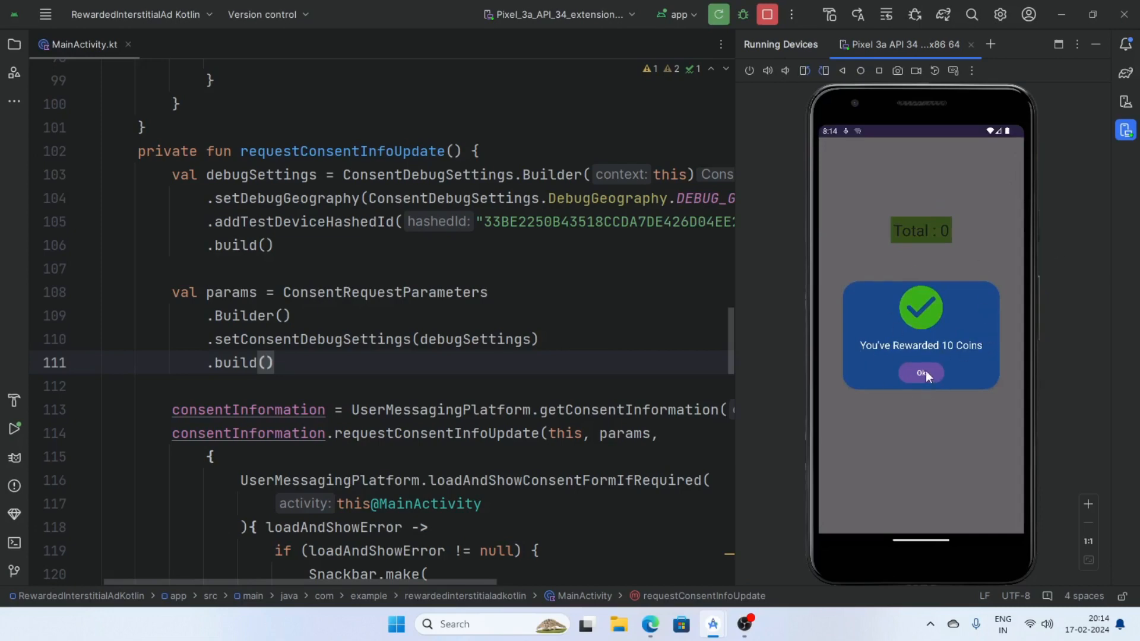
{"action": "left_click", "coordinate": [920, 372]}
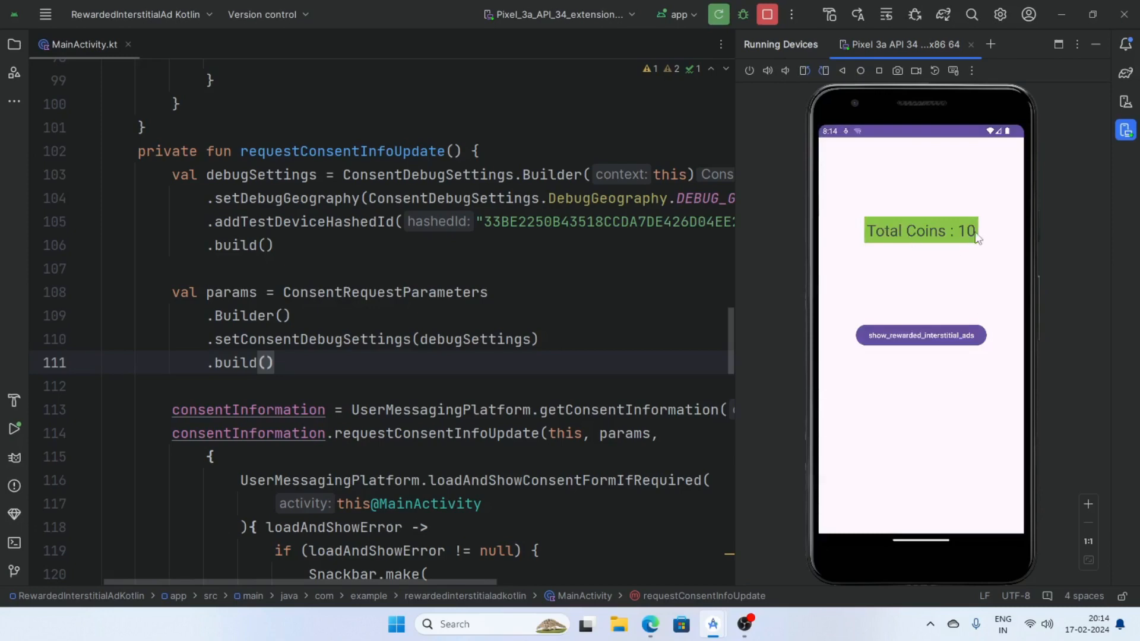
{"action": "mouse_move", "coordinate": [938, 242]}
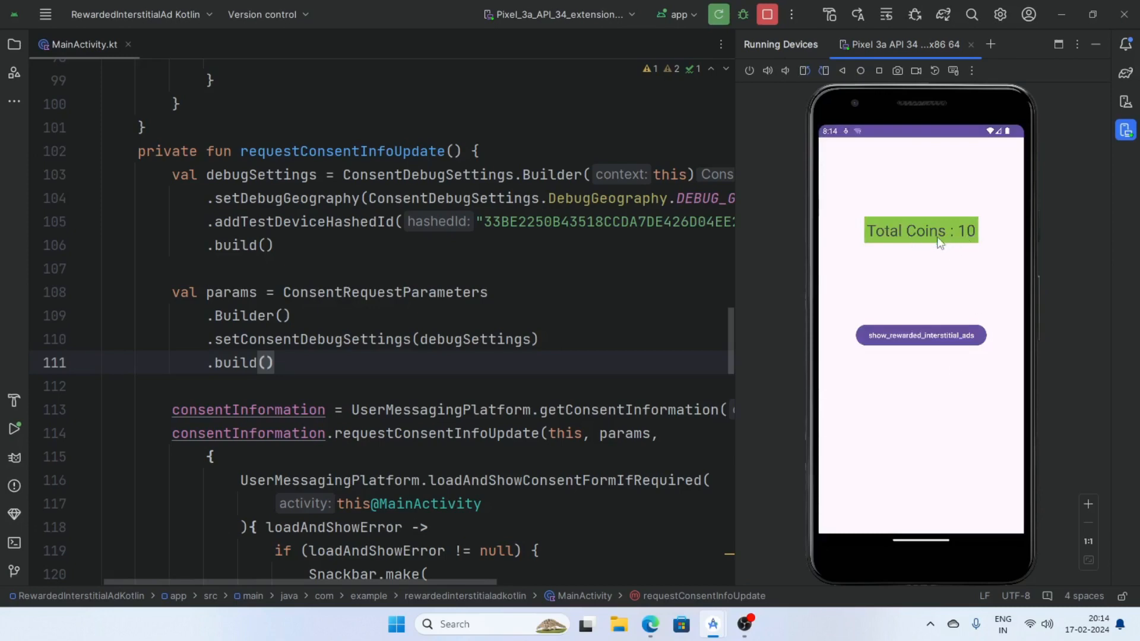
{"action": "mouse_move", "coordinate": [962, 245]}
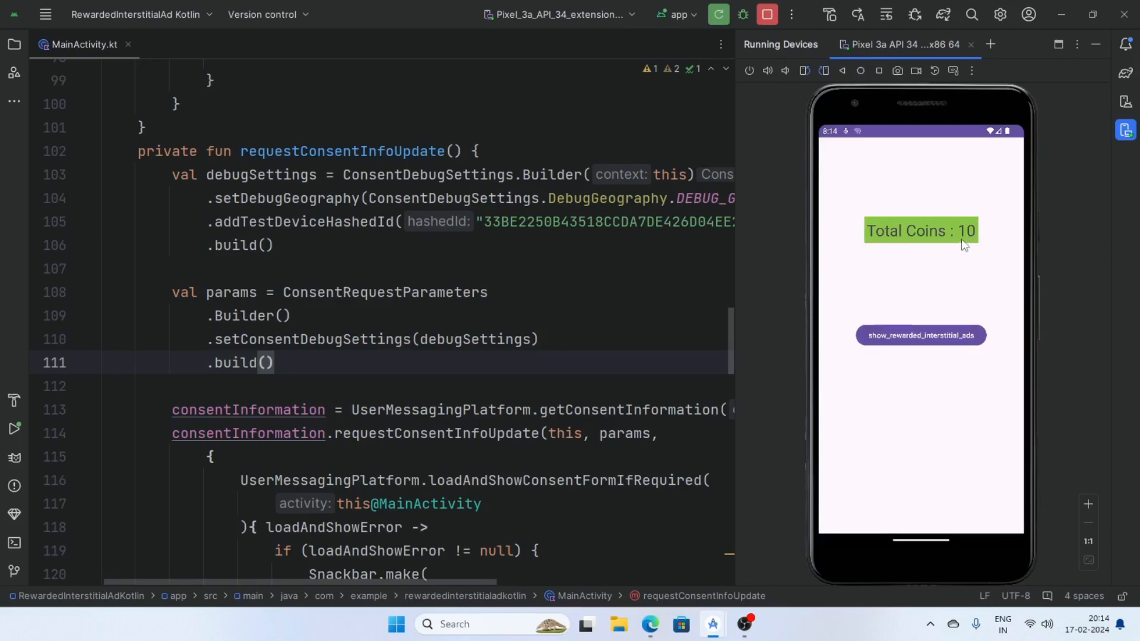
{"action": "mouse_move", "coordinate": [948, 278]}
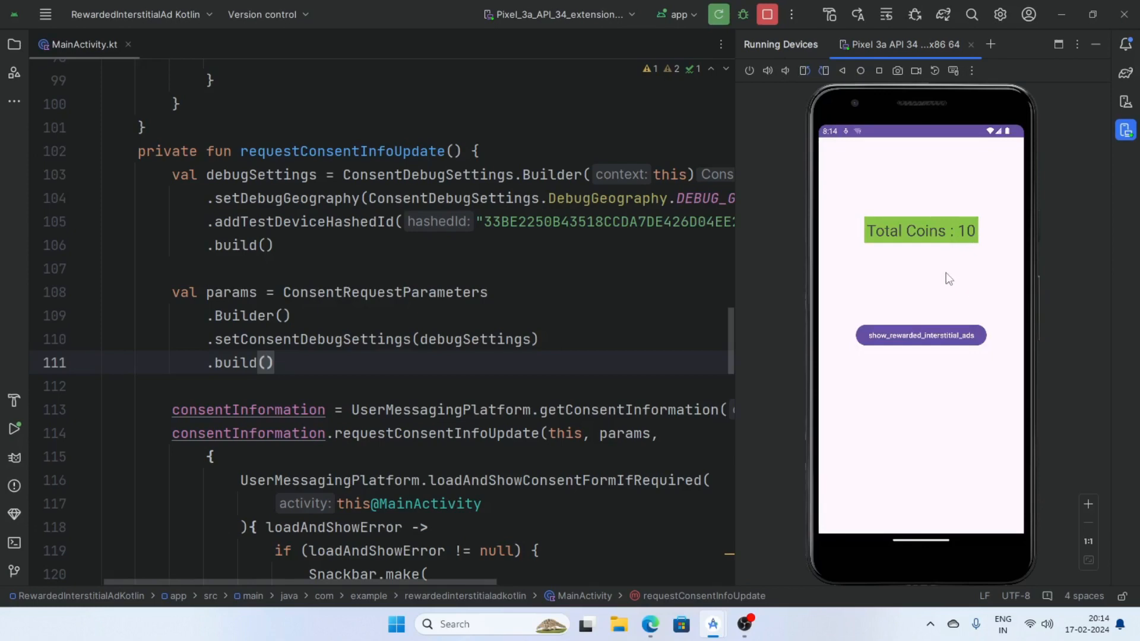
{"action": "mouse_move", "coordinate": [928, 421]}
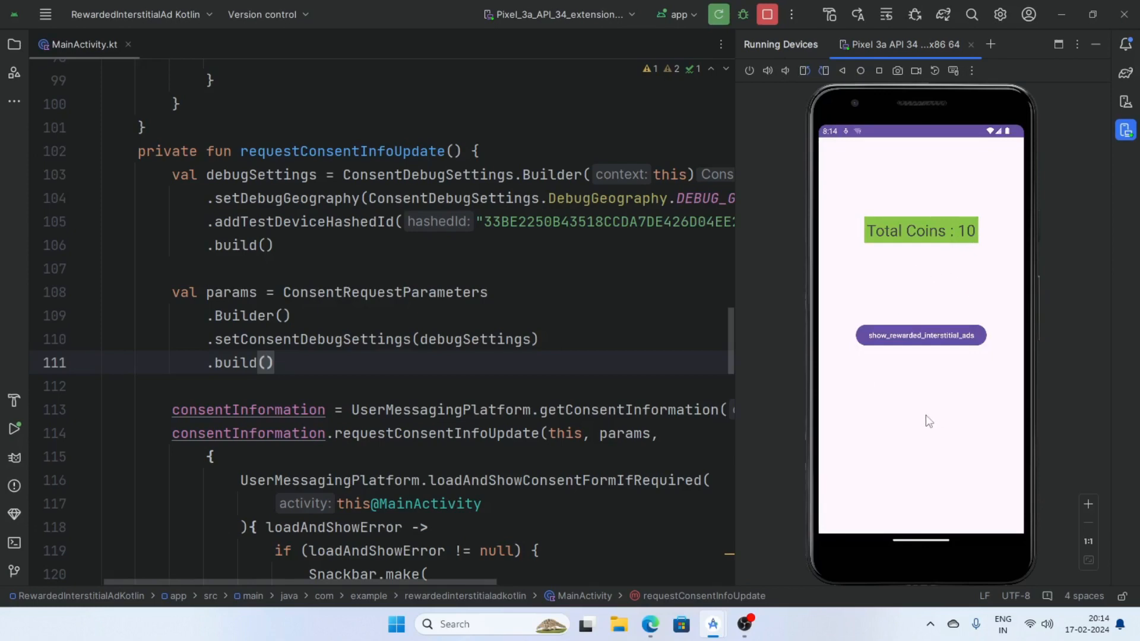
Play a second rewarded test ad, close it, and dismiss the reward dialog so Total Coins reads 20
{"action": "left_click", "coordinate": [920, 335]}
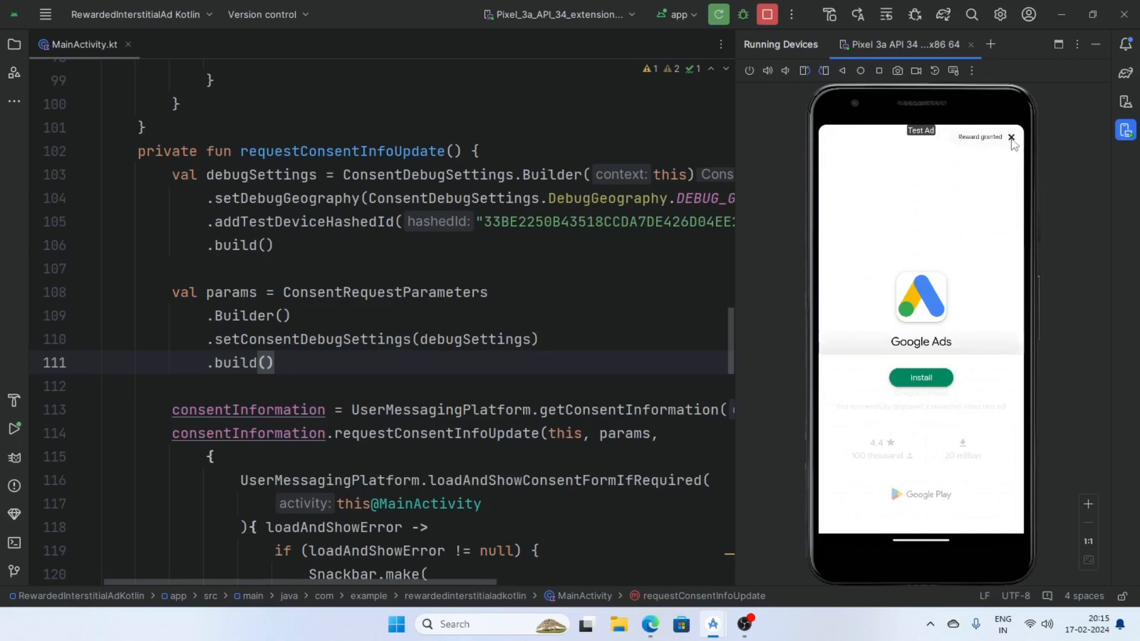
{"action": "left_click", "coordinate": [1010, 138]}
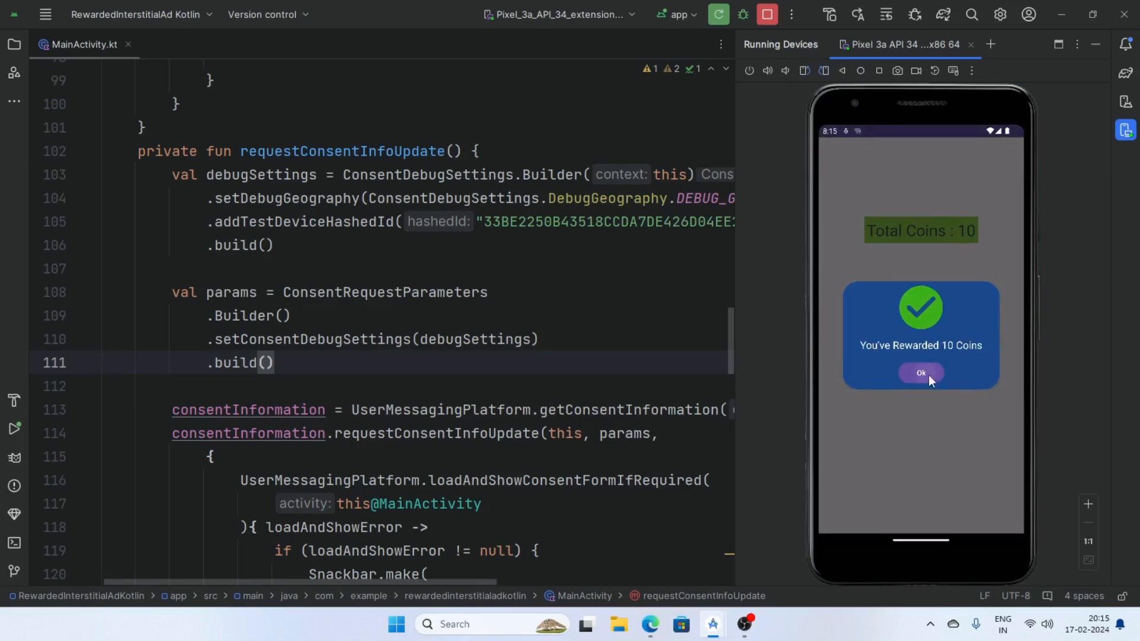
{"action": "left_click", "coordinate": [920, 373]}
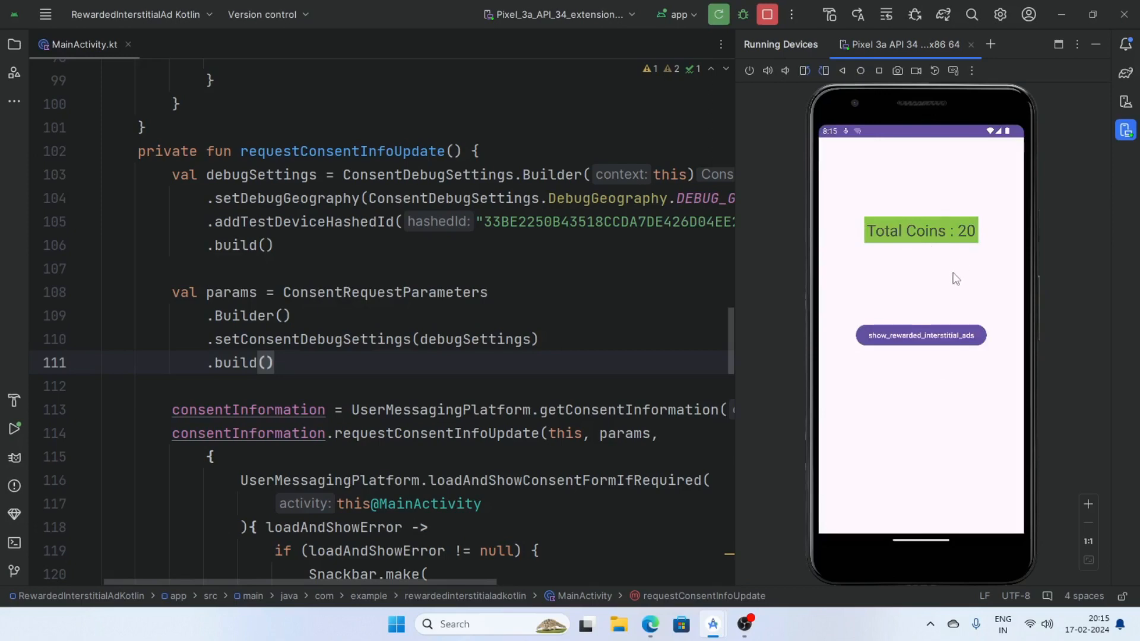
{"action": "mouse_move", "coordinate": [952, 256]}
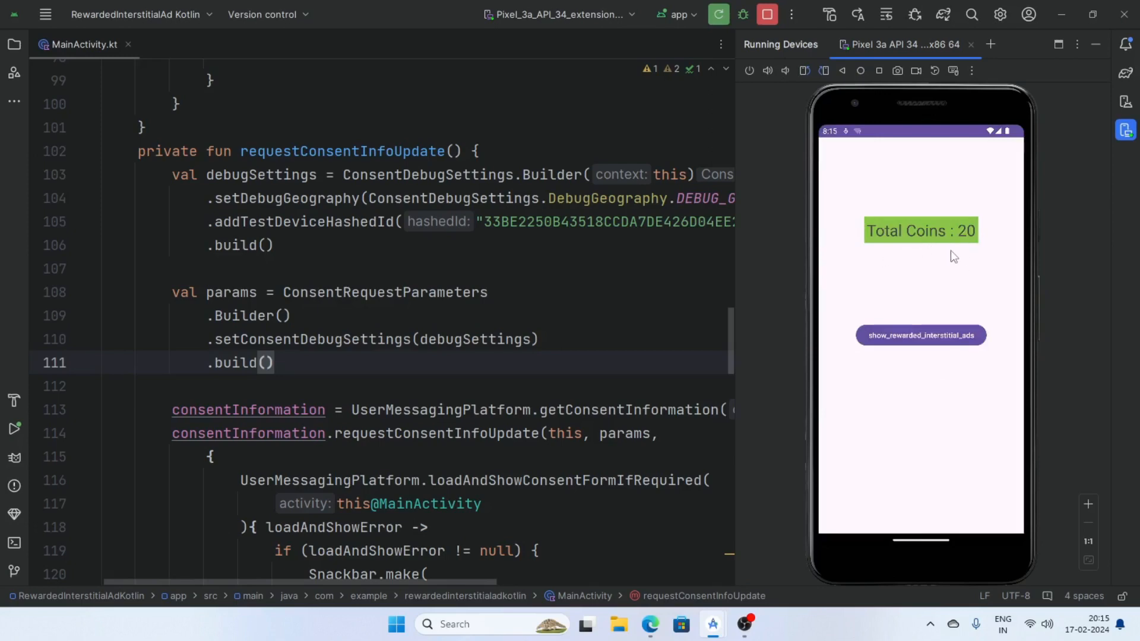